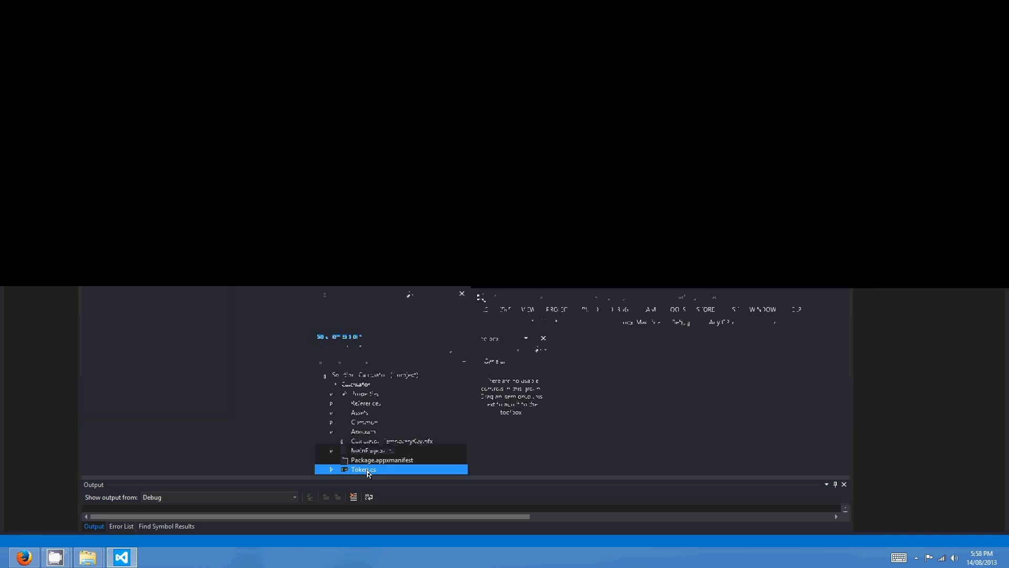
# Step: View Token.cs, then show MainPage.xaml with the calculator keypad in the designer
pyautogui.doubleClick(363, 469)
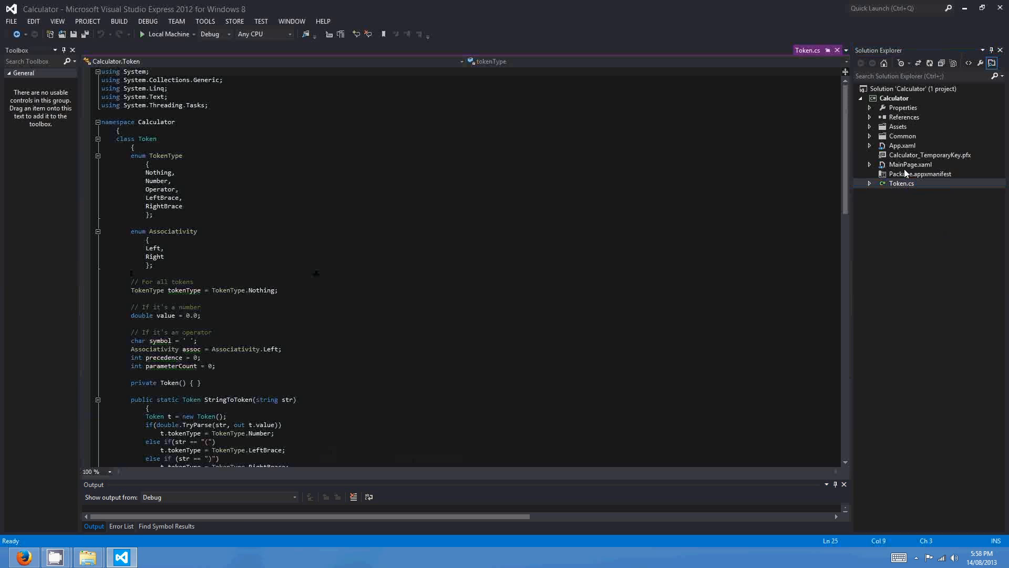
pyautogui.doubleClick(910, 164)
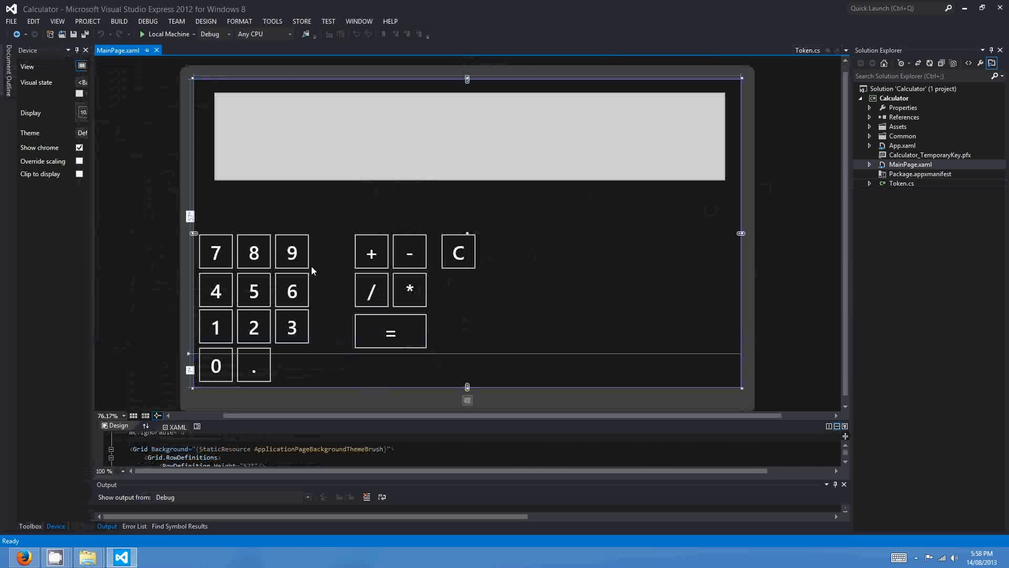
# Step: Duplicate the 9 and 6 keys as '(' and ')' buttons named btnLeftBrace and btnRightBrace
pyautogui.click(291, 251)
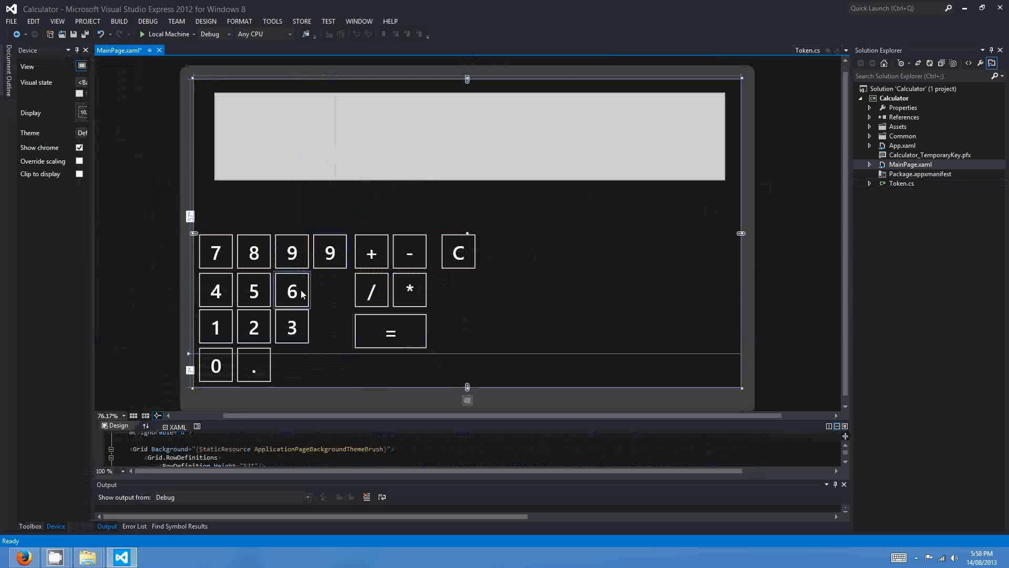
pyautogui.click(291, 290)
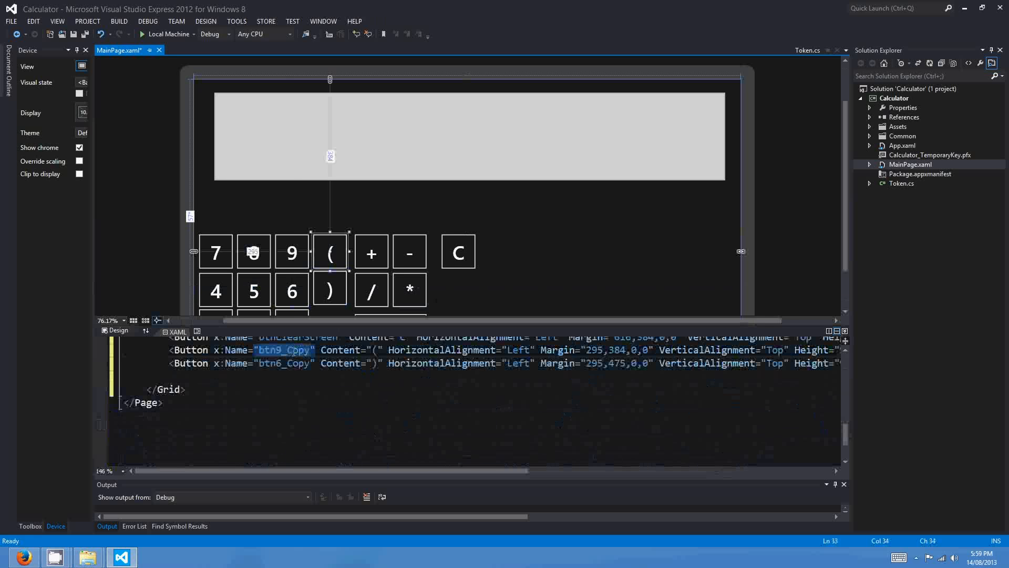
pyautogui.write('btnLeftBrace')
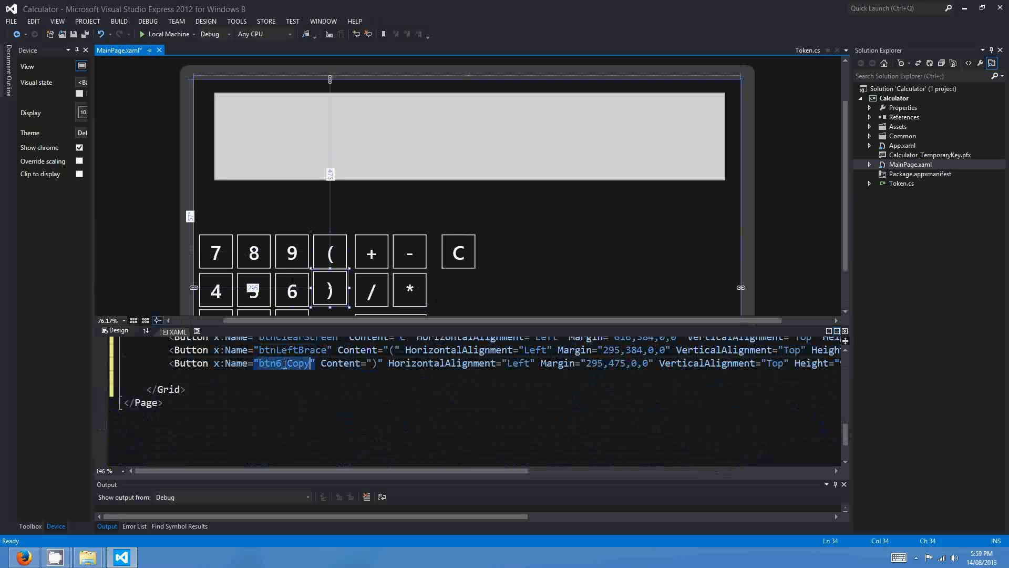
pyautogui.write('btnRight')
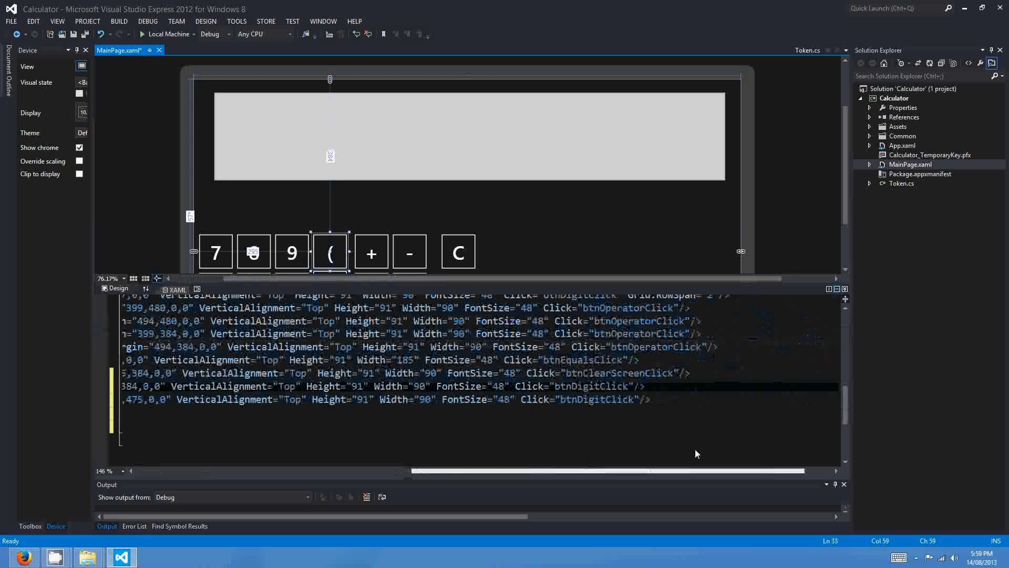
# Step: Show MainPage.xaml.cs at the digit click handler and start an empty line in btnEqualsClick
pyautogui.click(589, 385)
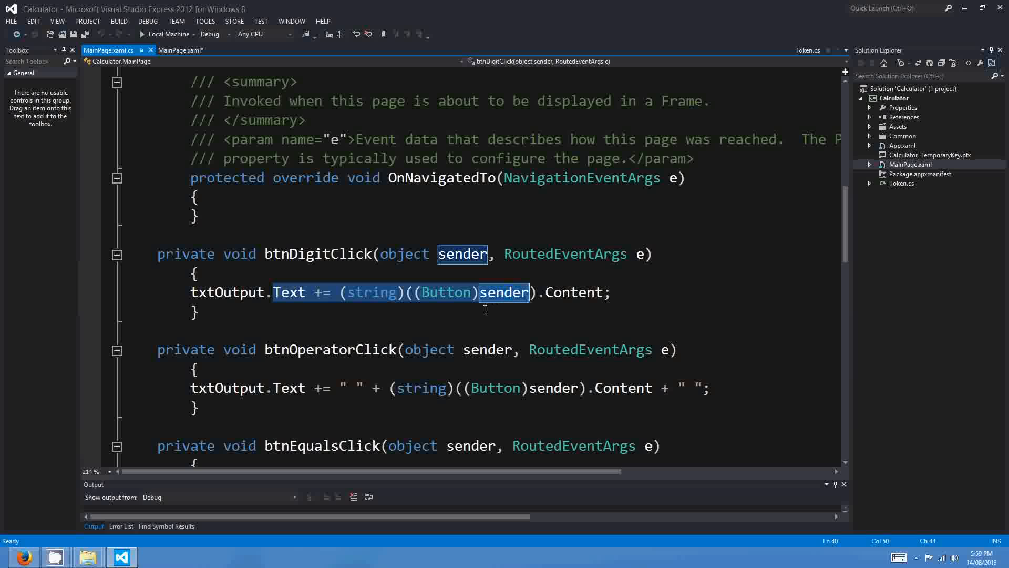
pyautogui.moveTo(455, 298)
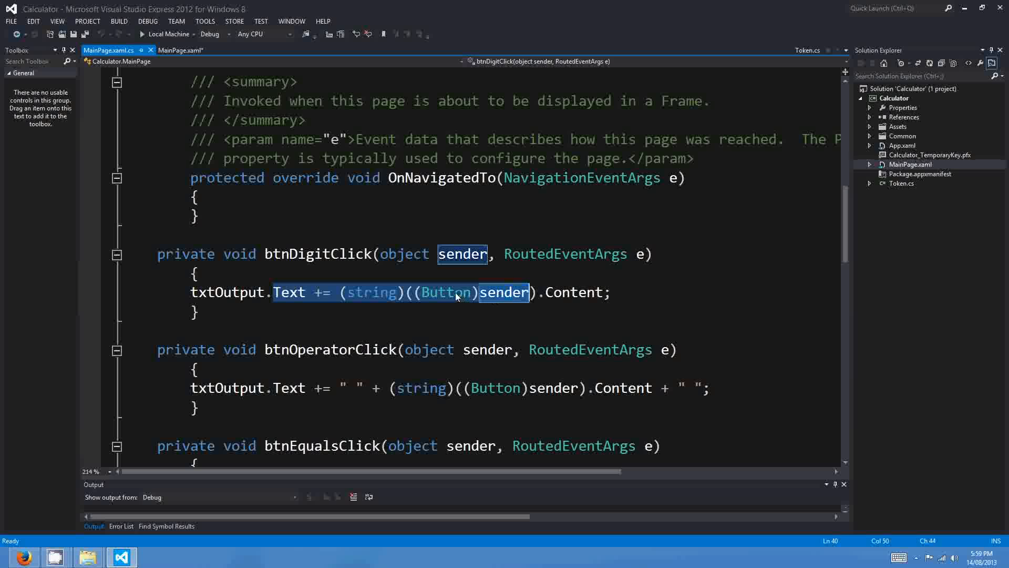
pyautogui.click(460, 226)
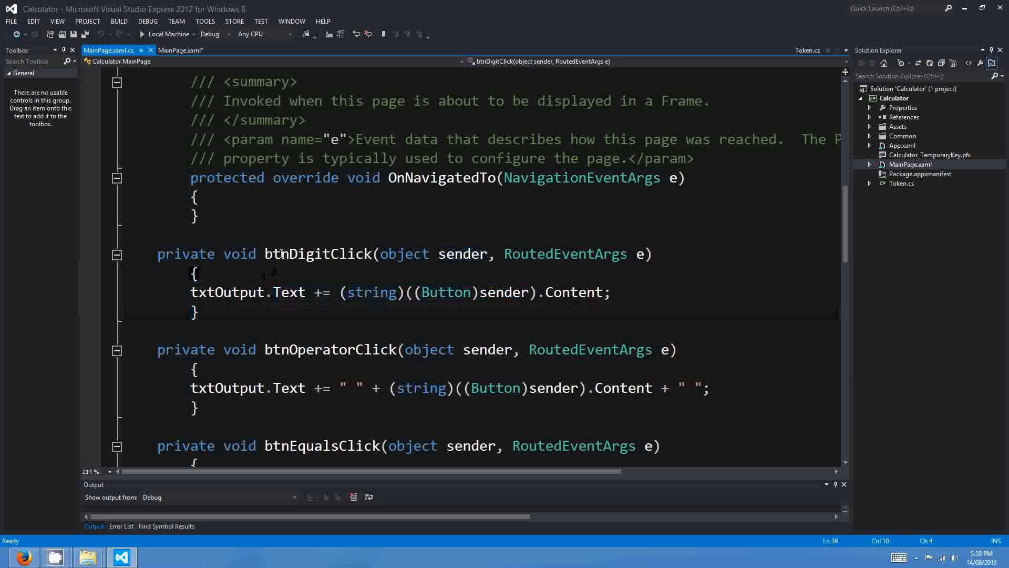
pyautogui.click(212, 272)
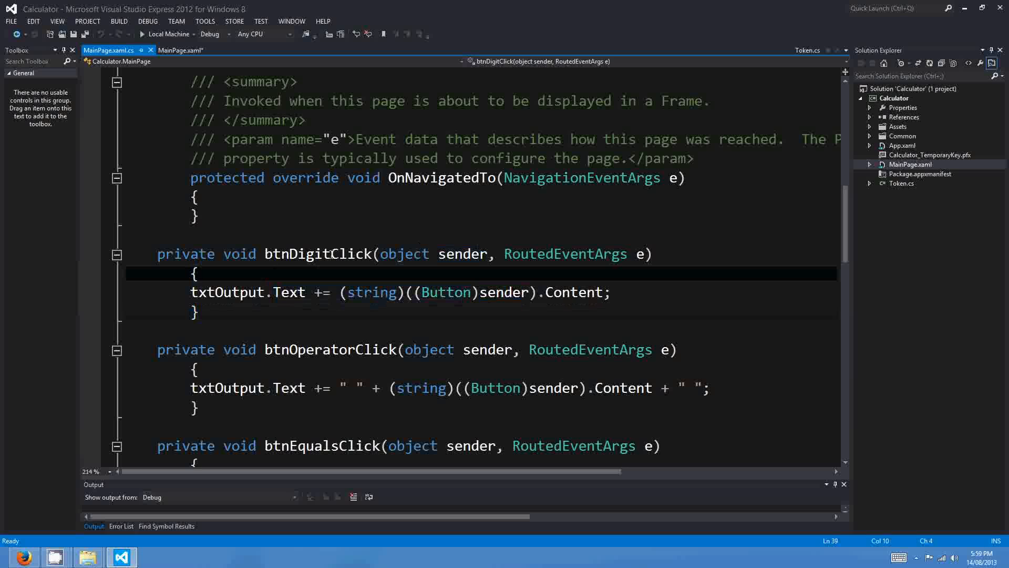
pyautogui.moveTo(330, 270)
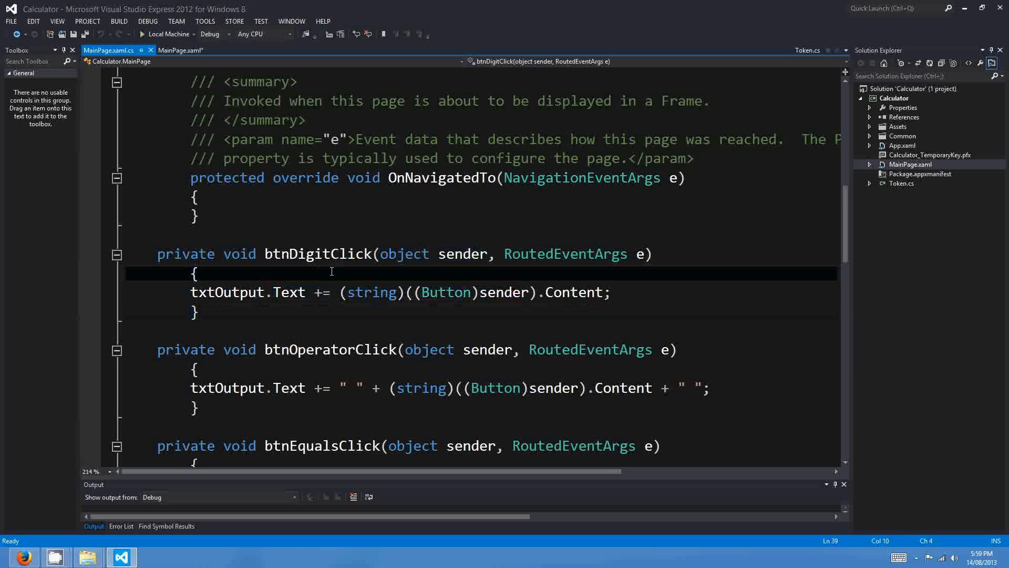
pyautogui.doubleClick(322, 253)
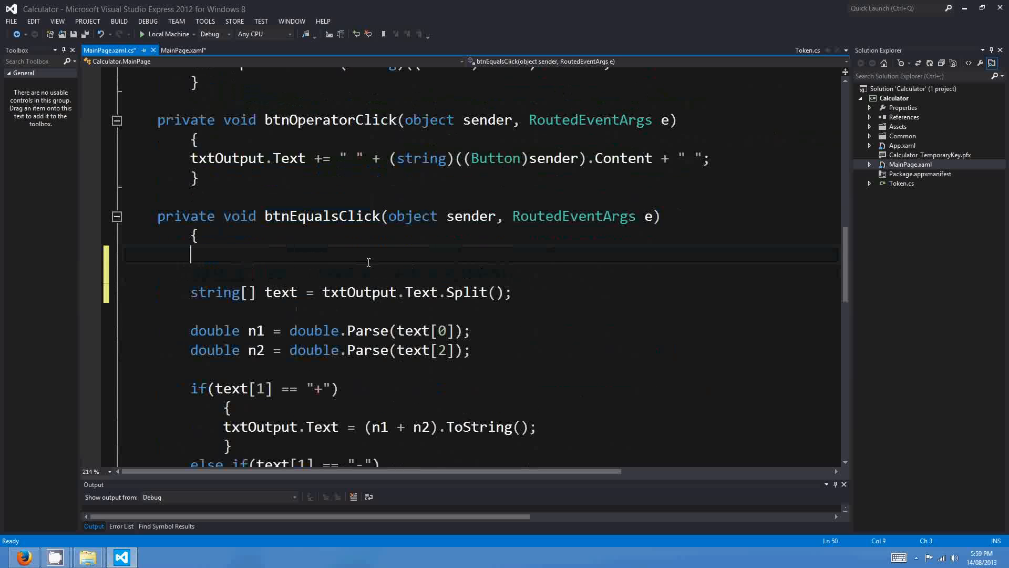
# Step: Replace btnEqualsClick's body with Token[] tokens = Tokenize(txtOutput.Text); and remove the old arithmetic
pyautogui.write('Token[')
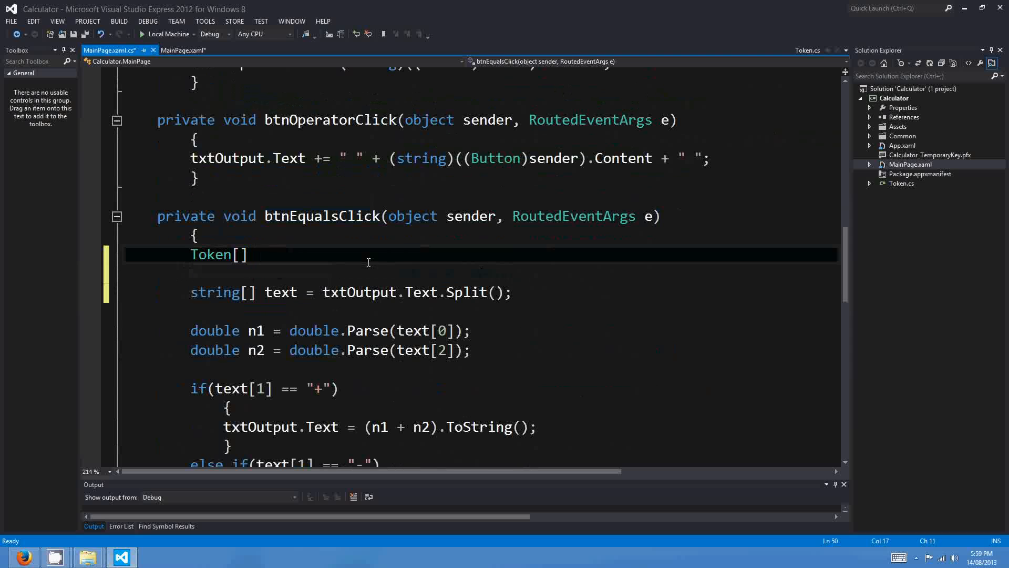
pyautogui.write('tokens =')
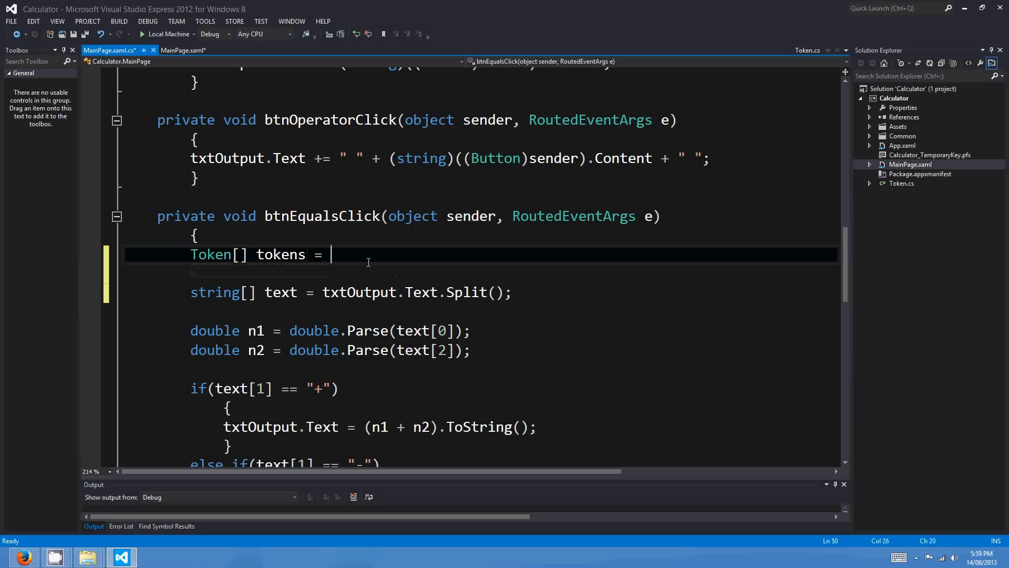
pyautogui.write('Tokenize(')
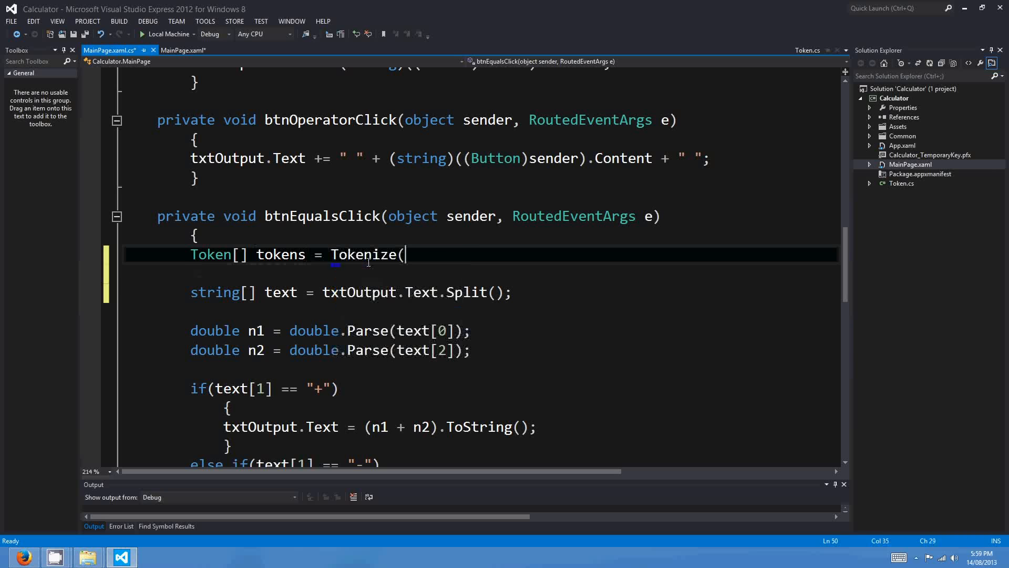
pyautogui.moveTo(366, 253)
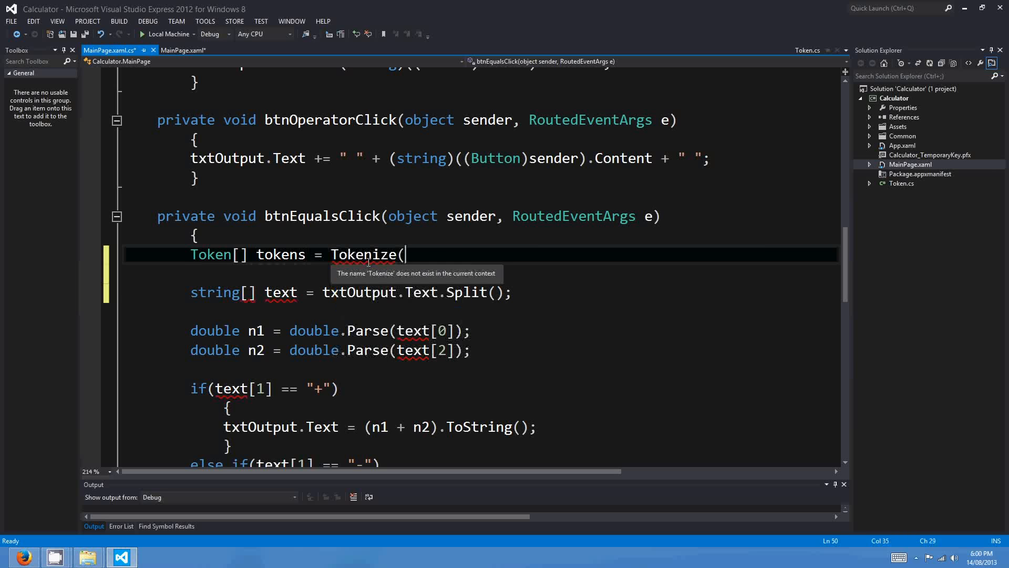
pyautogui.write('txtOutput.Te')
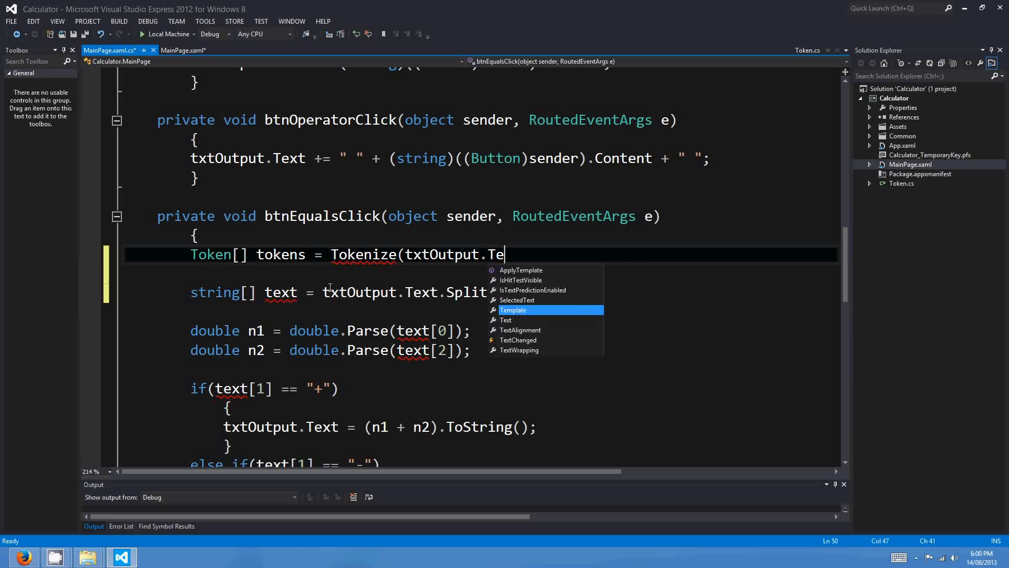
pyautogui.write('xt);')
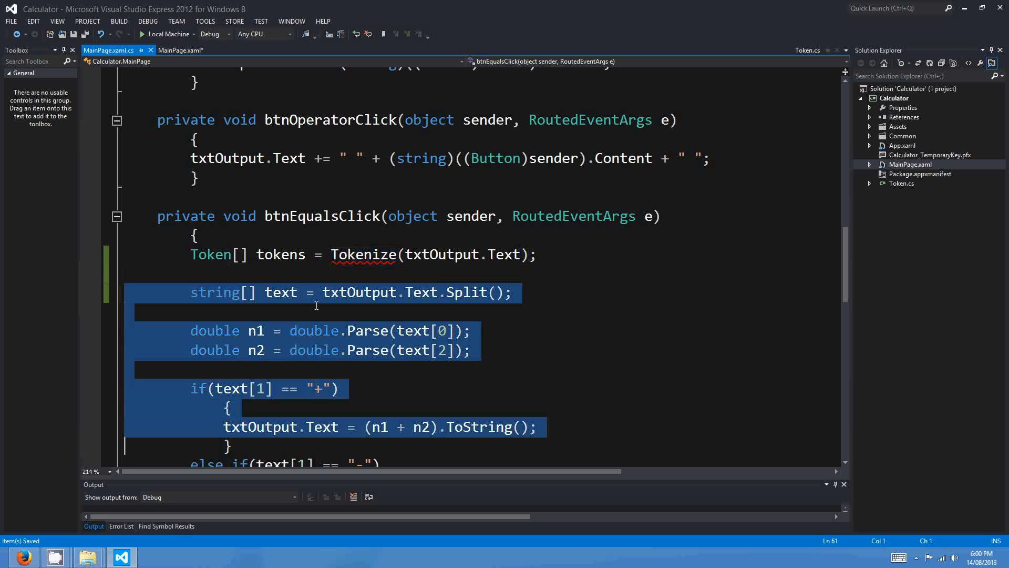
pyautogui.scroll(-3)
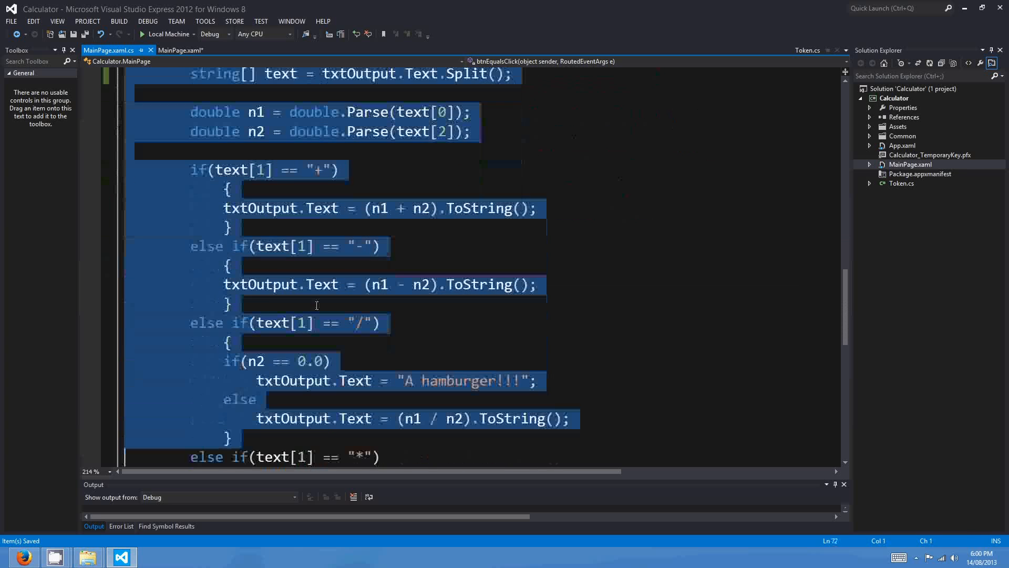
pyautogui.scroll(-3)
pyautogui.write('private')
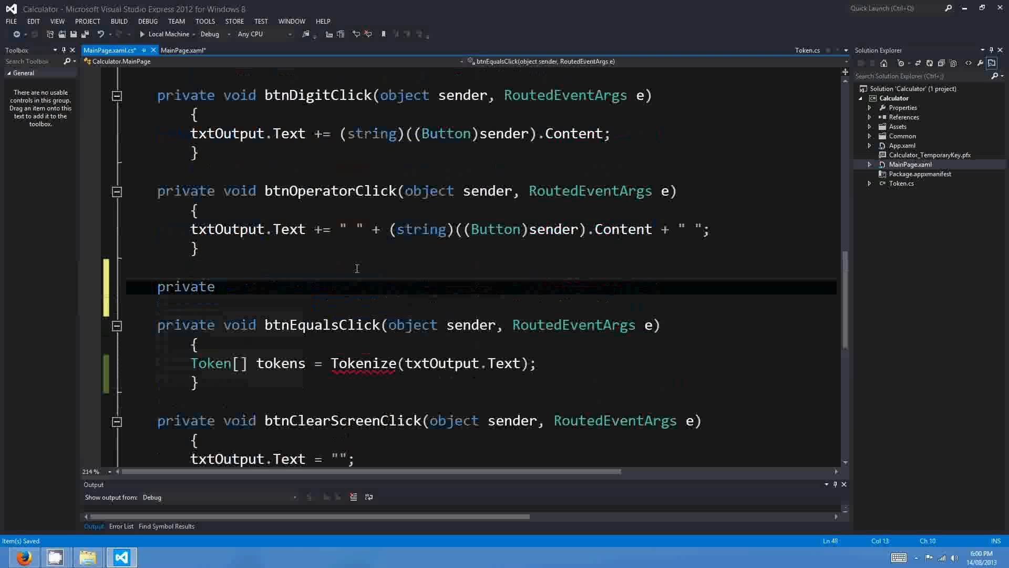
# Step: Write private Token[] Tokenize(string str) whose body assigns string[] split = SplitForTokenize(str);
pyautogui.write('Token[')
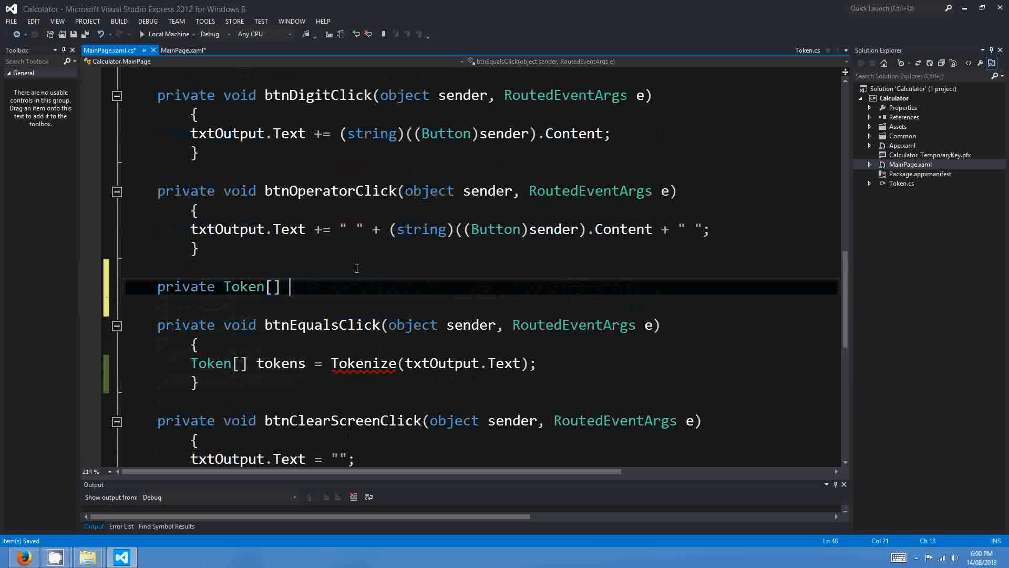
pyautogui.write('Tokenize')
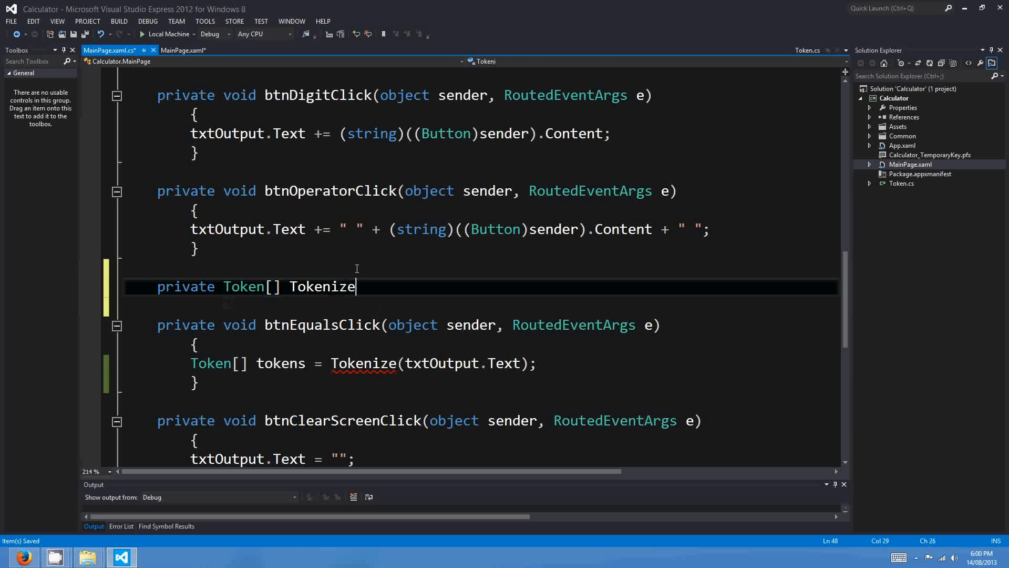
pyautogui.write('(string str)')
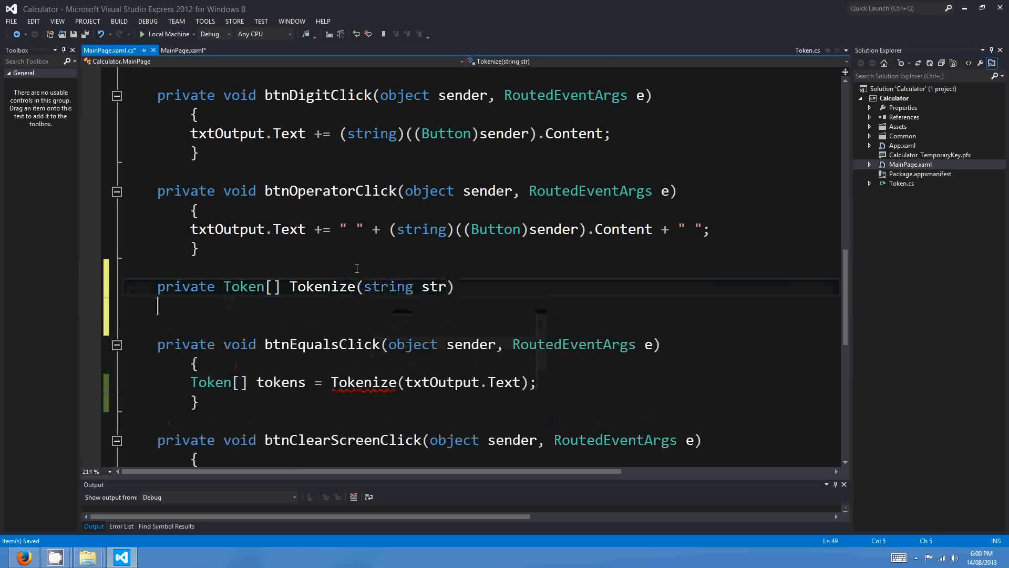
pyautogui.write('st')
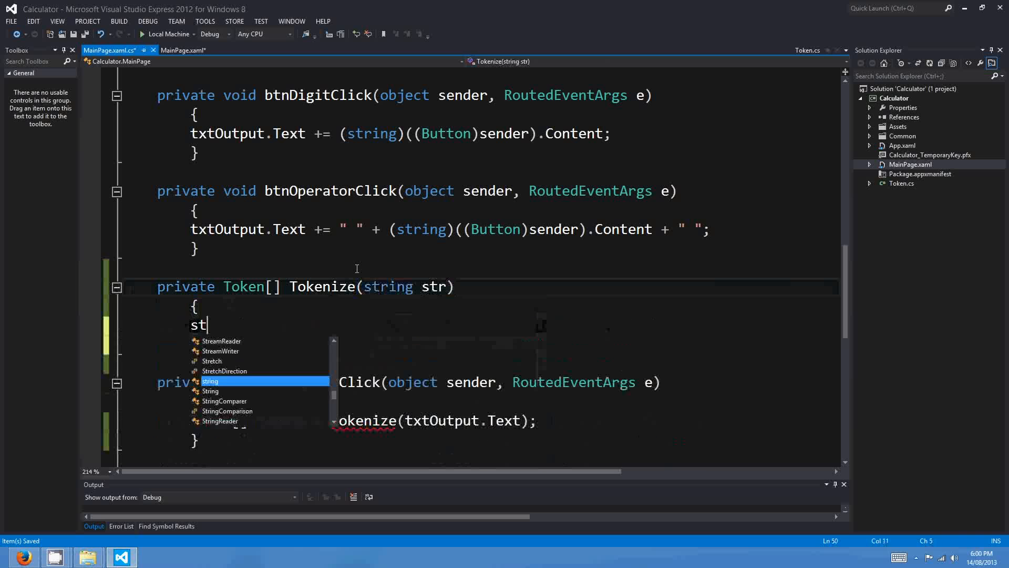
pyautogui.write('ring[] splitFo')
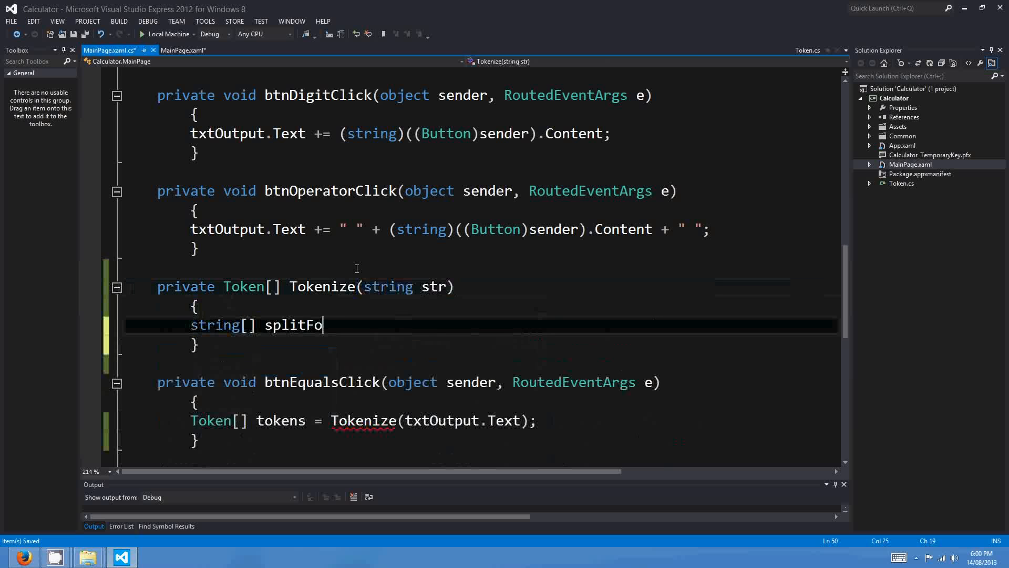
pyautogui.write('rTokeni')
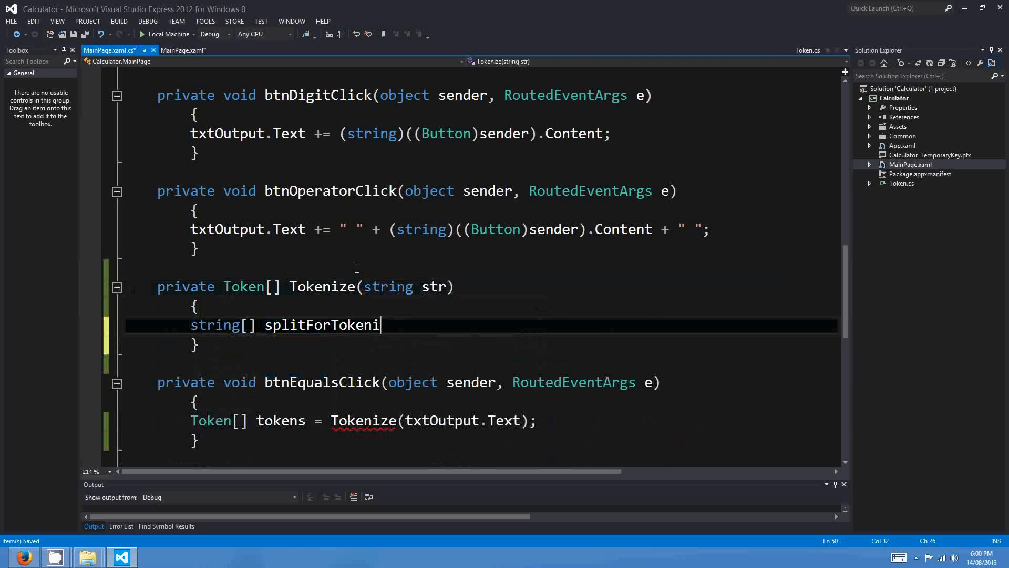
pyautogui.write('ze(')
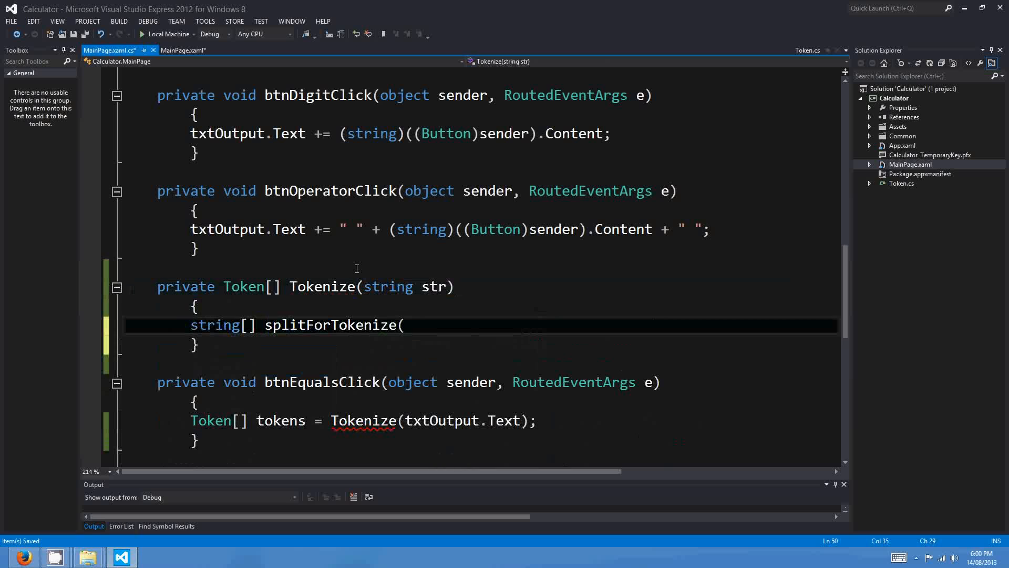
pyautogui.press('Backspace')
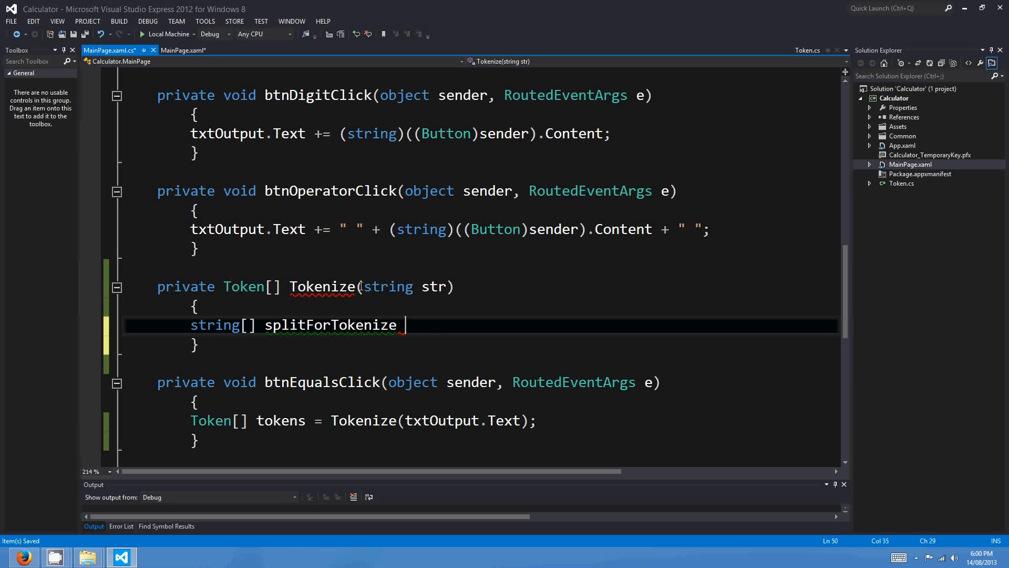
pyautogui.write('split = S')
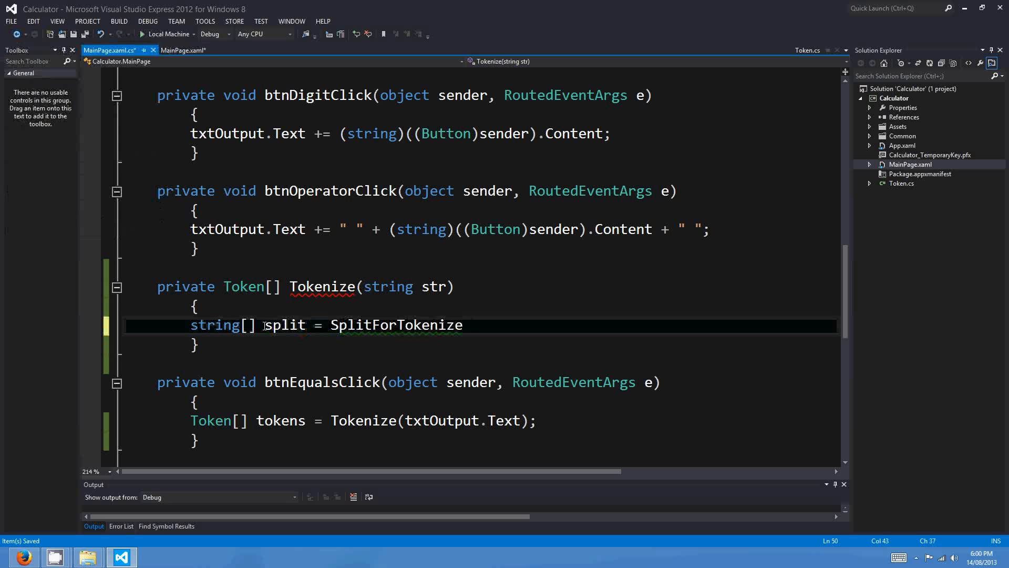
pyautogui.click(10, 21)
pyautogui.write('(str);')
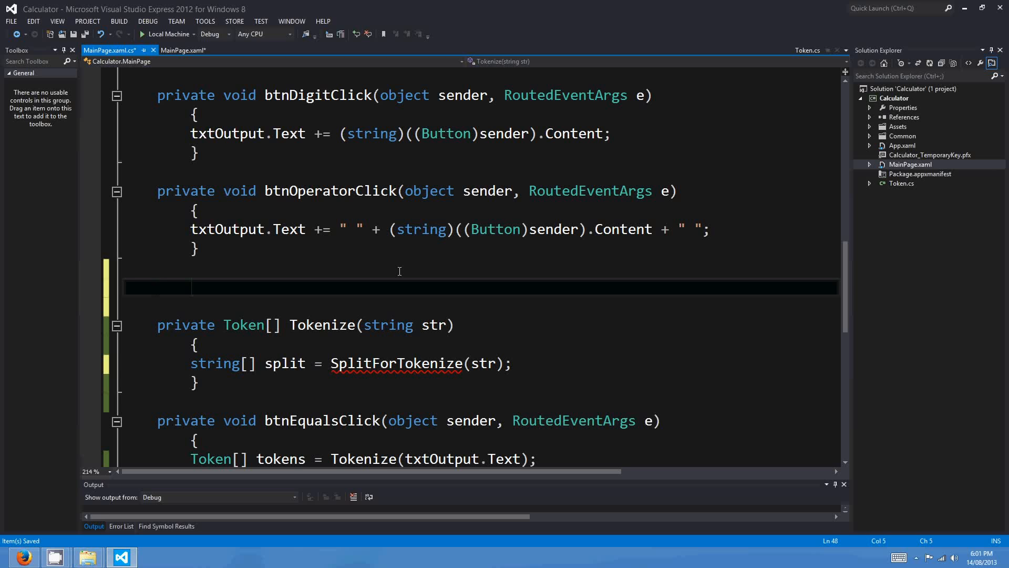
# Step: Declare an empty private string[] SplitForTokenize(string str) method above Tokenize
pyautogui.write('pr')
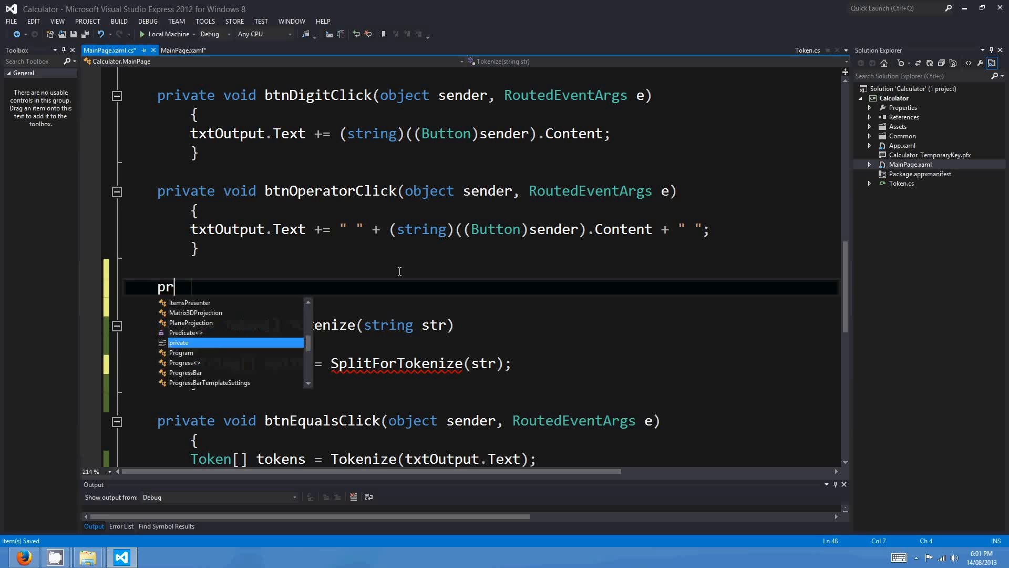
pyautogui.press('Tab')
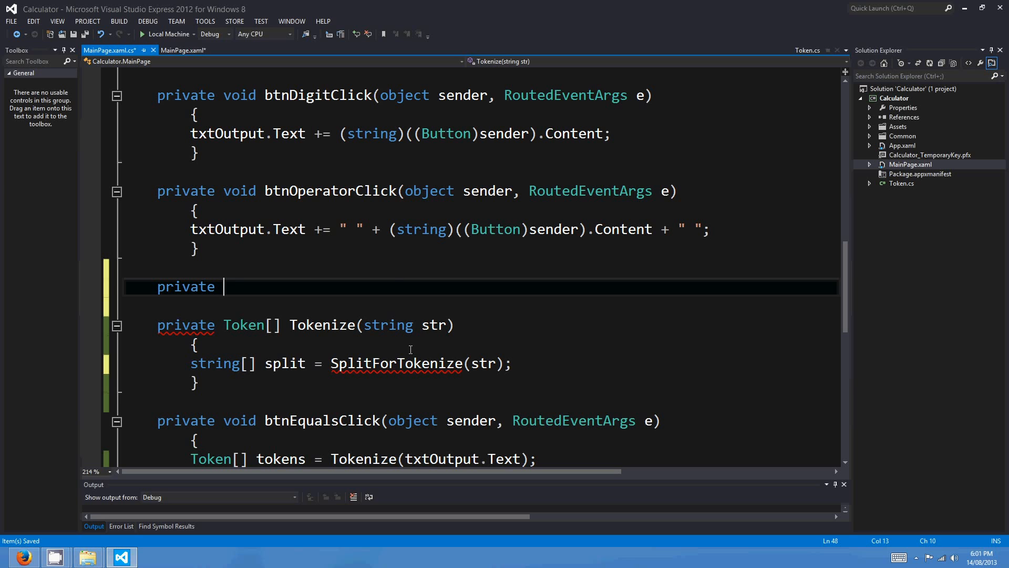
pyautogui.write('SplitForTokenize')
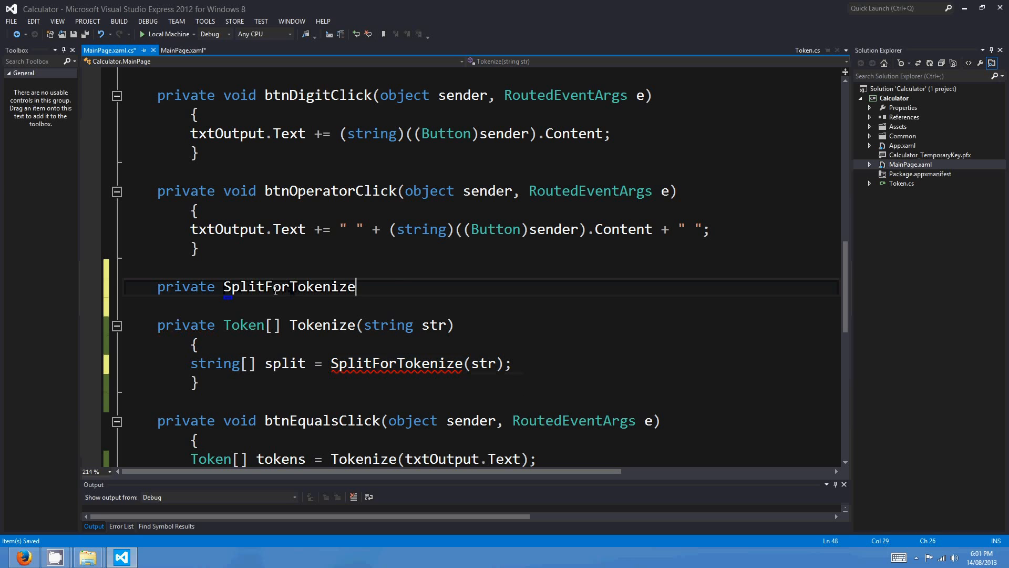
pyautogui.write('string[]')
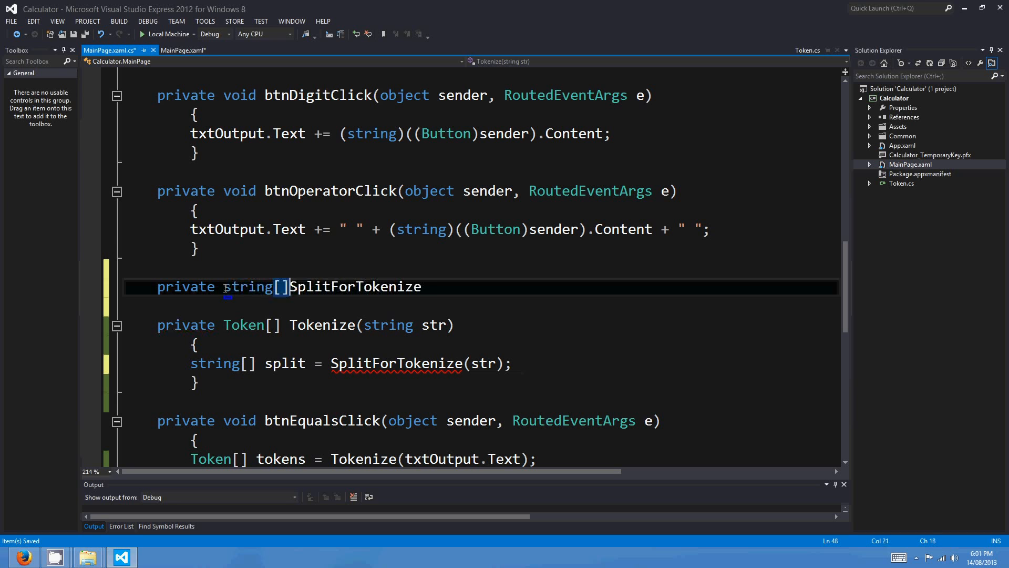
pyautogui.write('(string str')
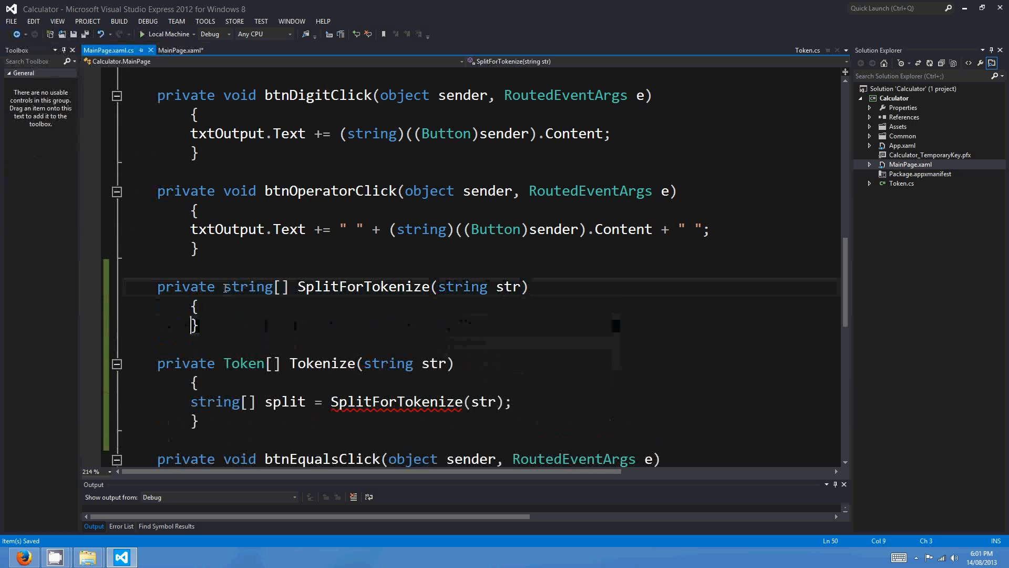
# Step: Pad * / + - ( ) with spaces via str.Replace calls and trim the result
pyautogui.write('str = str.R')
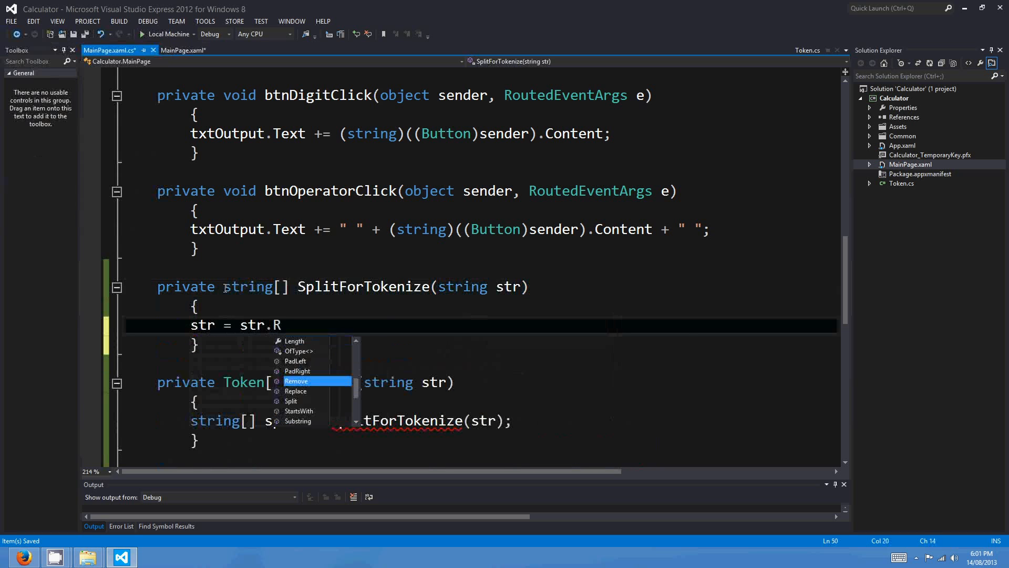
pyautogui.write('eplace("*')
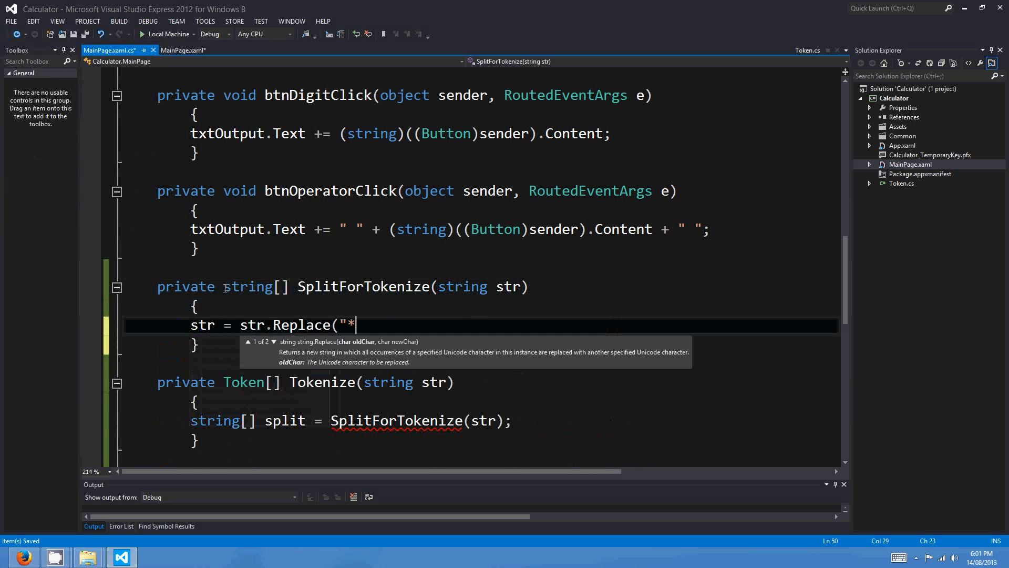
pyautogui.write('", " * ");')
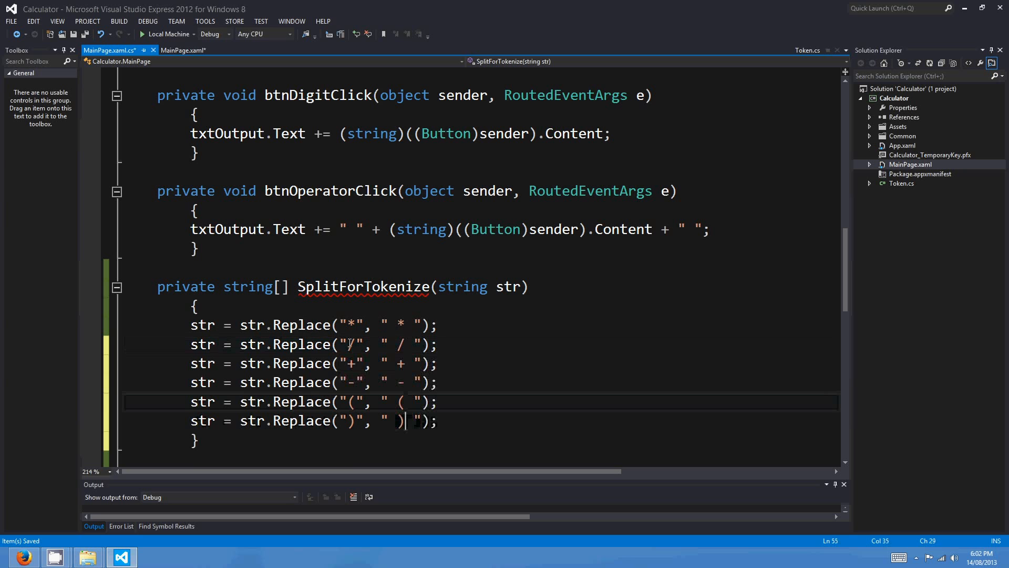
pyautogui.write('str = s')
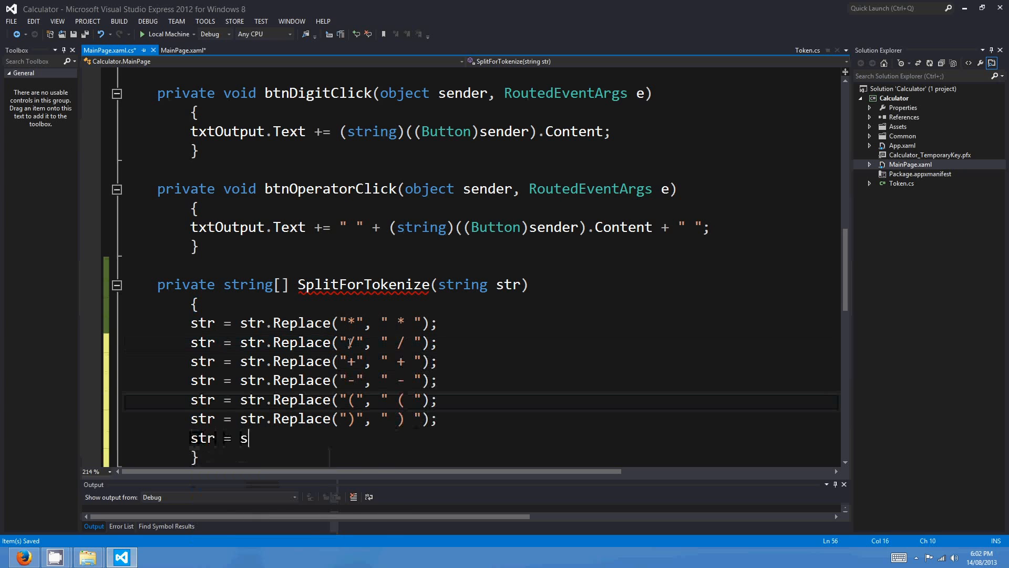
pyautogui.write('tr.Trim();')
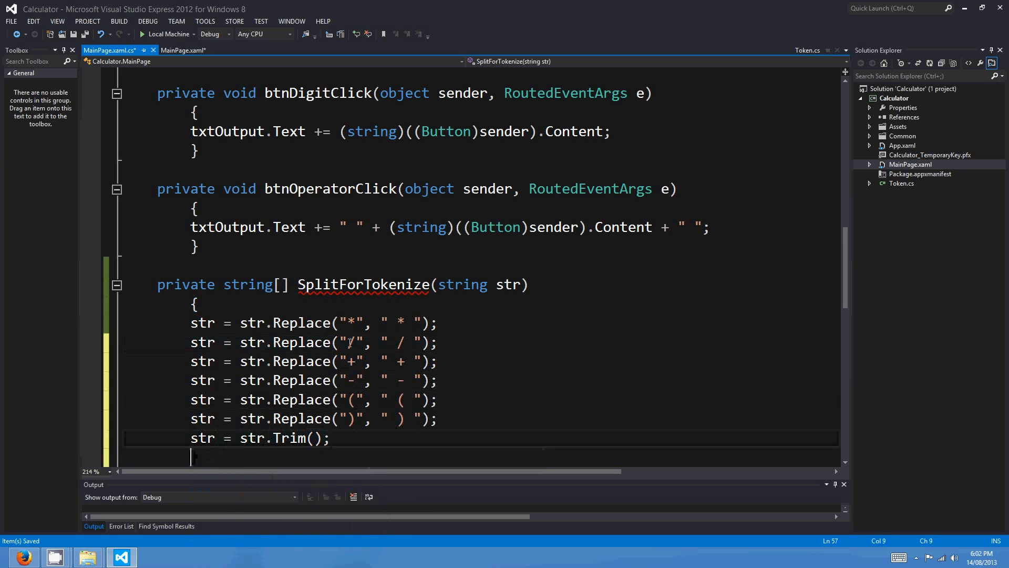
# Step: Collapse double spaces in a while loop and return str.Split(' ')
pyautogui.write('while(str.Contains("  "')
pyautogui.write('str = str.Replace(" ')
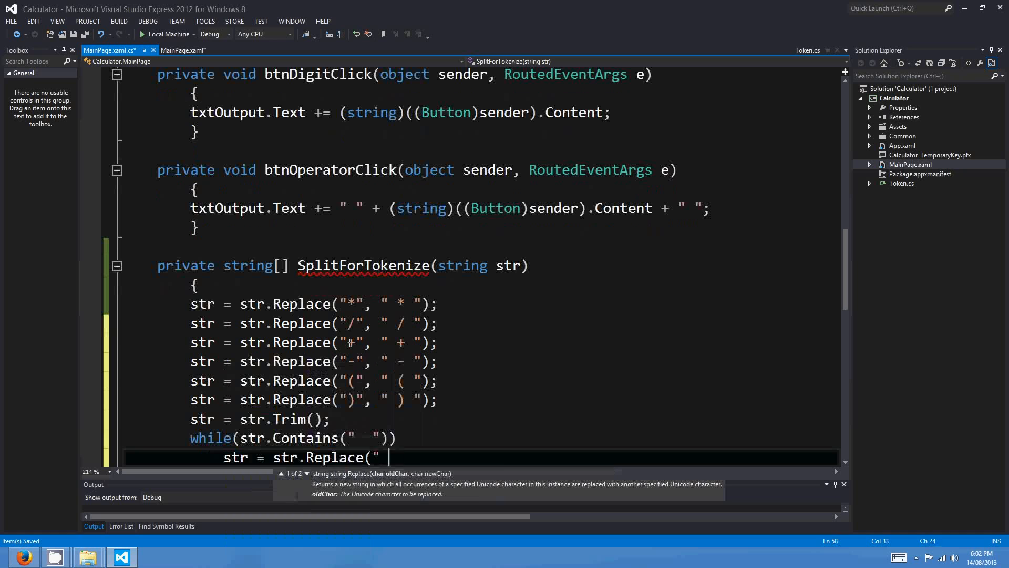
pyautogui.write('", " ");')
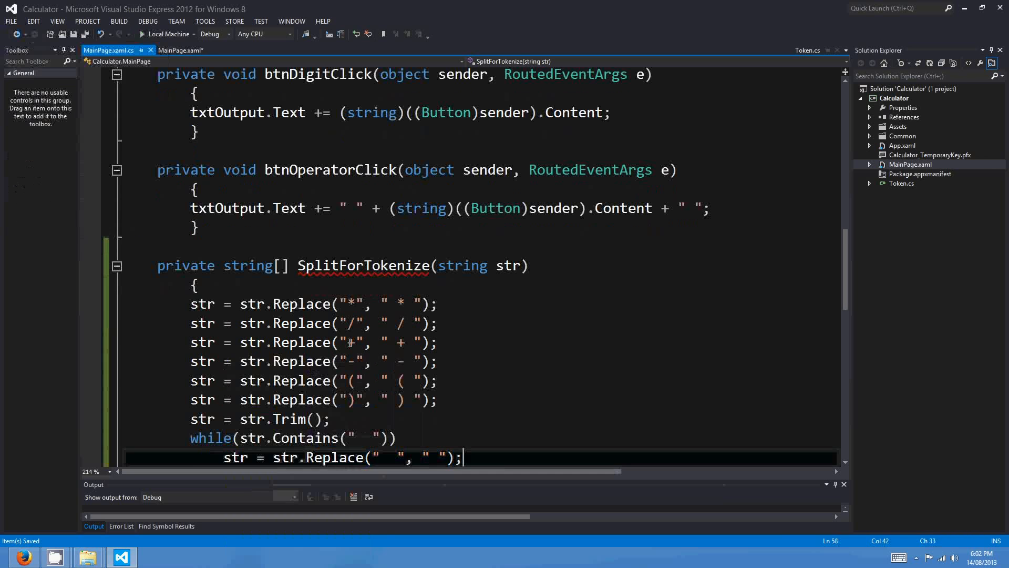
pyautogui.write('return str')
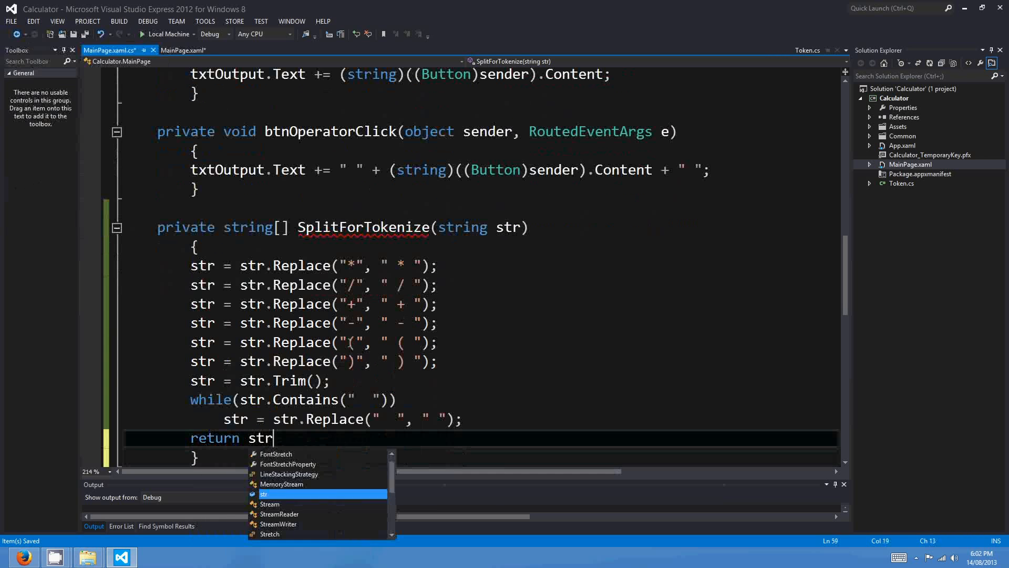
pyautogui.write(".Split(' '")
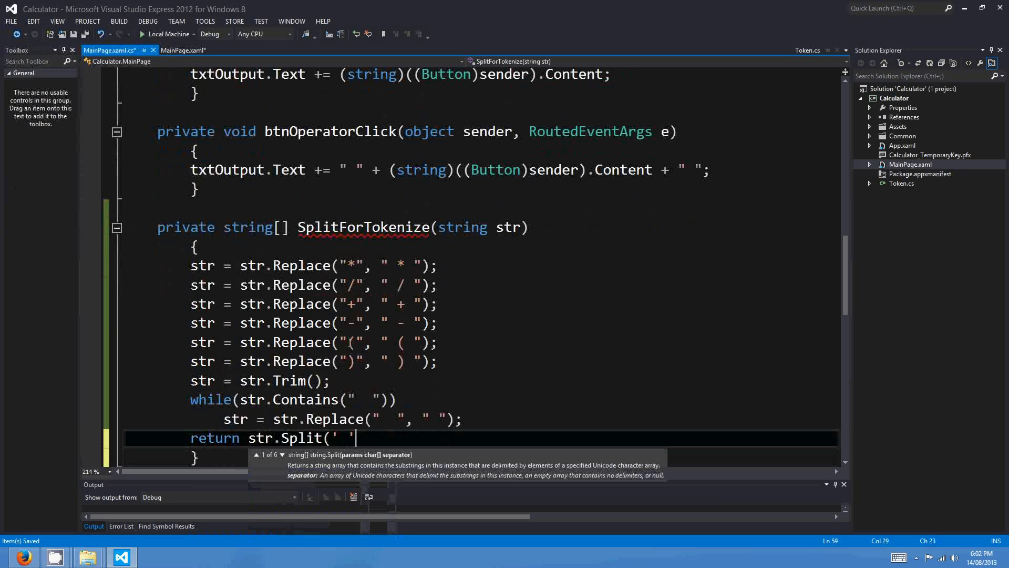
pyautogui.write(');')
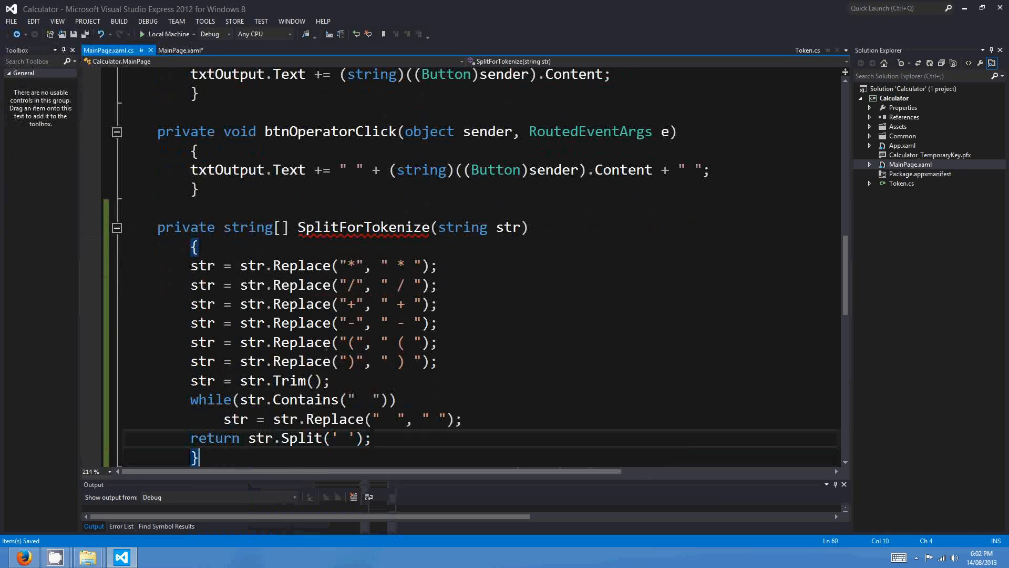
pyautogui.doubleClick(364, 227)
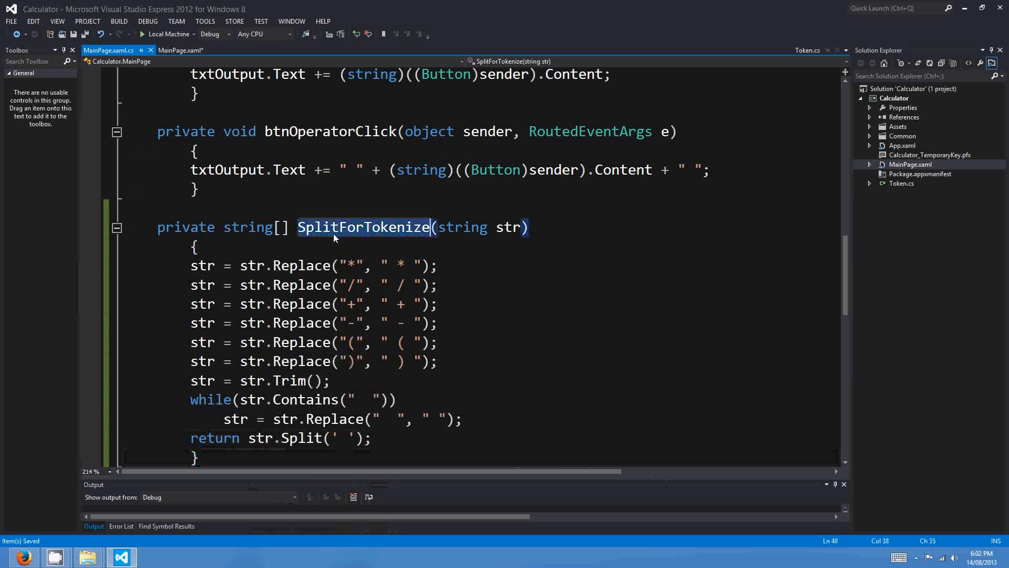
# Step: Declare List<Token> tokens = new List<Token>(); inside Tokenize
pyautogui.doubleClick(363, 227)
pyautogui.write('string[] split = SplitForTokenize(str);')
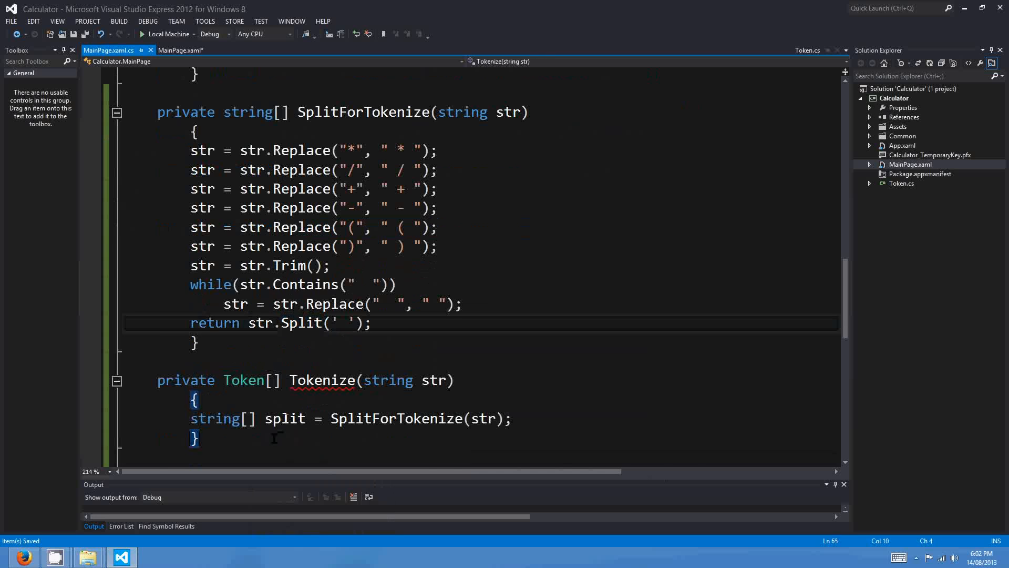
pyautogui.doubleClick(284, 303)
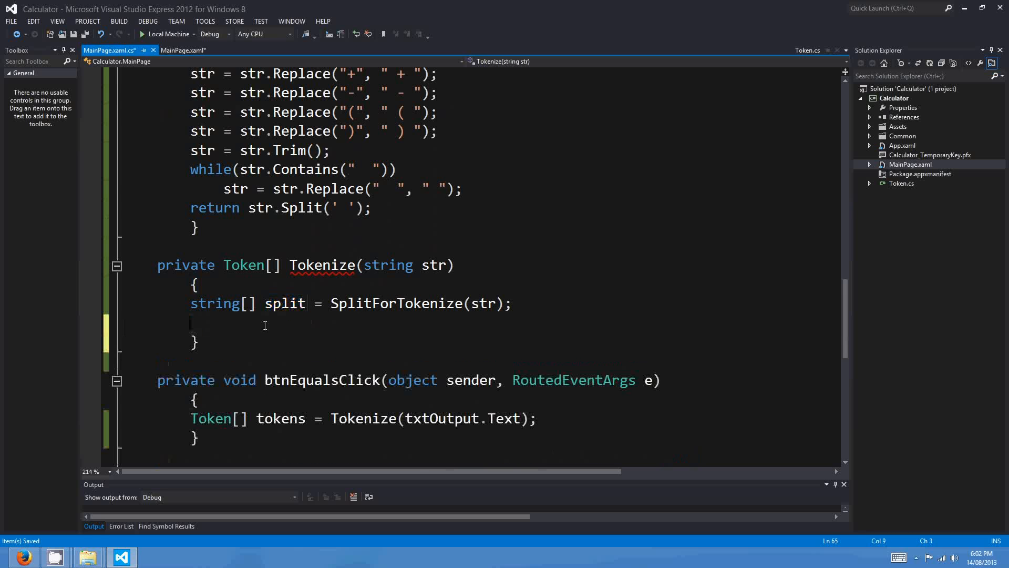
pyautogui.write('List<')
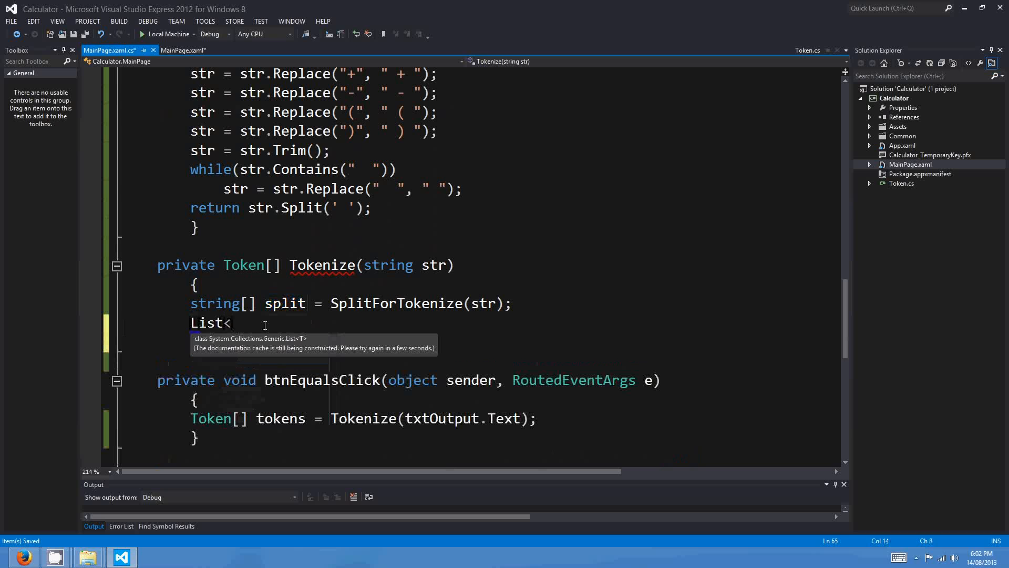
pyautogui.write('Token>')
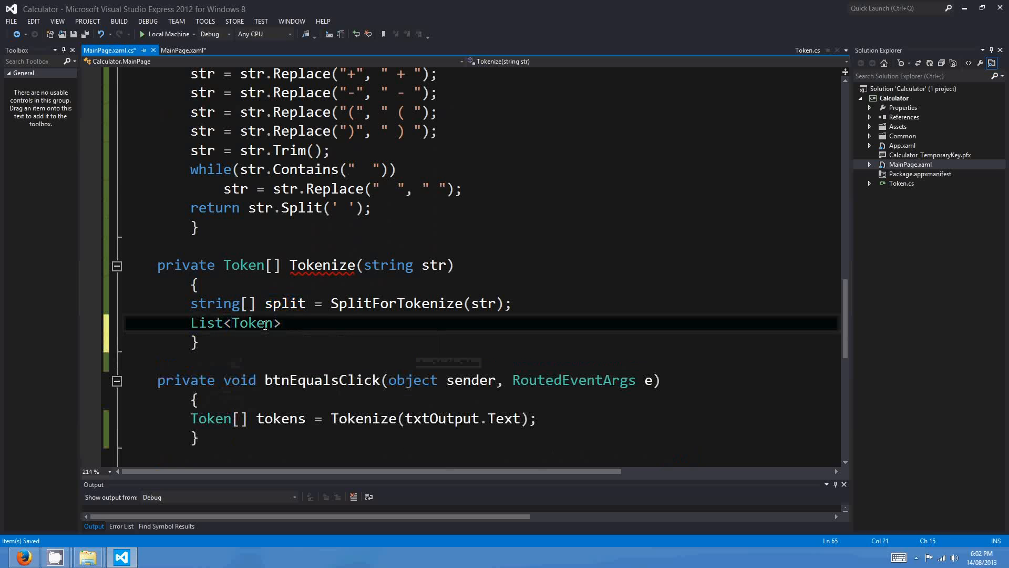
pyautogui.write('tokens = new List<Token>')
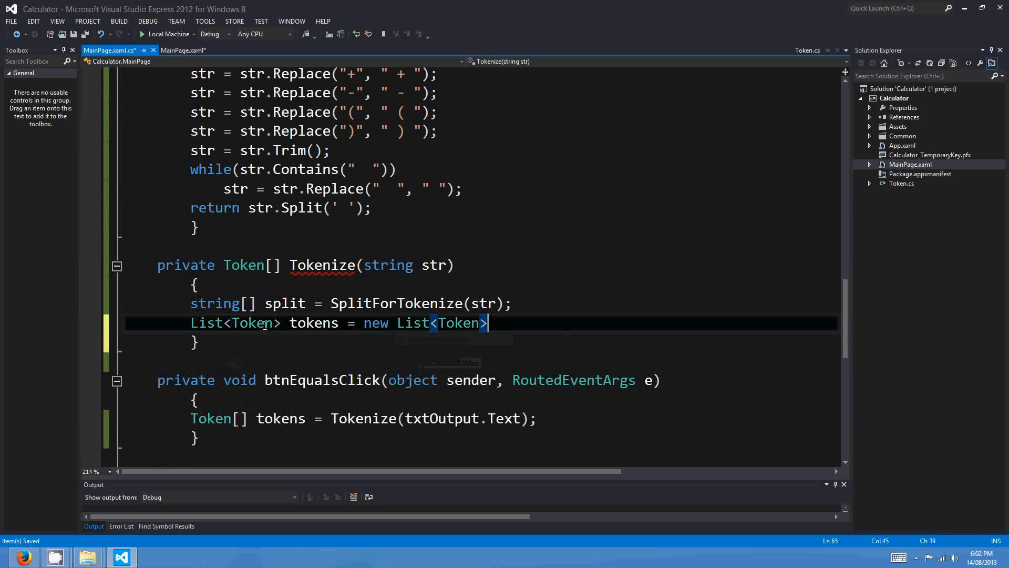
pyautogui.write('();')
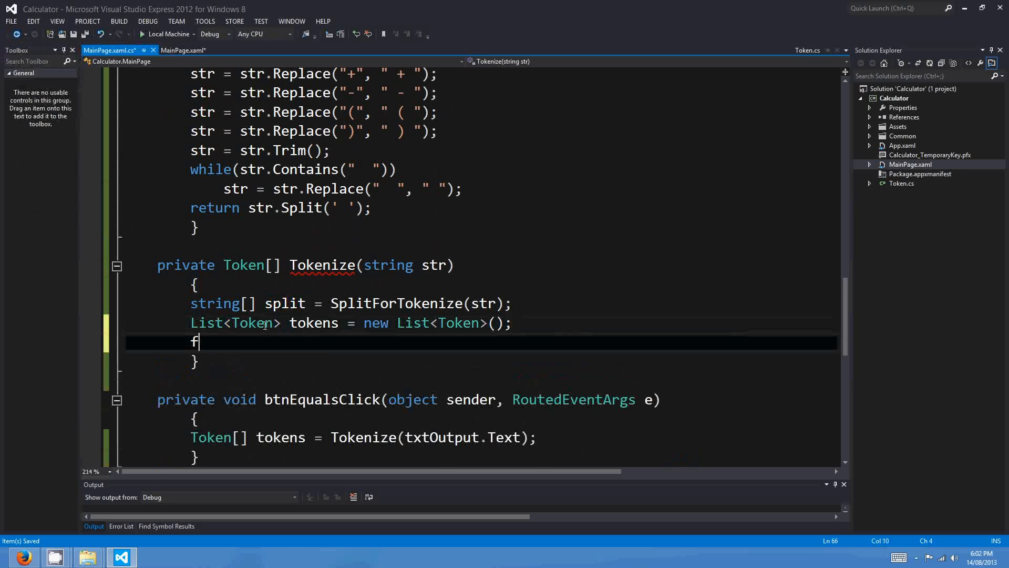
# Step: Loop foreach(string s in split) converting each piece with Token t = Token.StringToToken(s);
pyautogui.write('oreach(string s')
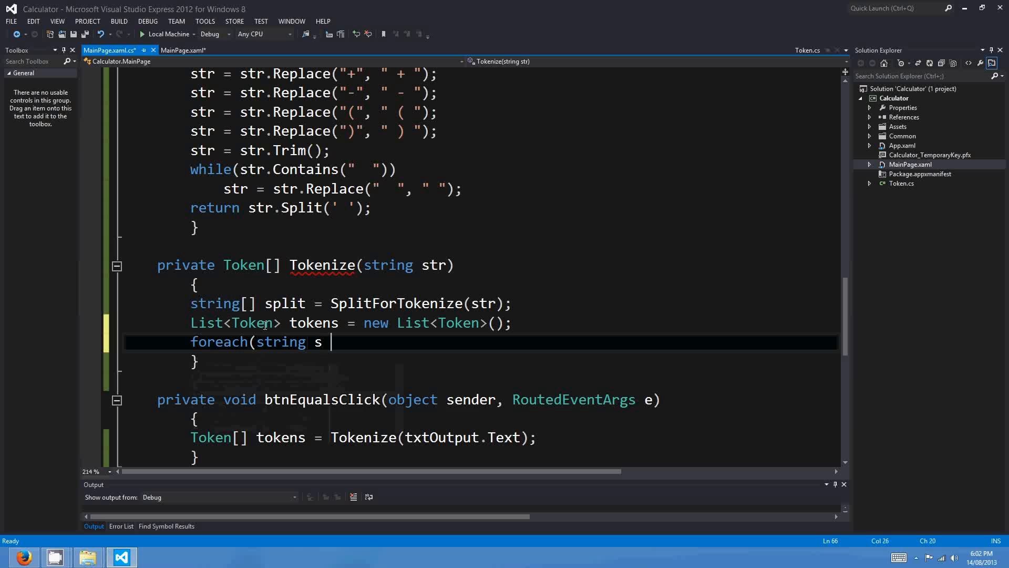
pyautogui.write('in split')
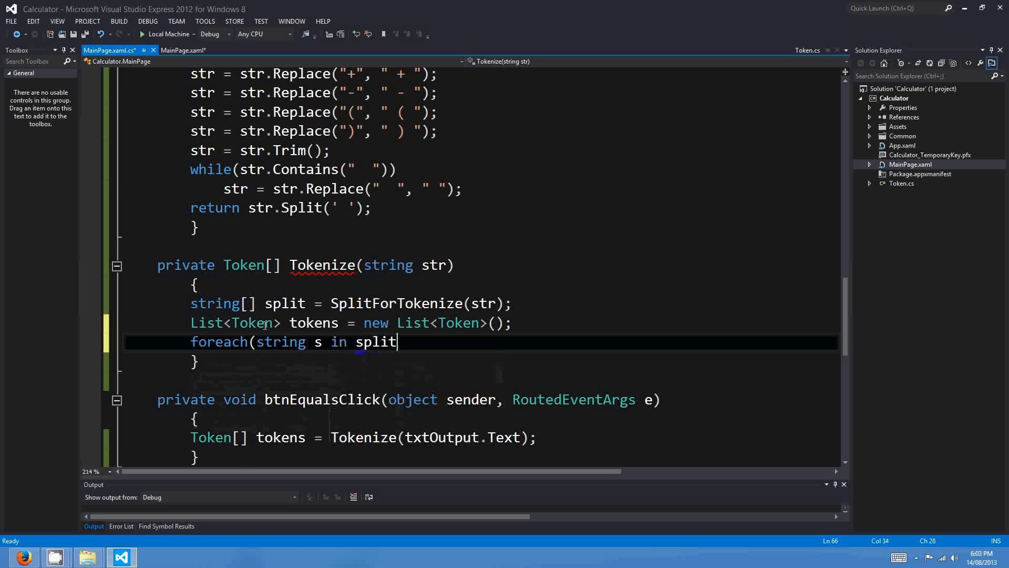
pyautogui.write(')')
pyautogui.write('{')
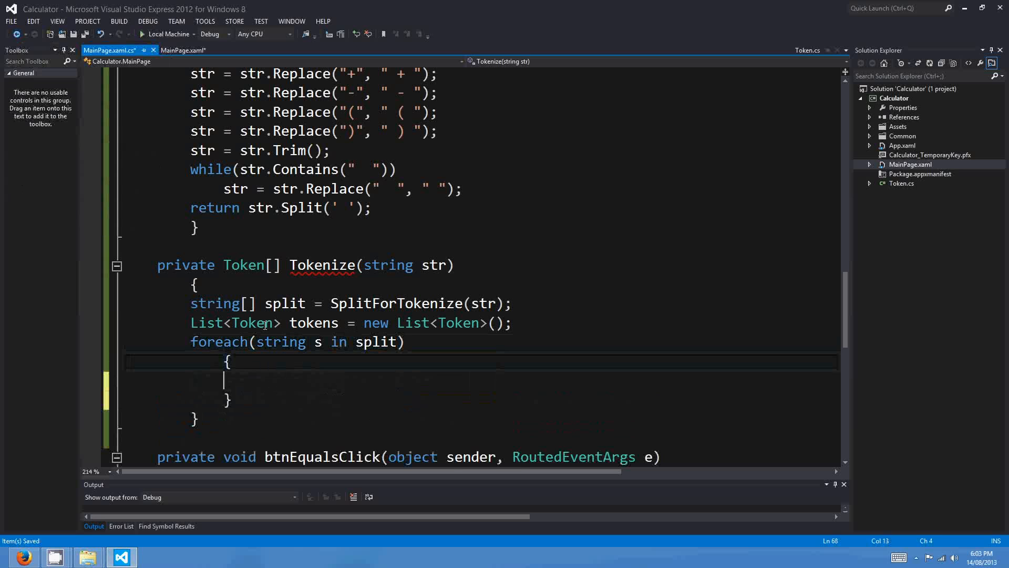
pyautogui.write('T')
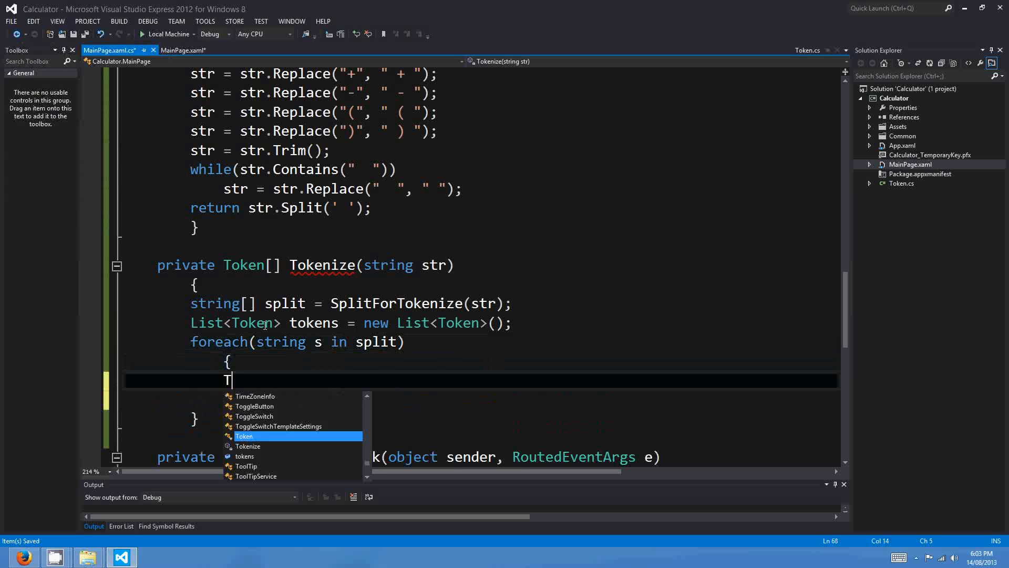
pyautogui.write('oken t =')
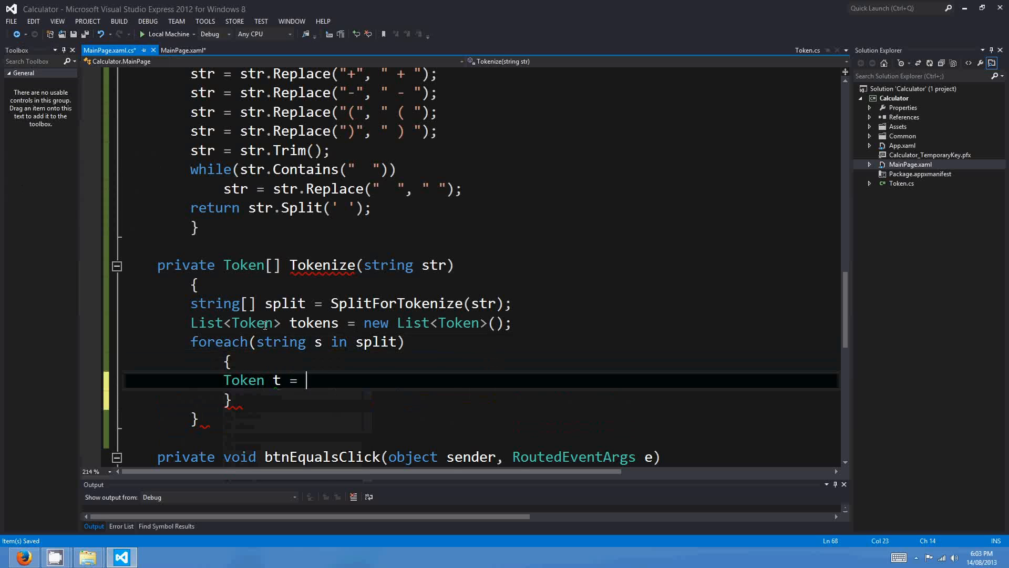
pyautogui.write('Token.')
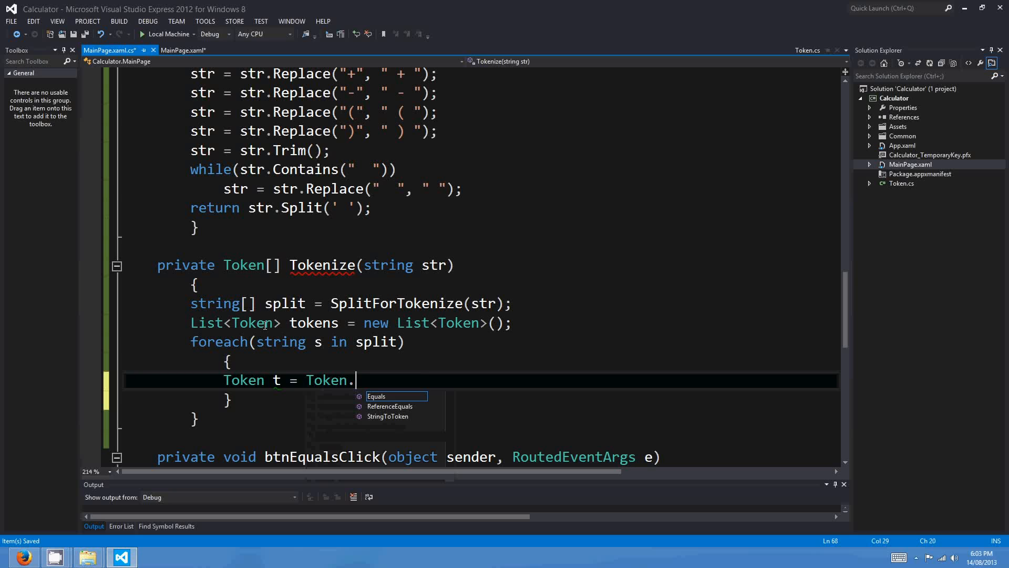
pyautogui.write('StringToToken(')
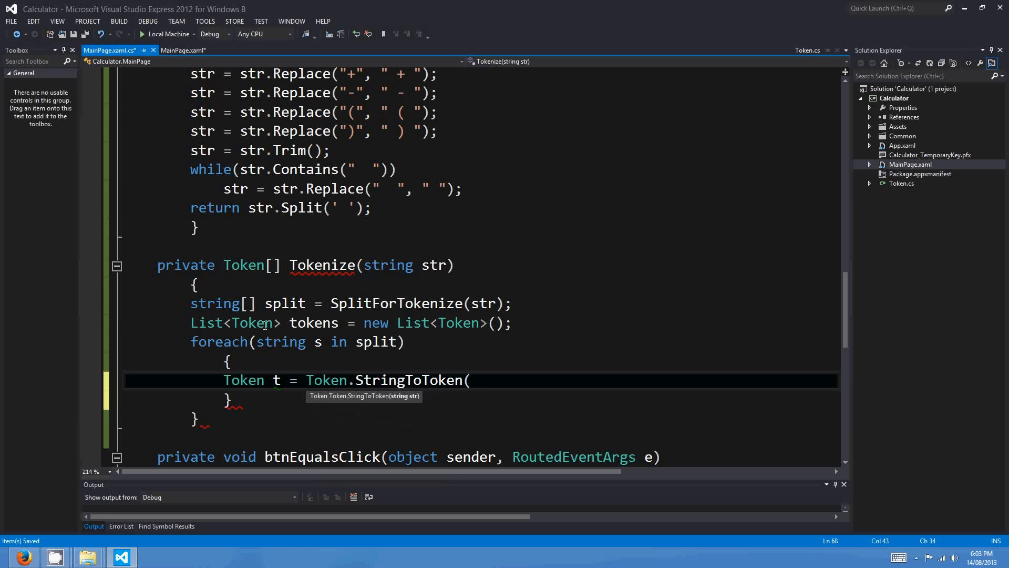
pyautogui.write('s);')
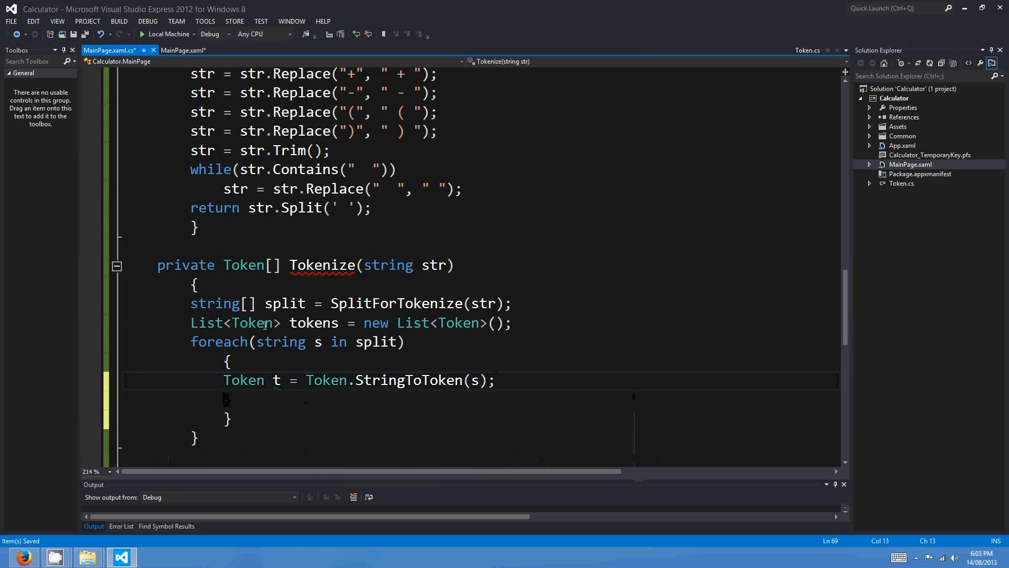
# Step: Add each token to the list, return tokens.ToArray(), and start an if (s == "-") block
pyautogui.write('tokens.Add(t);')
pyautogui.write('return tokens.ToArray();')
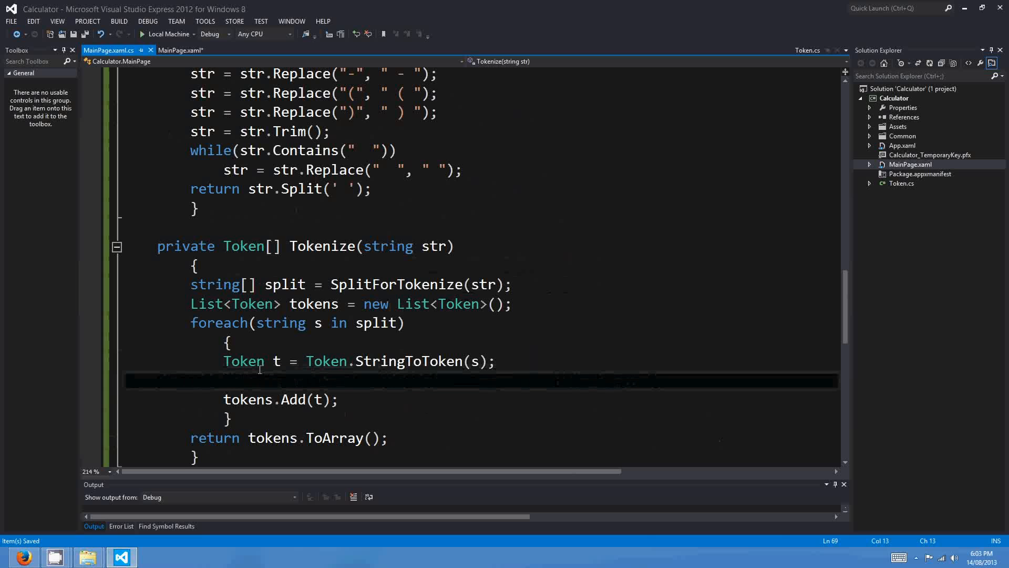
pyautogui.write('if(s')
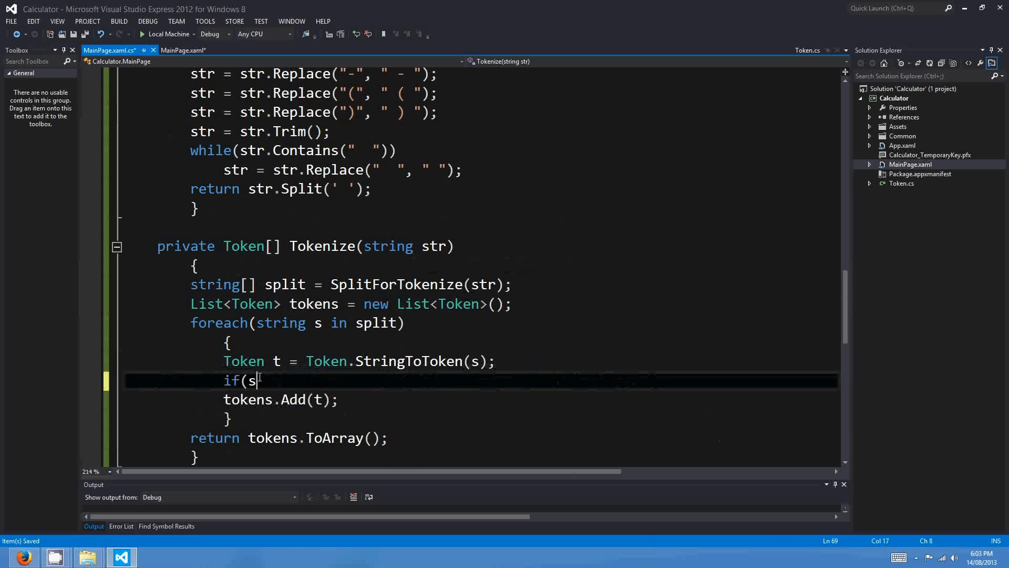
pyautogui.write("== '-'")
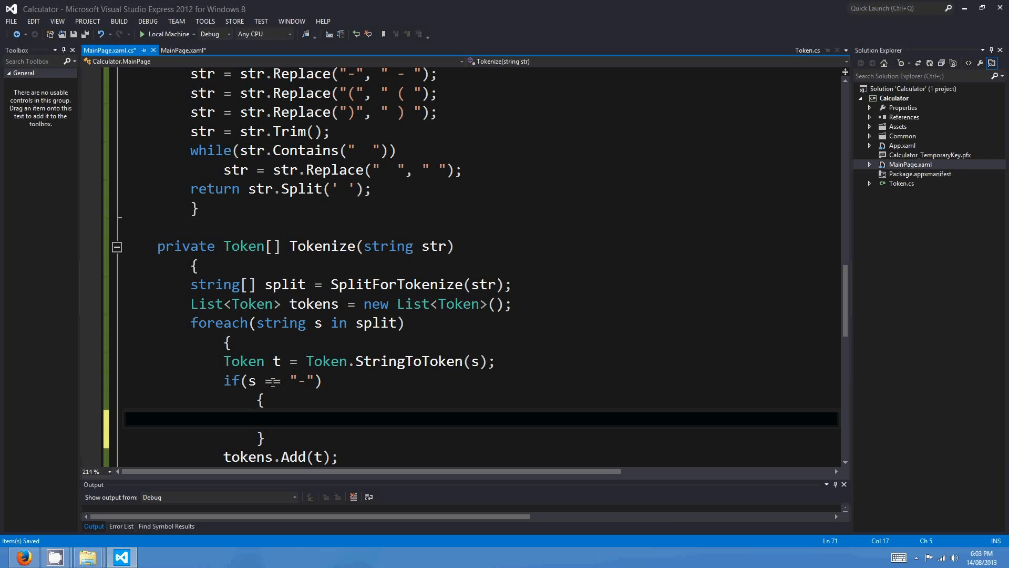
# Step: Inside the minus block begin a nested condition reading if(tokens.Count == 0 ||
pyautogui.write('=')
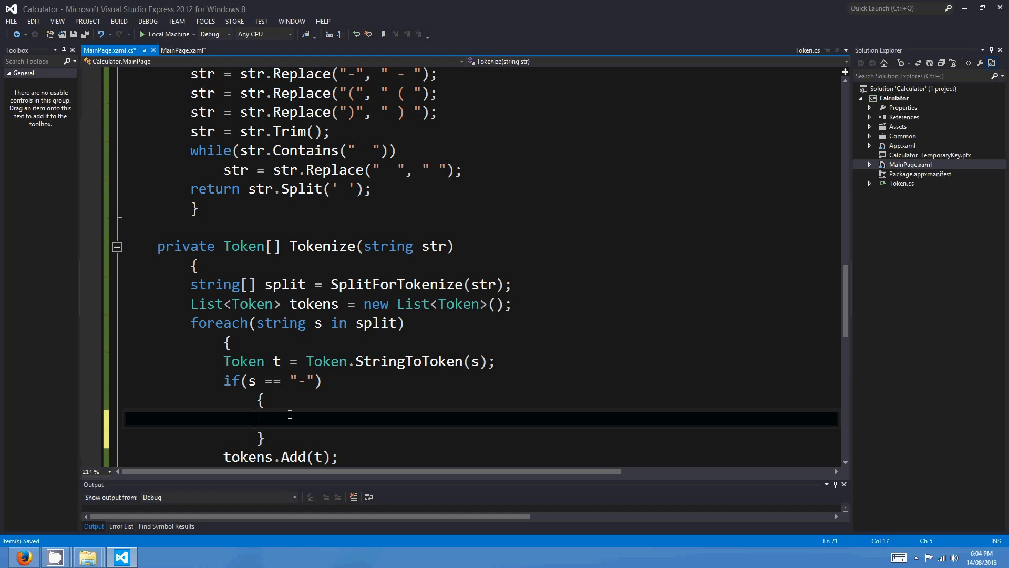
pyautogui.click(257, 417)
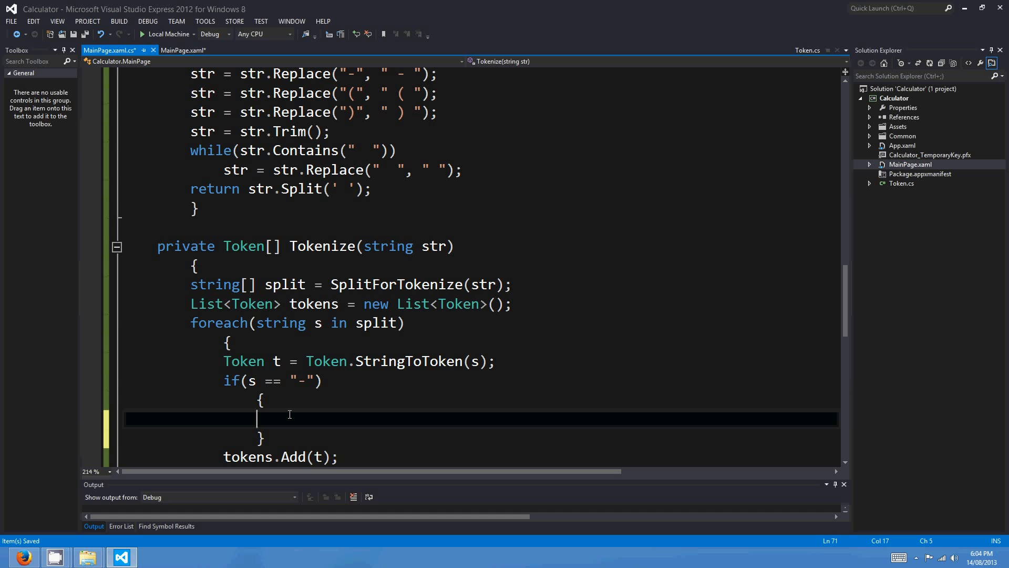
pyautogui.write('if(')
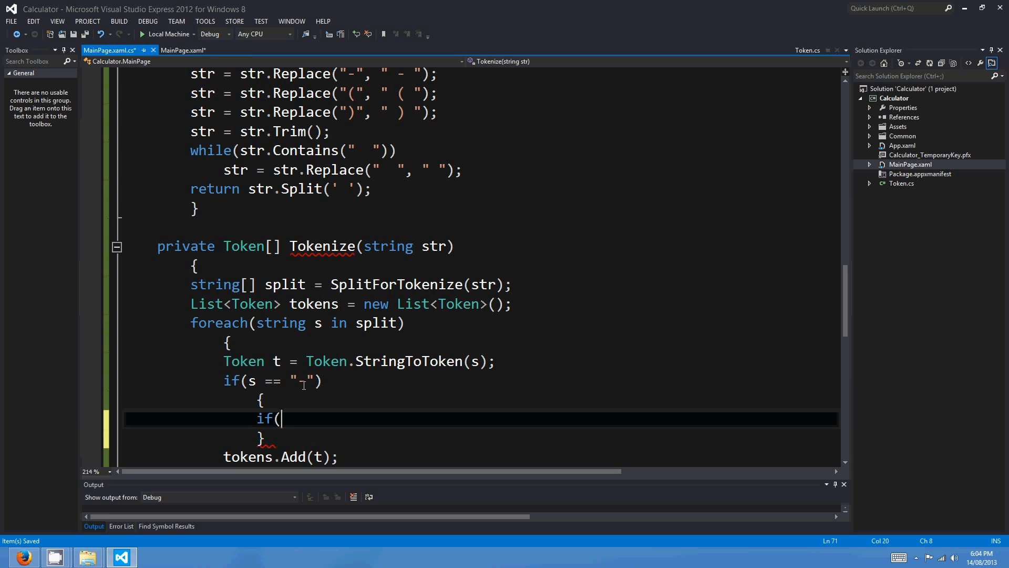
pyautogui.write('tokens')
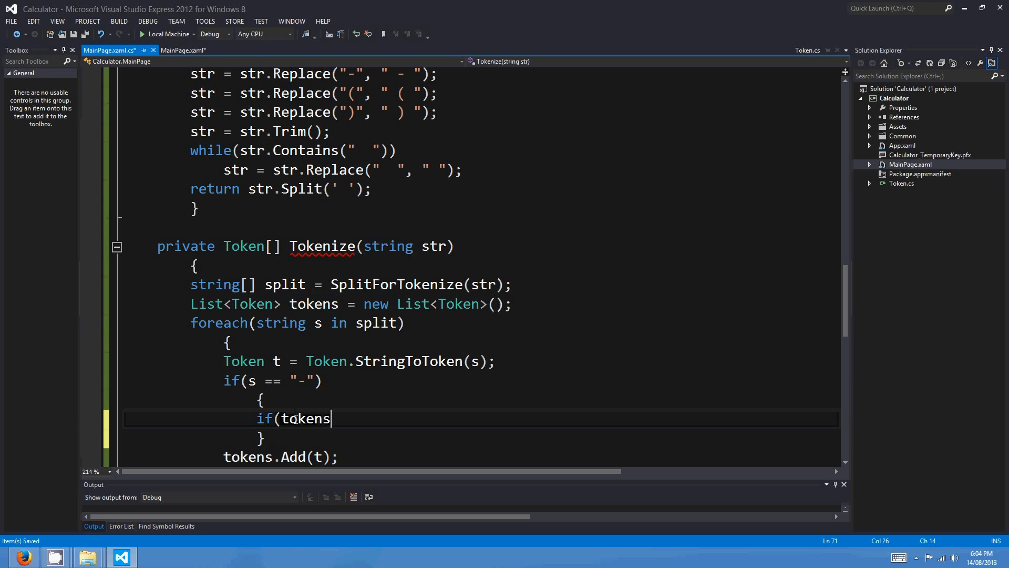
pyautogui.doubleClick(305, 419)
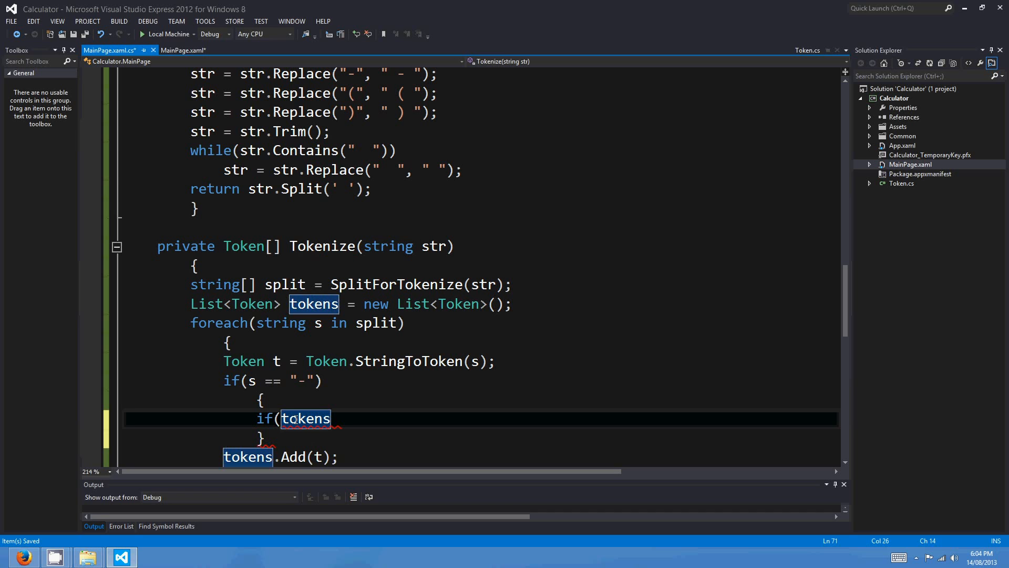
pyautogui.write('.')
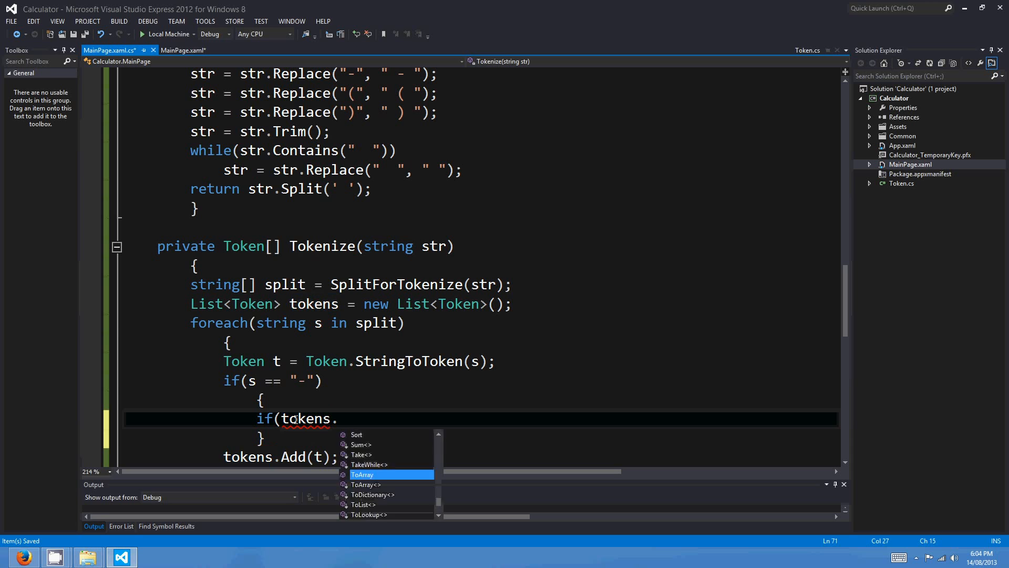
pyautogui.write('.Count == 0 ||')
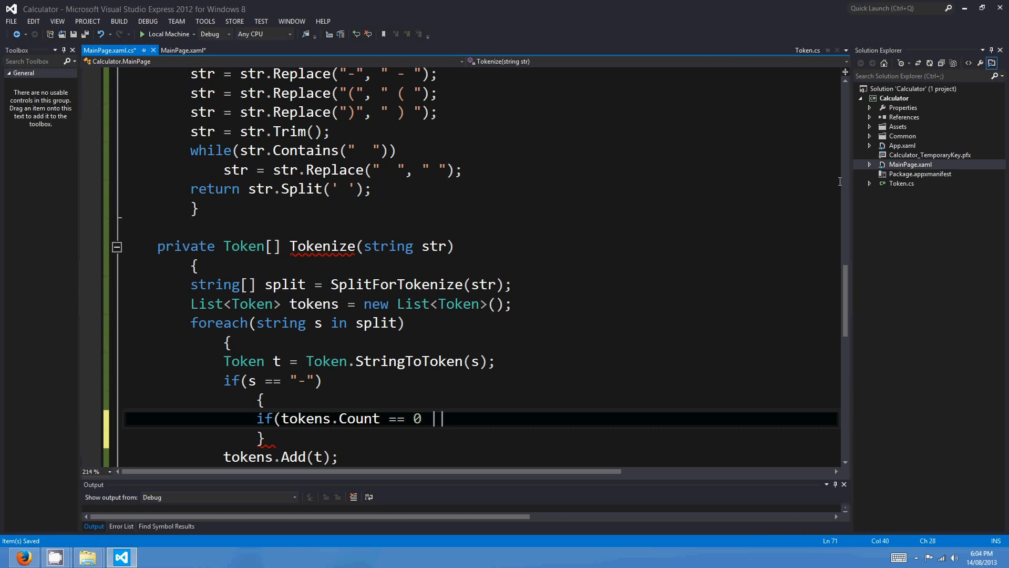
# Step: Add public TokenType GetTokenType { get { return tokenType; } } below Token's constructor and save
pyautogui.click(96, 50)
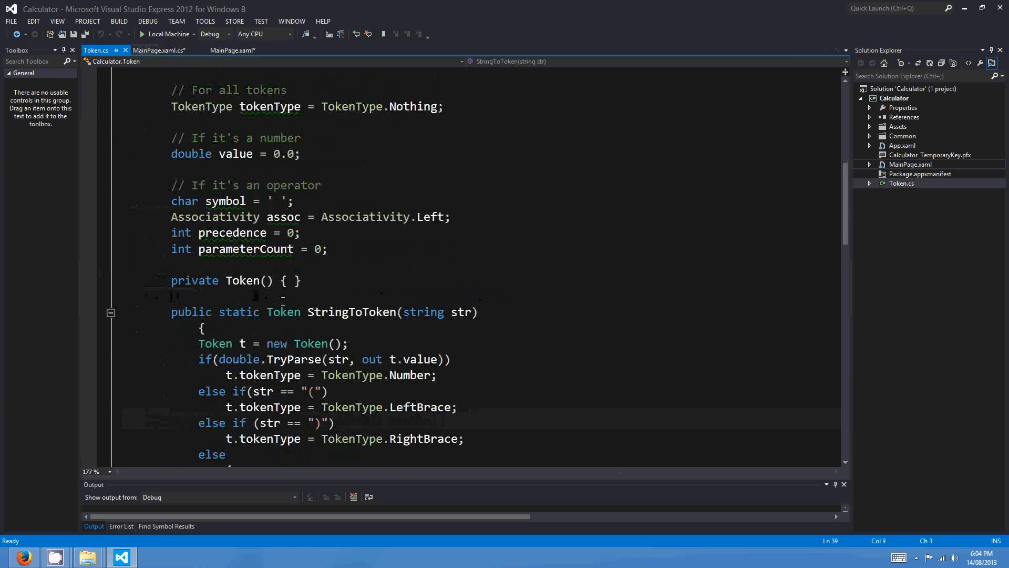
pyautogui.press('enter')
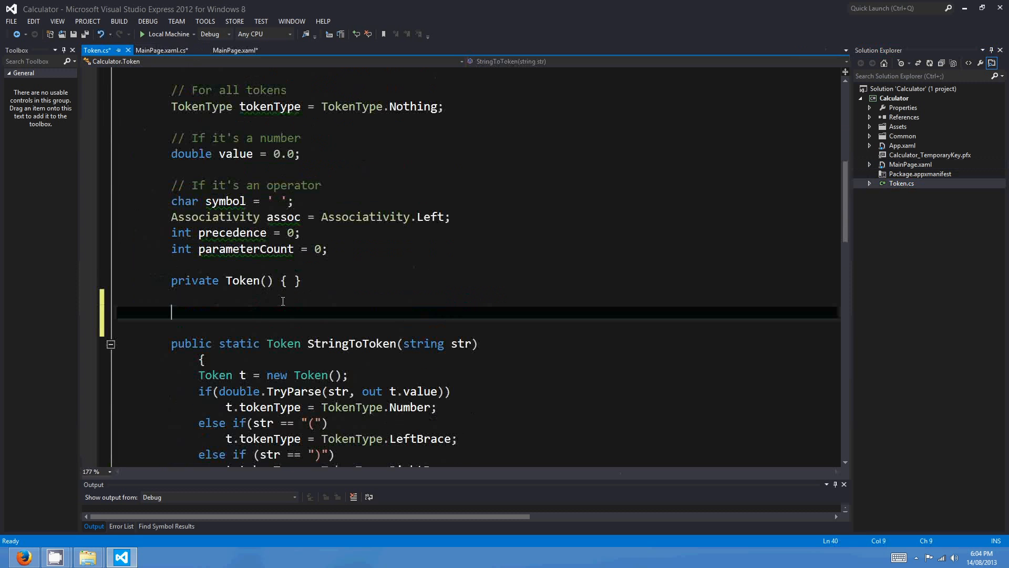
pyautogui.write('public GetTok')
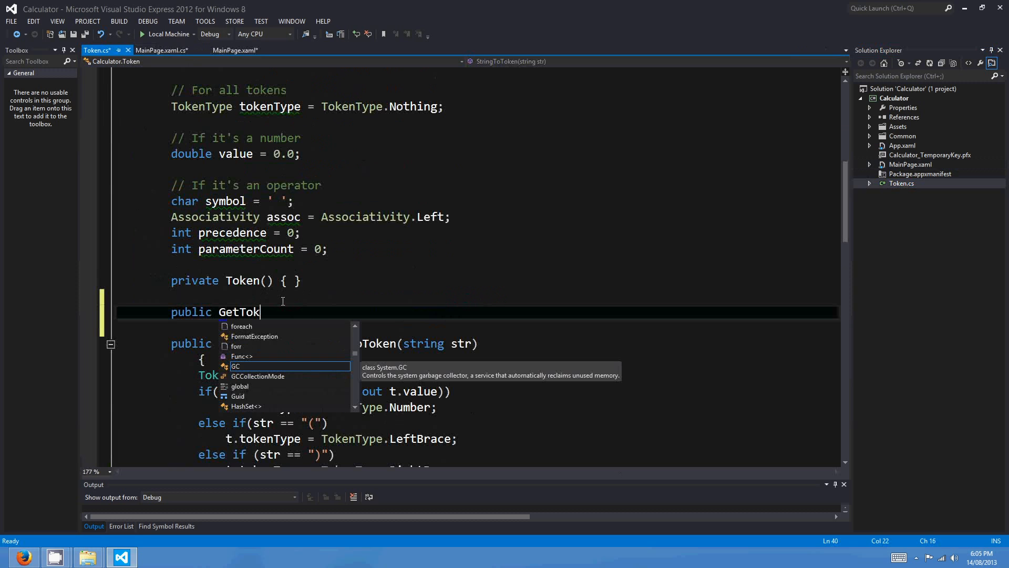
pyautogui.write('enType')
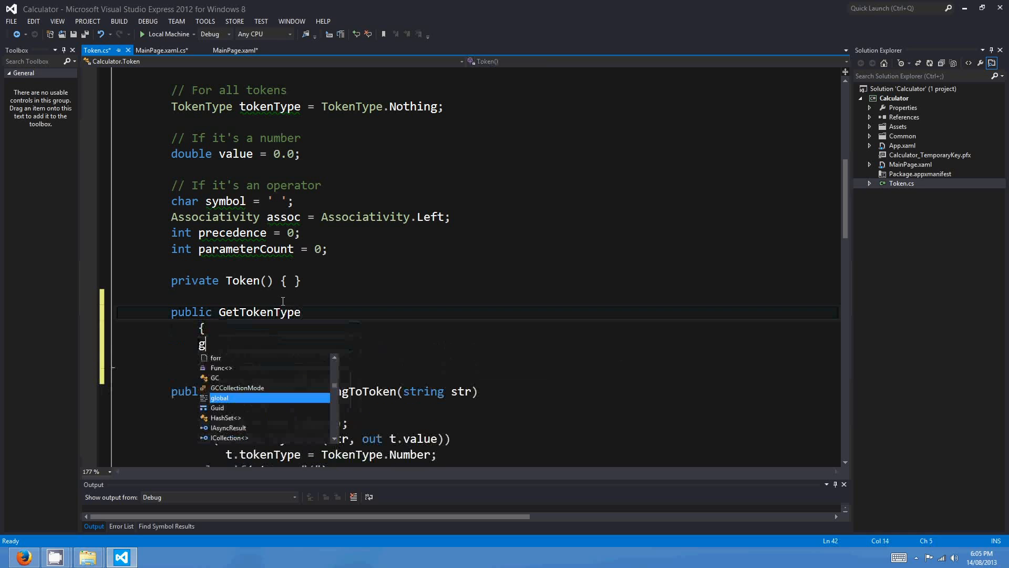
pyautogui.write('get {')
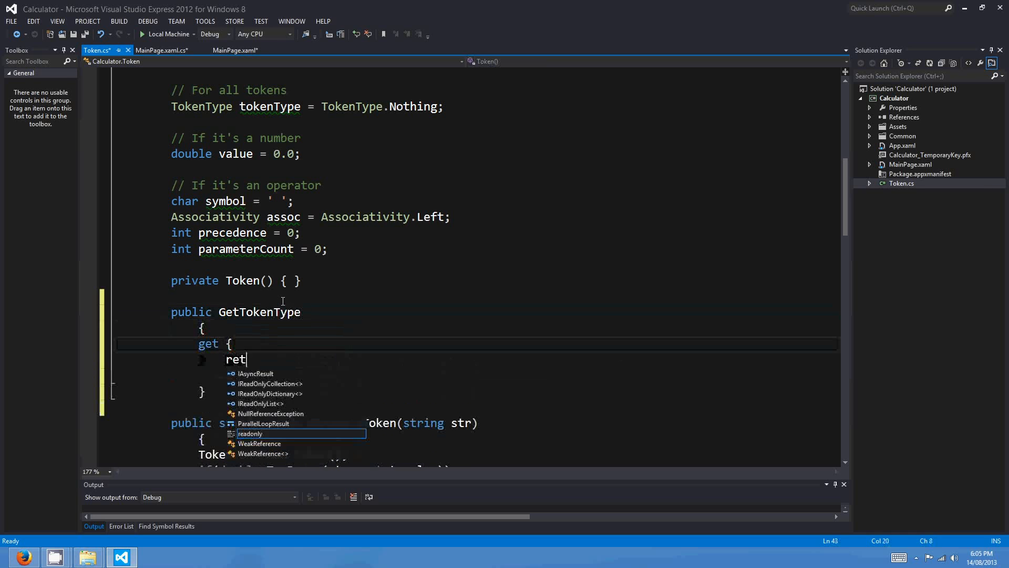
pyautogui.write('urn TokenType')
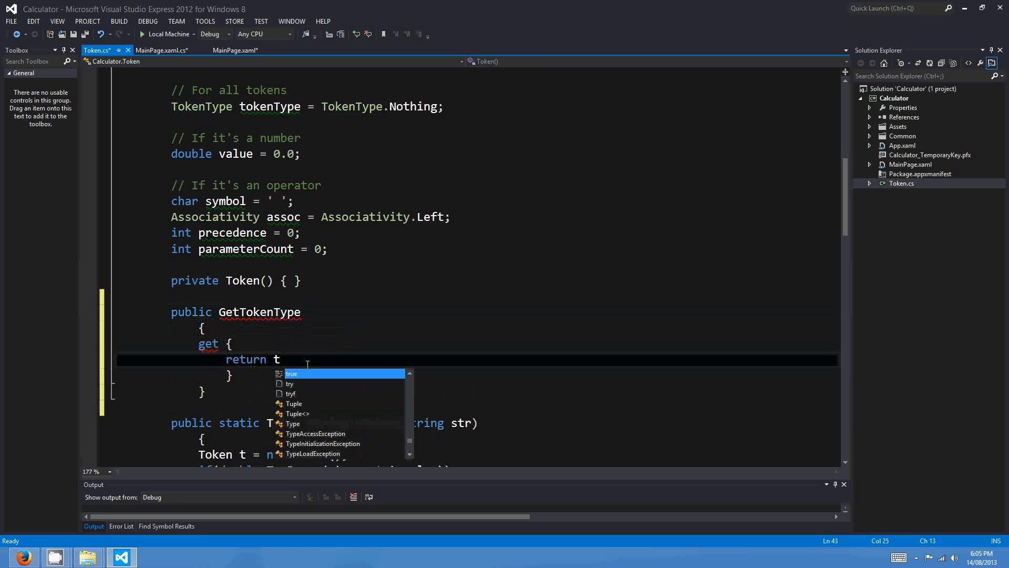
pyautogui.write('oke')
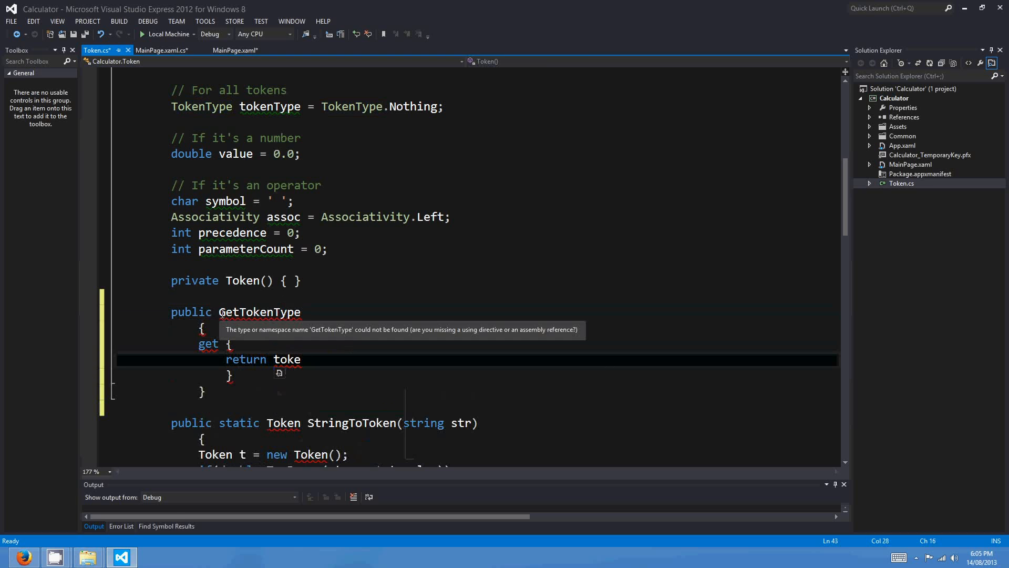
pyautogui.write('Tok')
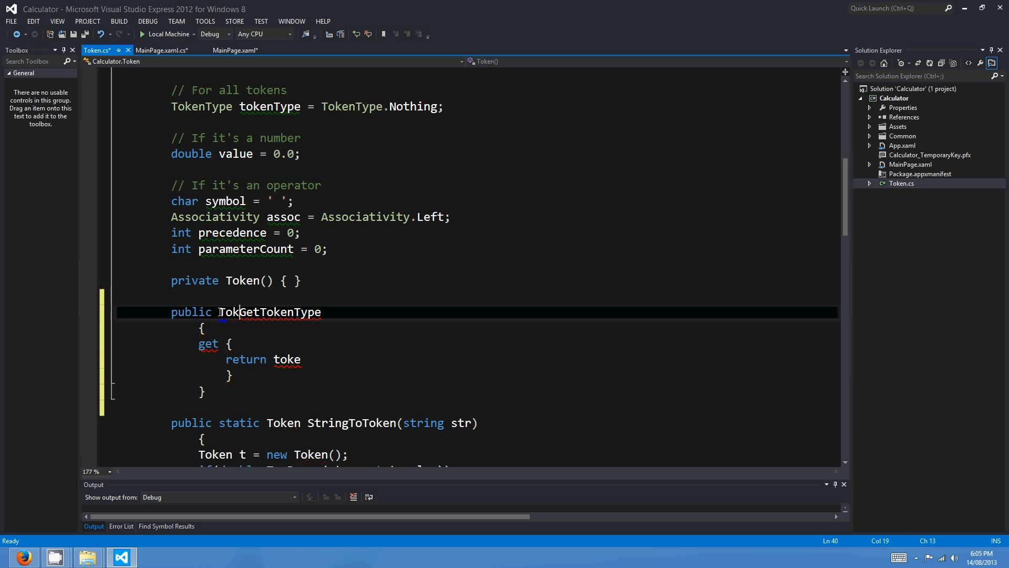
pyautogui.write('enType')
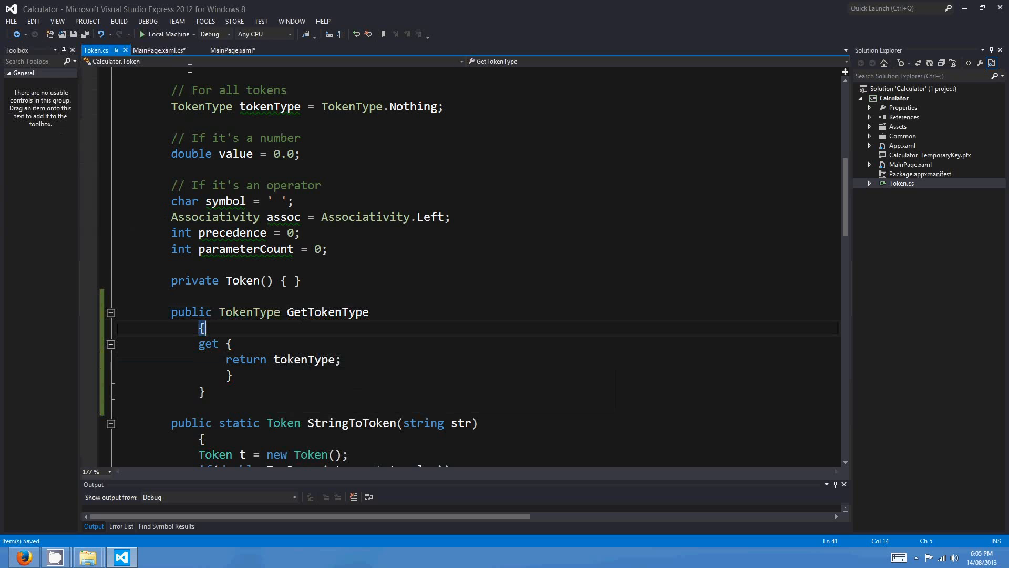
# Step: Extend Tokenize's minus check with tokens[tokens.Count - 1].GetTokenType comparisons
pyautogui.click(159, 50)
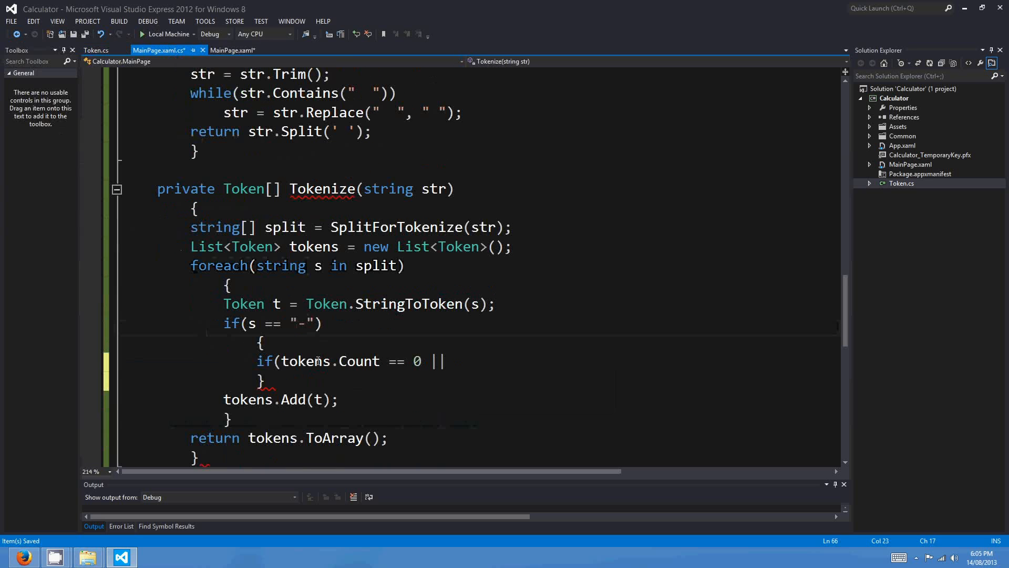
pyautogui.click(444, 360)
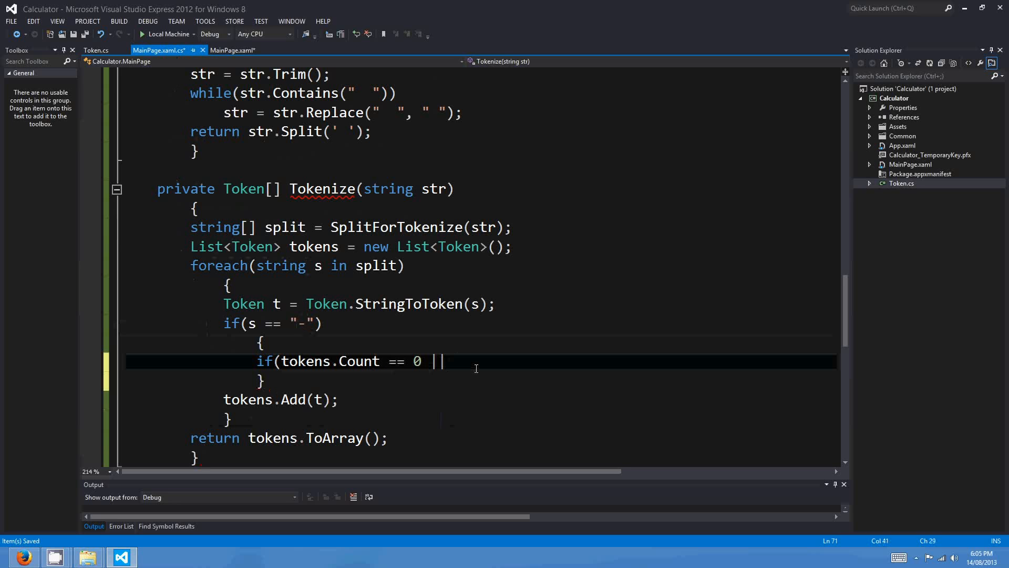
pyautogui.write('tokens[t')
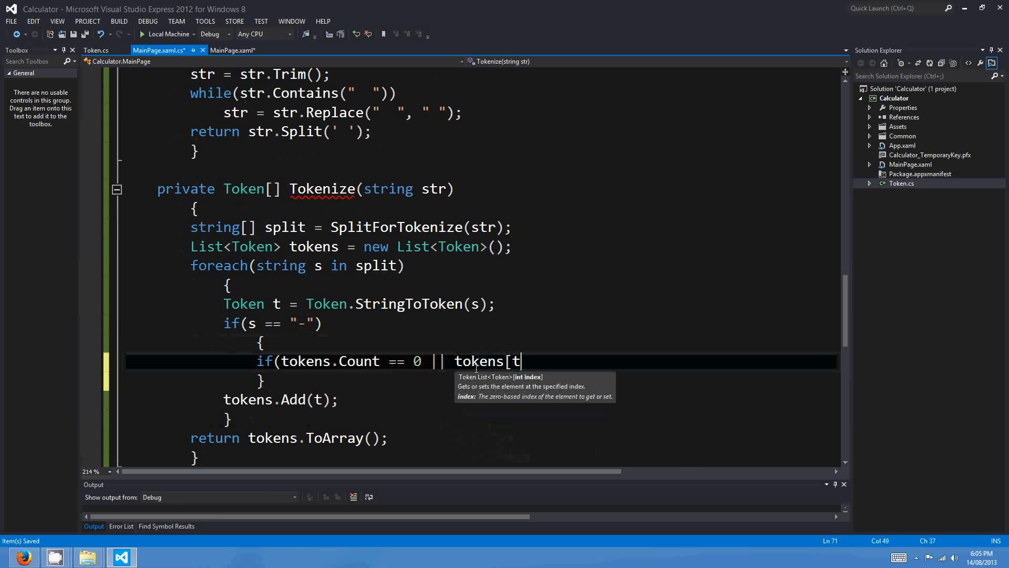
pyautogui.write('okens.C')
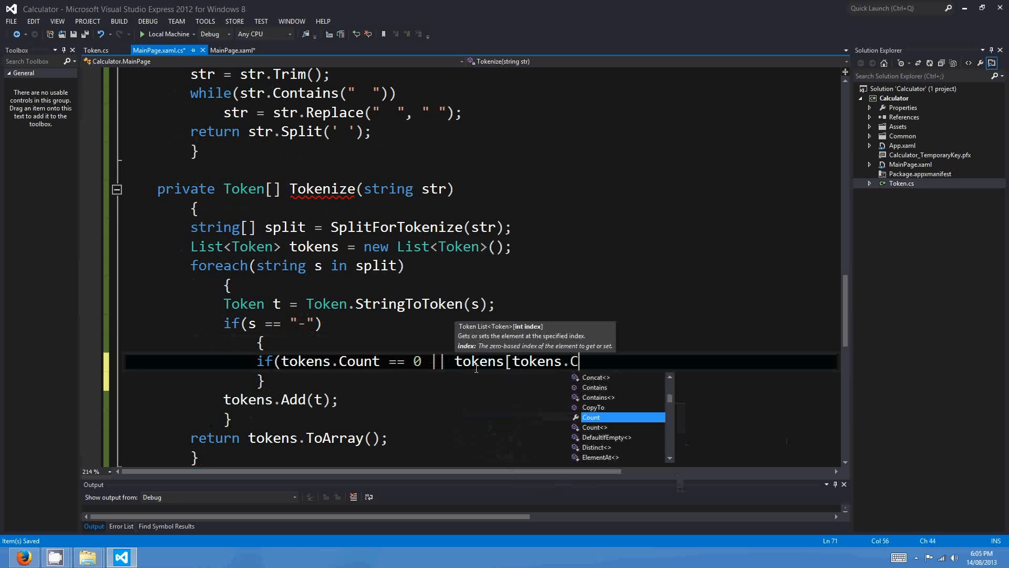
pyautogui.write('ount - 1]')
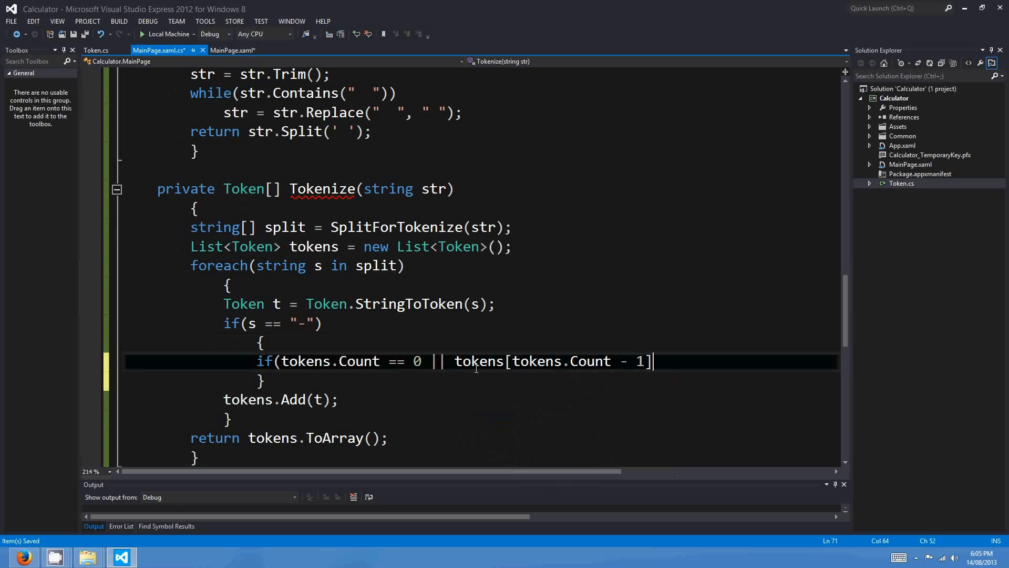
pyautogui.write('.')
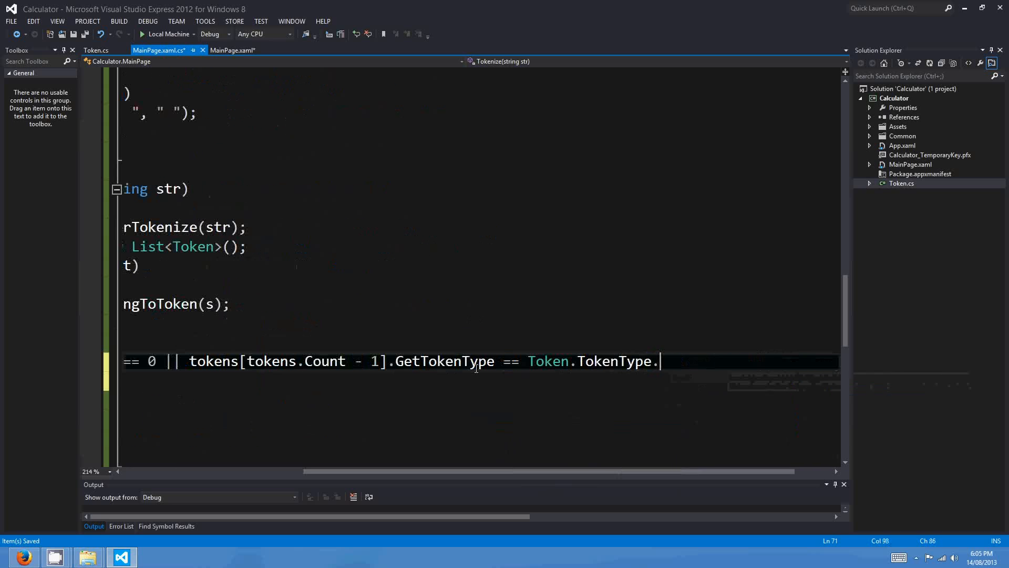
# Step: Mark both Token enums public so the condition can compare against LeftBrace and Operator
pyautogui.click(96, 50)
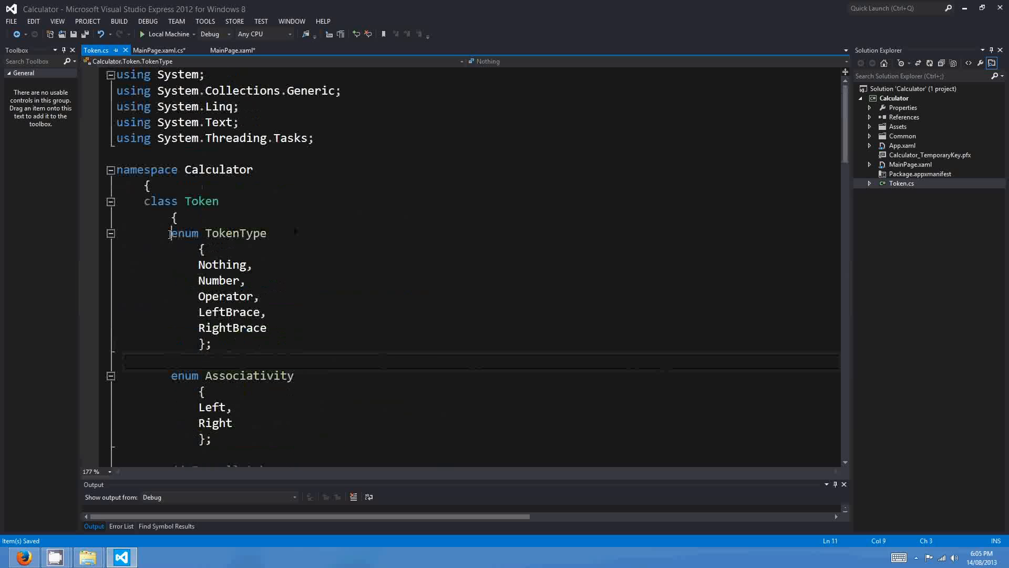
pyautogui.write('public')
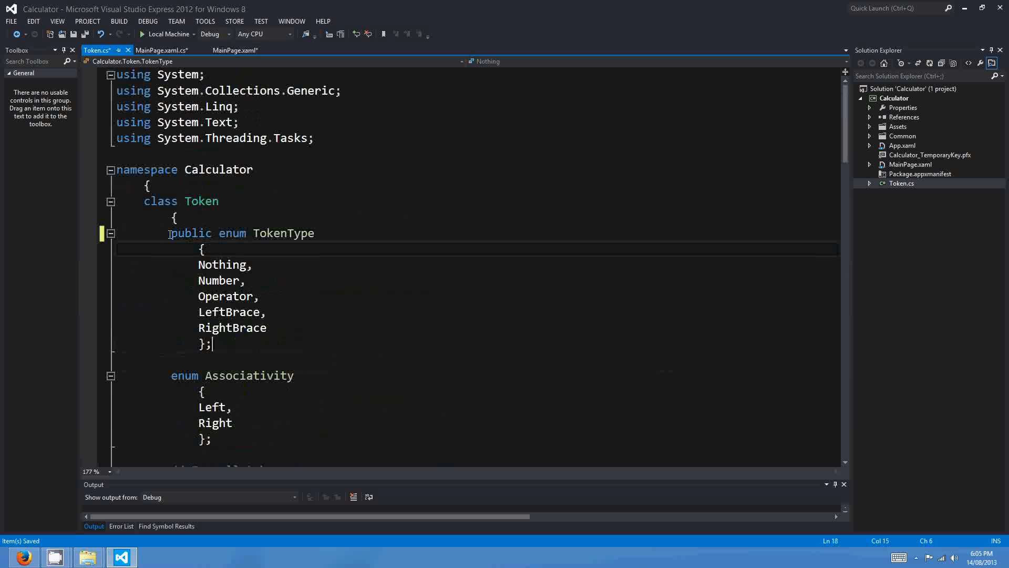
pyautogui.write('public')
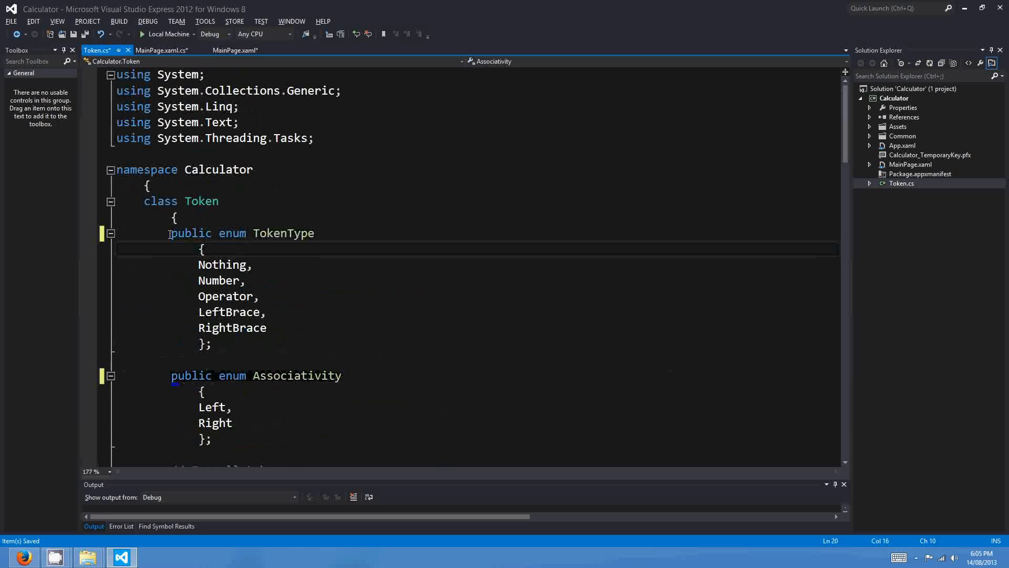
pyautogui.click(159, 51)
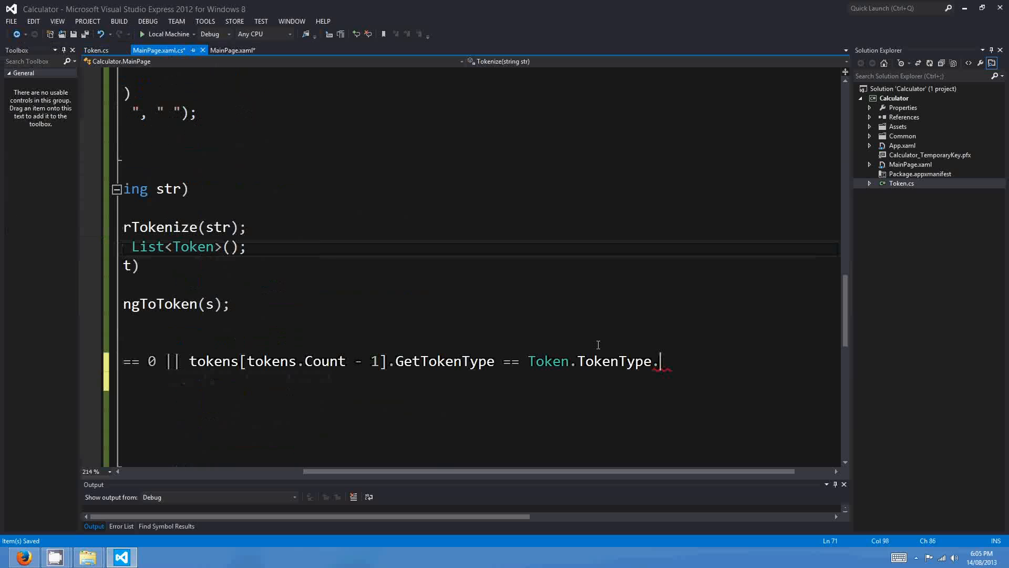
pyautogui.write('.')
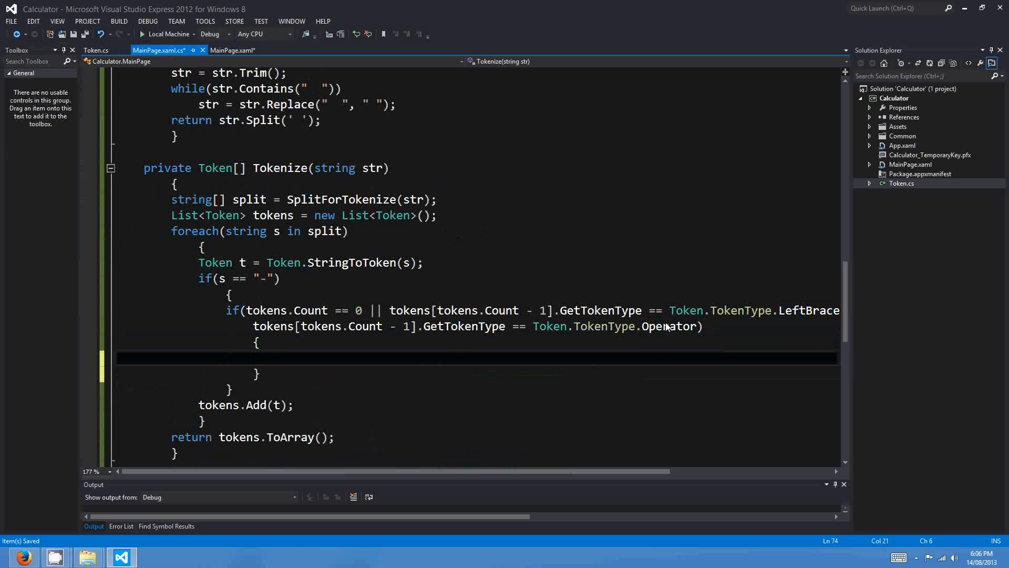
# Step: Move the plus case's symbol, assoc, precedence and parameterCount assignments below GetTokenType
pyautogui.click(95, 50)
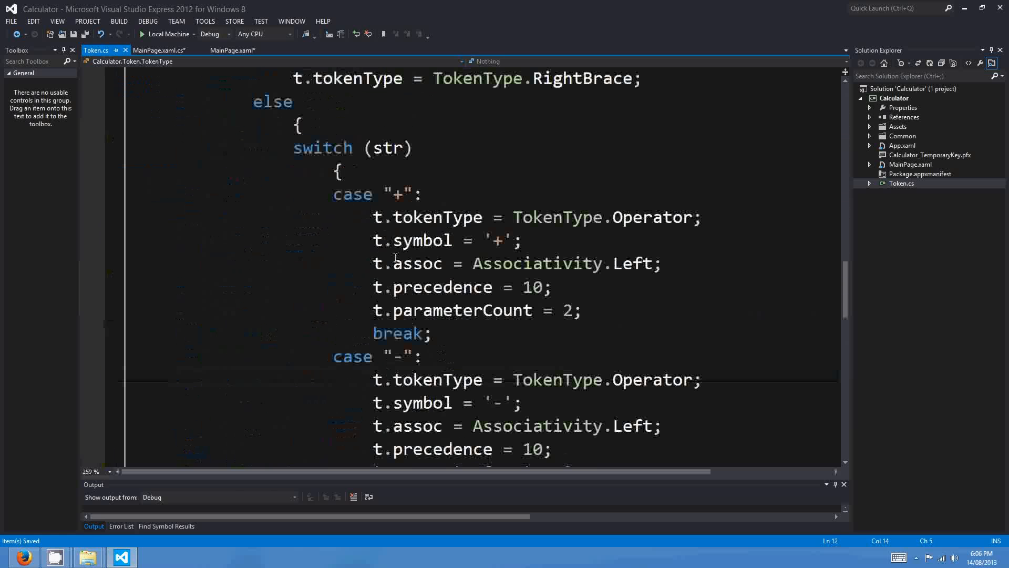
pyautogui.doubleClick(438, 217)
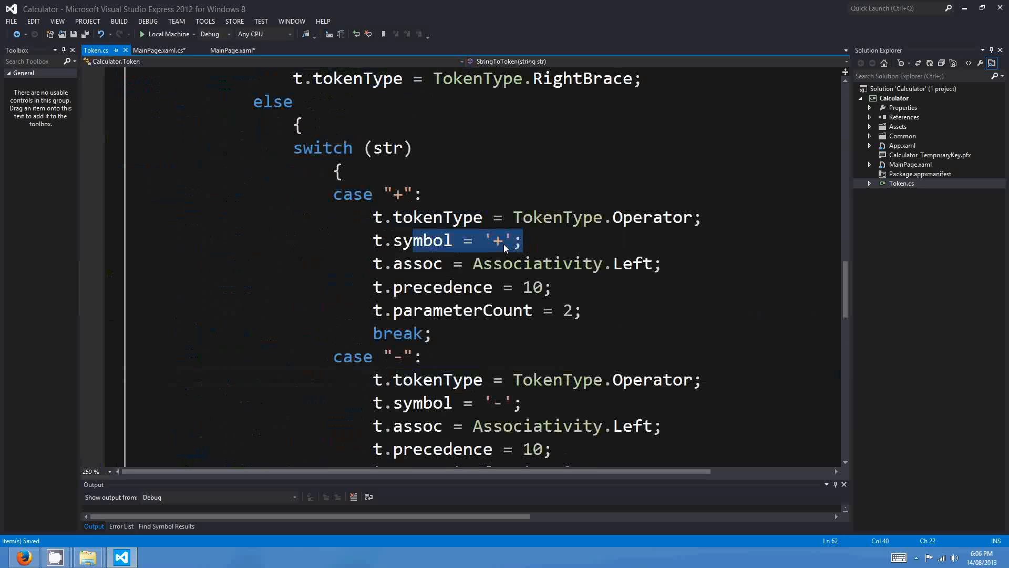
pyautogui.doubleClick(448, 287)
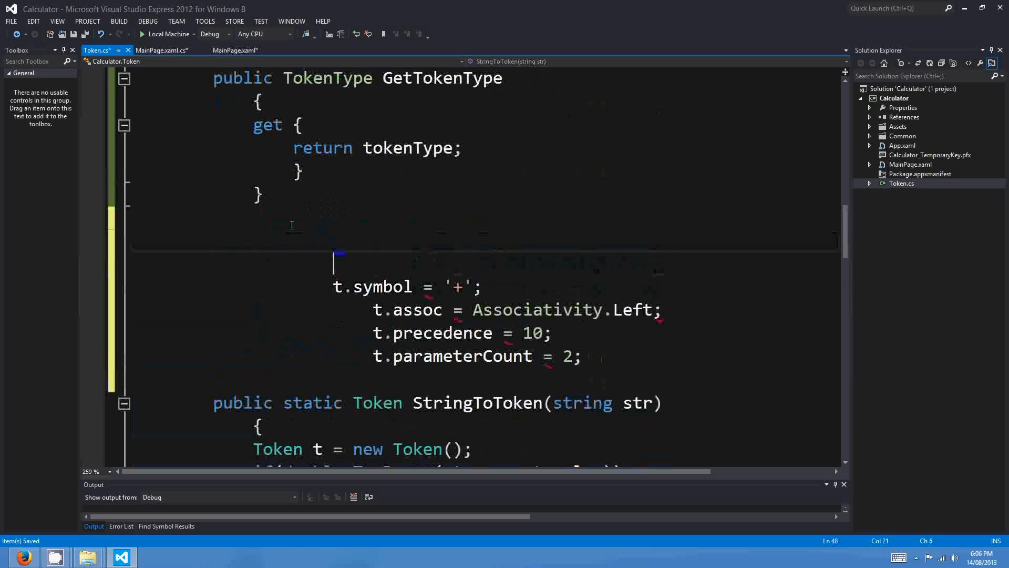
# Step: Declare public void SetValues(char symbol, Associativity assoc, int prec, int paramCount)
pyautogui.write('pu')
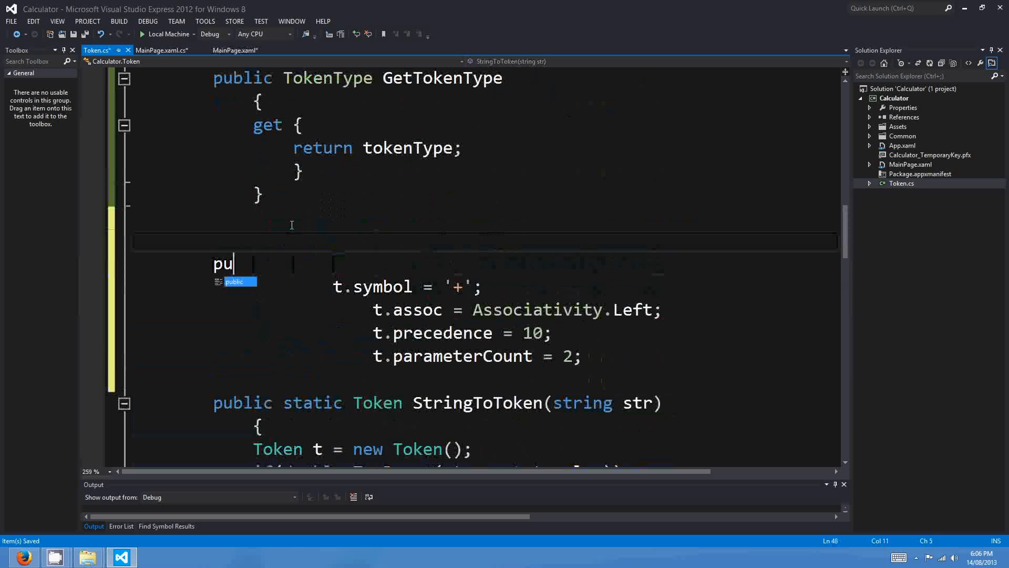
pyautogui.write('blic SetVa')
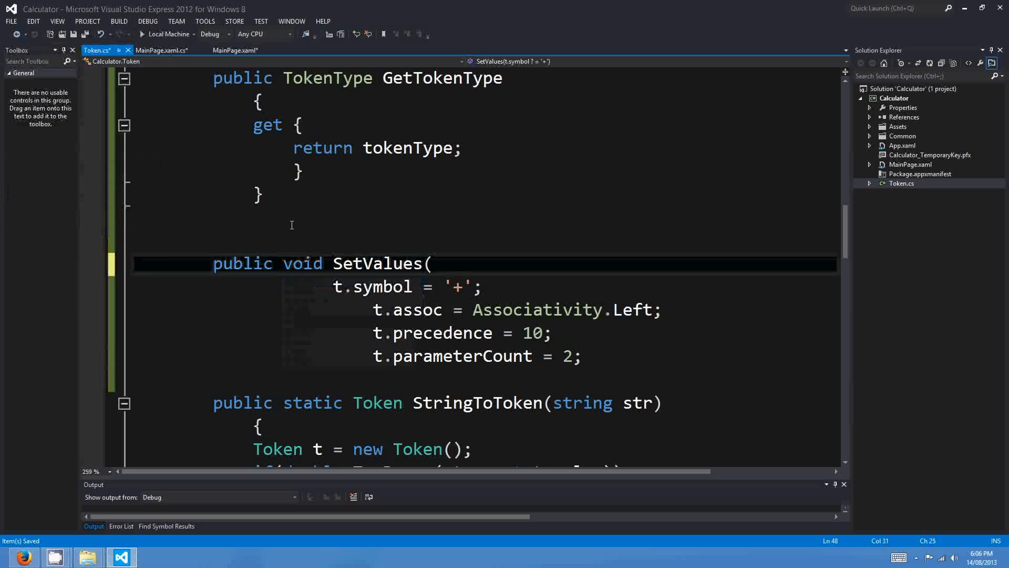
pyautogui.write('char symbol,')
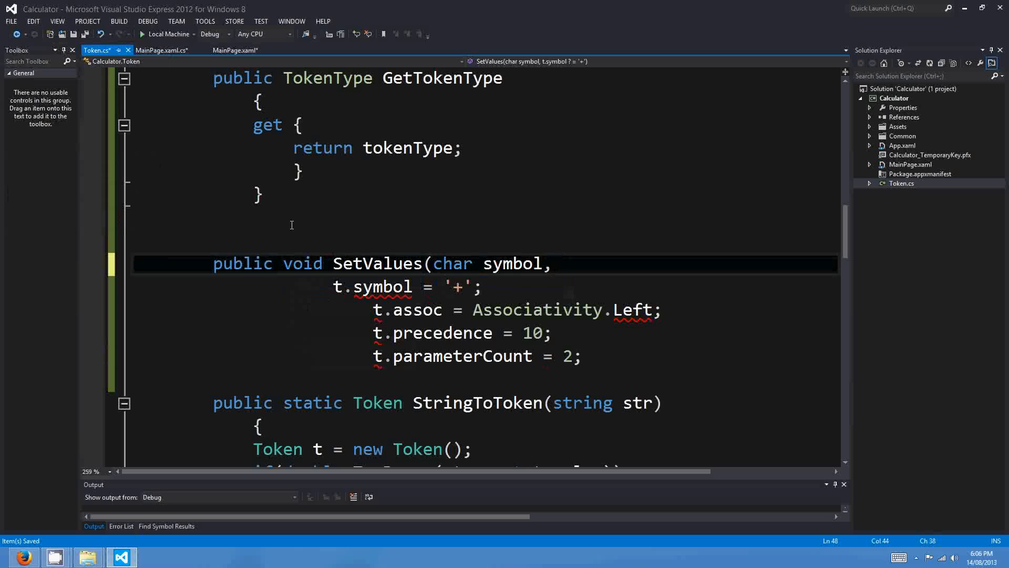
pyautogui.doubleClick(537, 309)
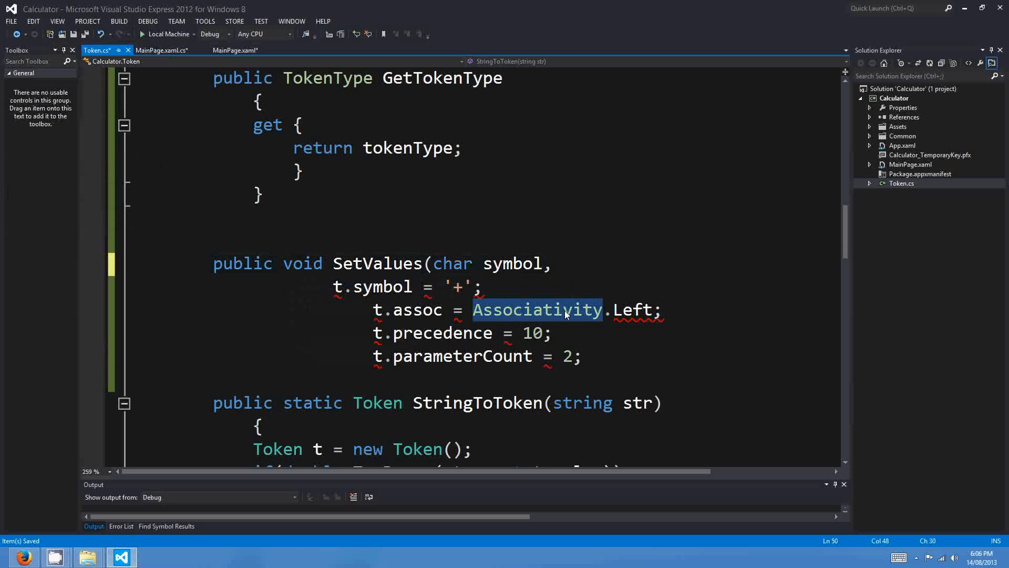
pyautogui.write('Associativity assoc,')
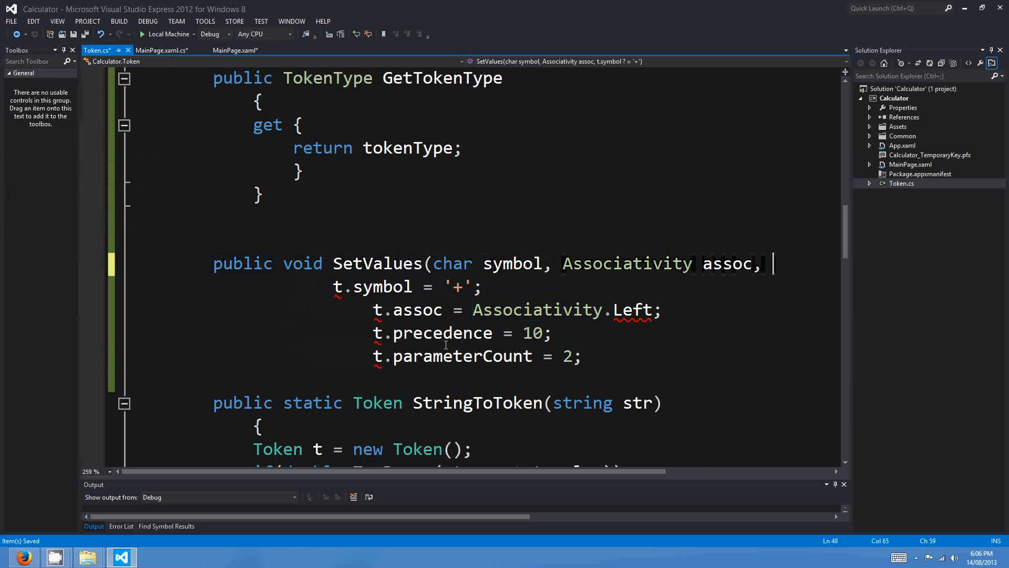
pyautogui.write('int prec, int')
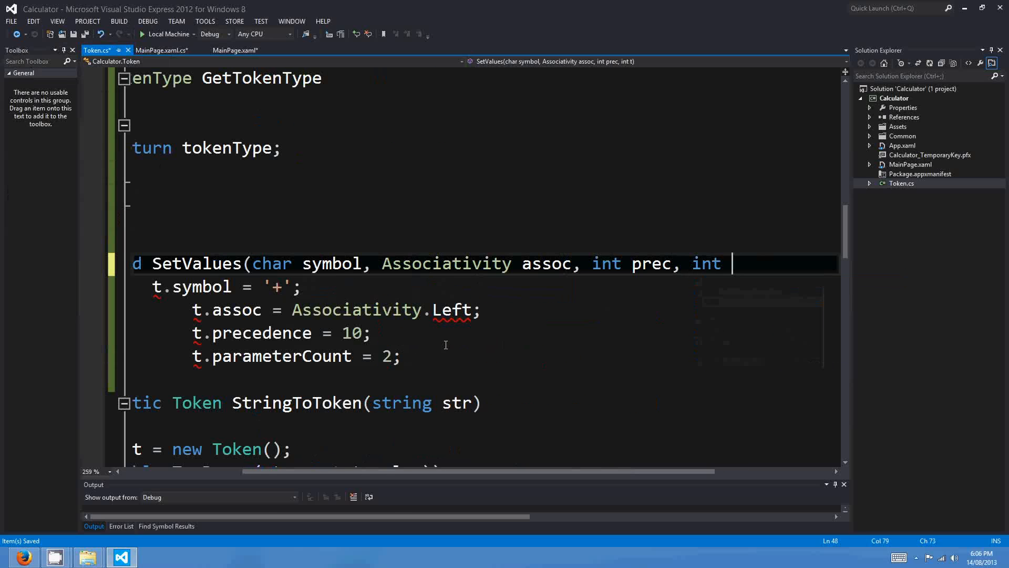
pyautogui.write('paramCount)')
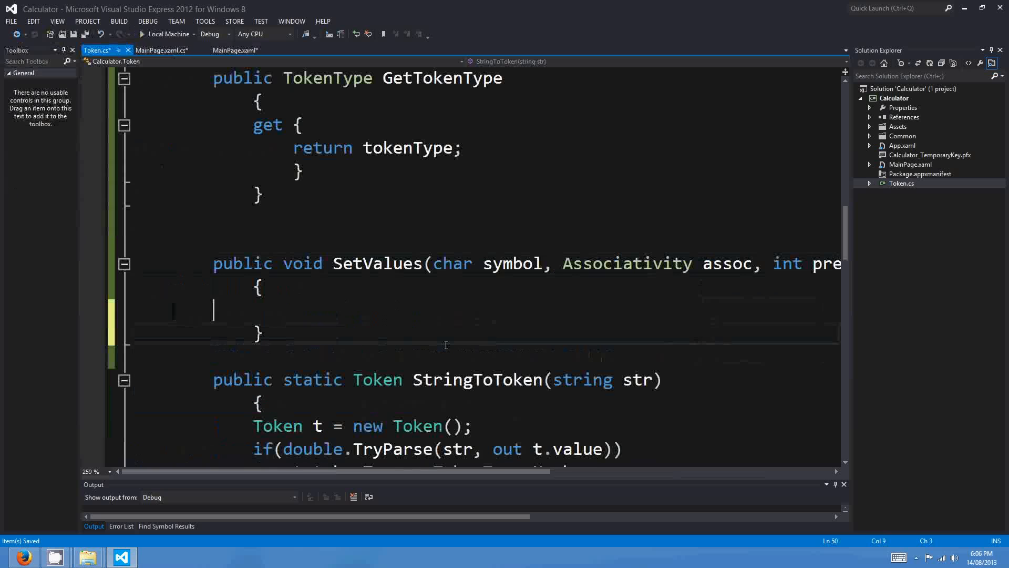
# Step: Fill SetValues' body with this.field = parameter assignments for all four fields
pyautogui.write('this.')
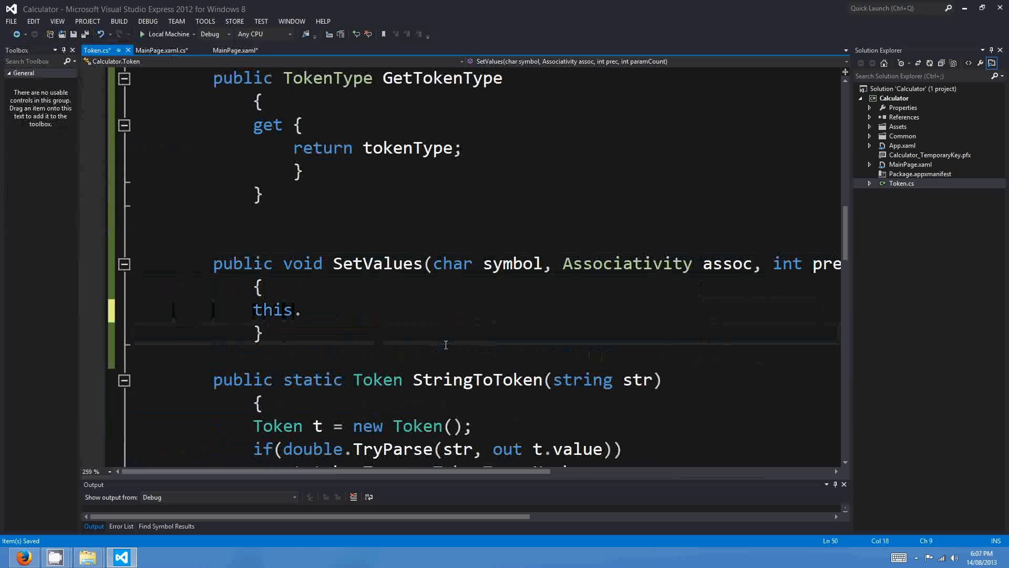
pyautogui.write('symbol = symbol;')
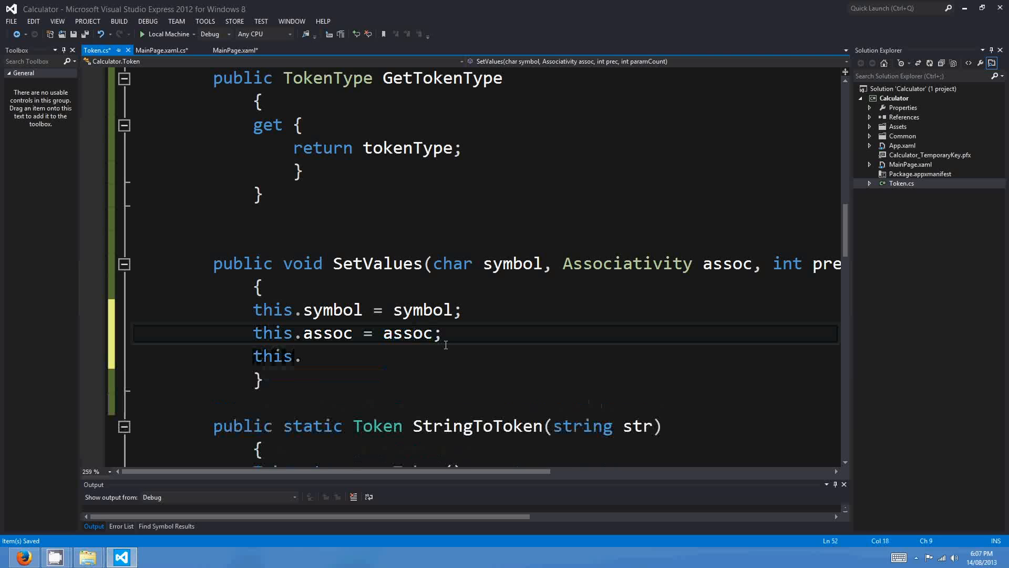
pyautogui.write('precedence = prec;')
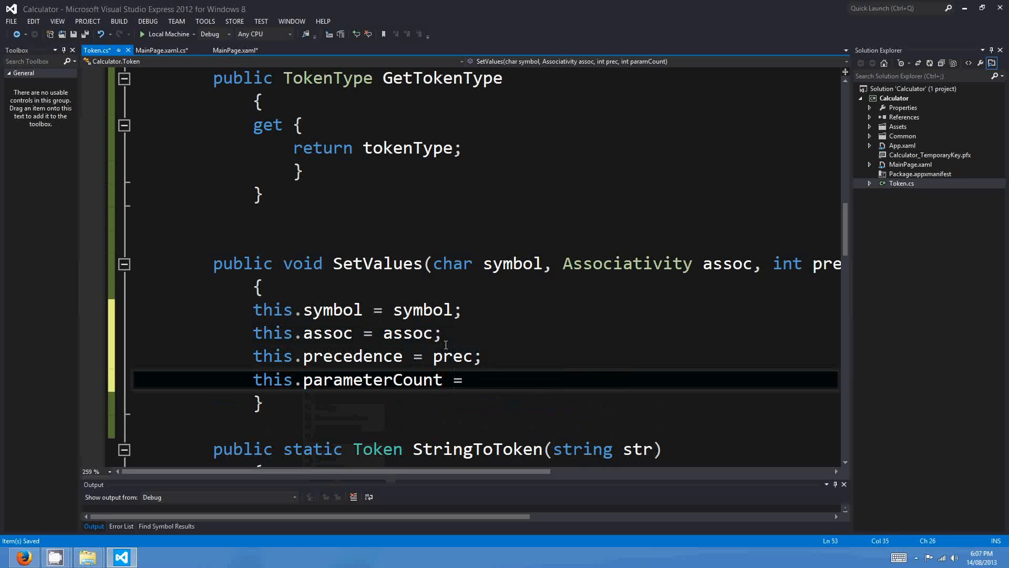
pyautogui.write('paramCount;')
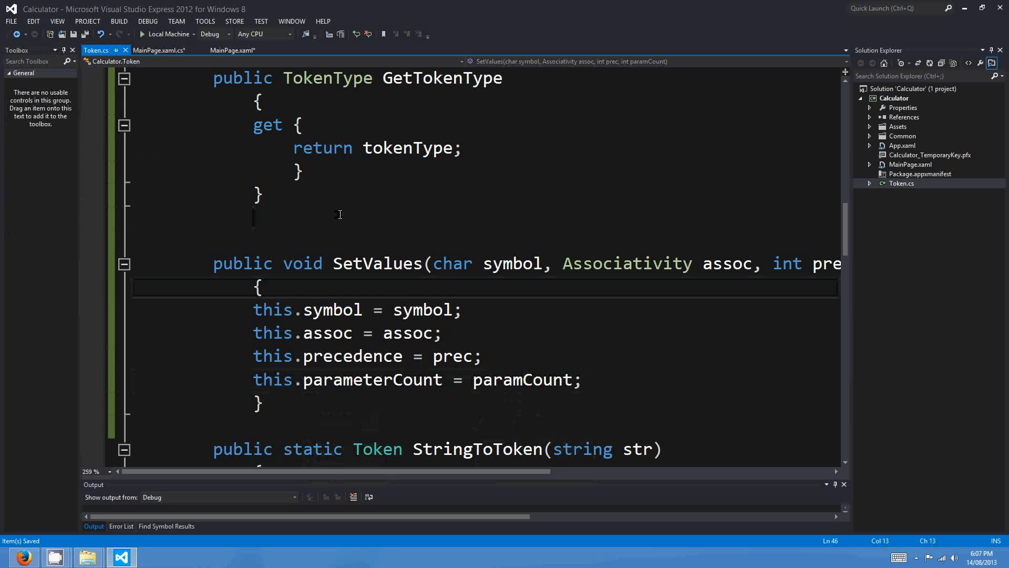
pyautogui.scroll(-3)
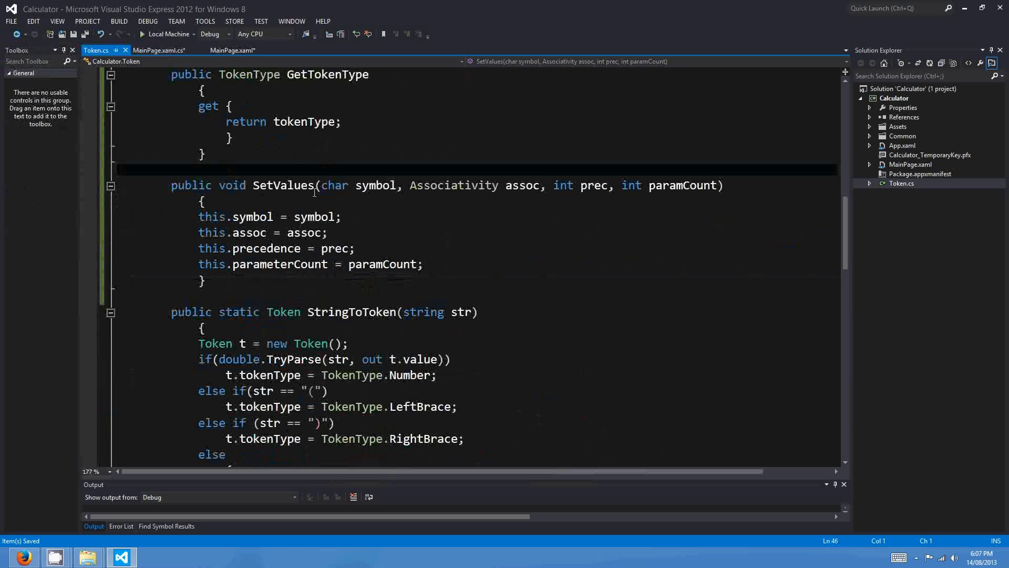
# Step: Start a t.SetValues('_', call inside Tokenize's unary-minus branch
pyautogui.click(158, 50)
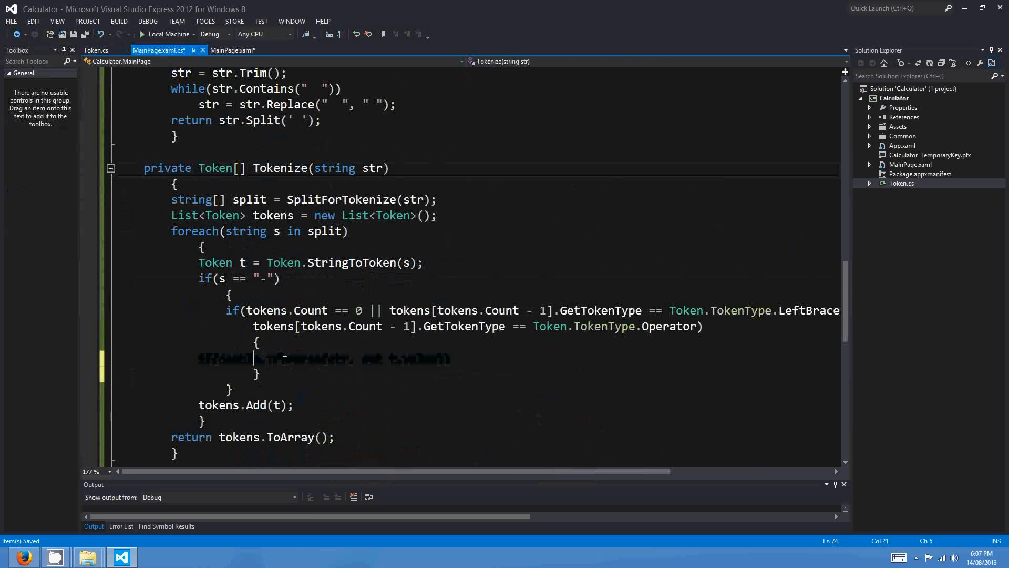
pyautogui.write('t.')
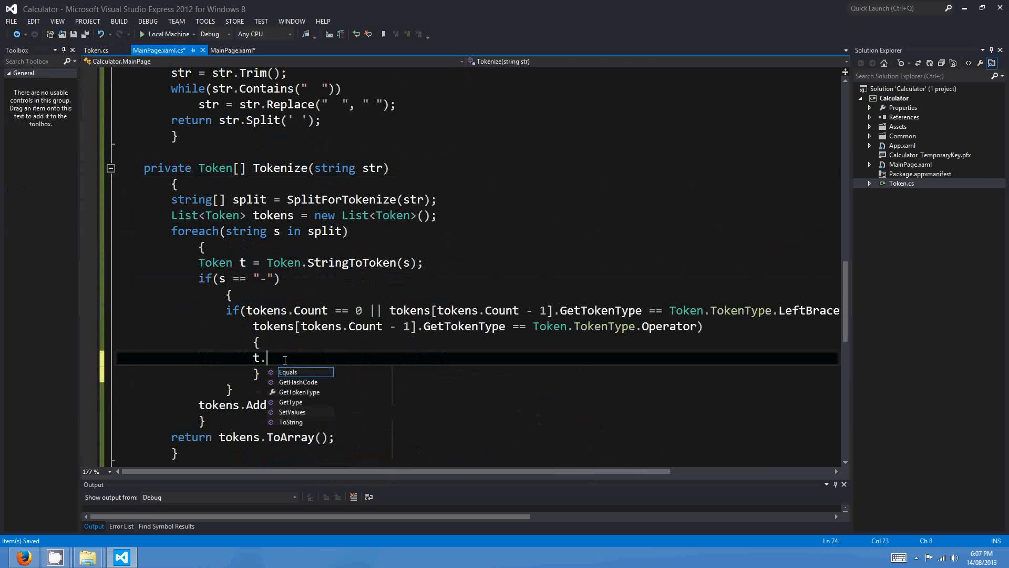
pyautogui.write('SetValues(')
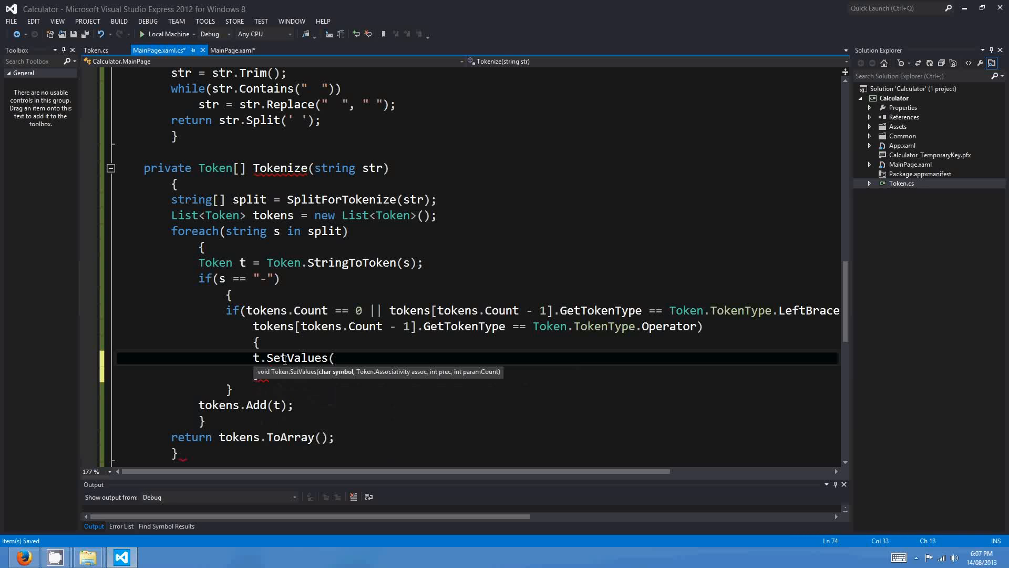
pyautogui.write("'_'")
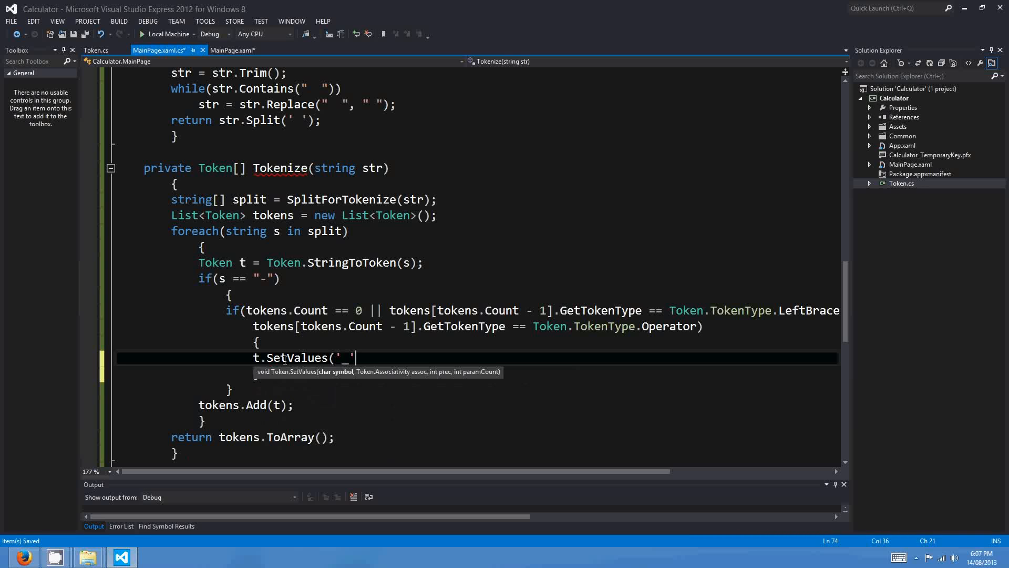
pyautogui.write(',')
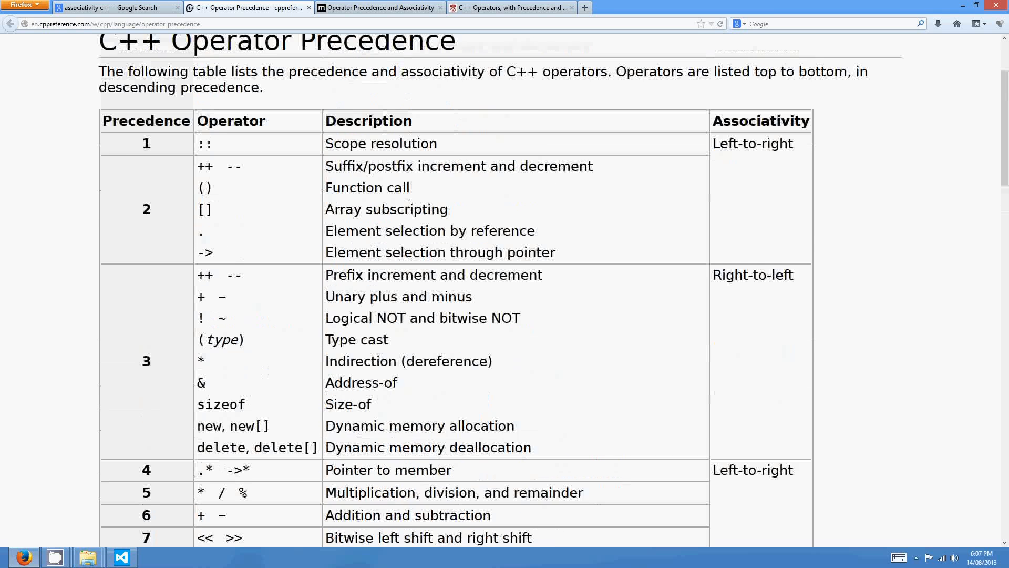
# Step: Bring up cppreference's C++ Operator Precedence table in Firefox and scroll to unary minus
pyautogui.click(112, 8)
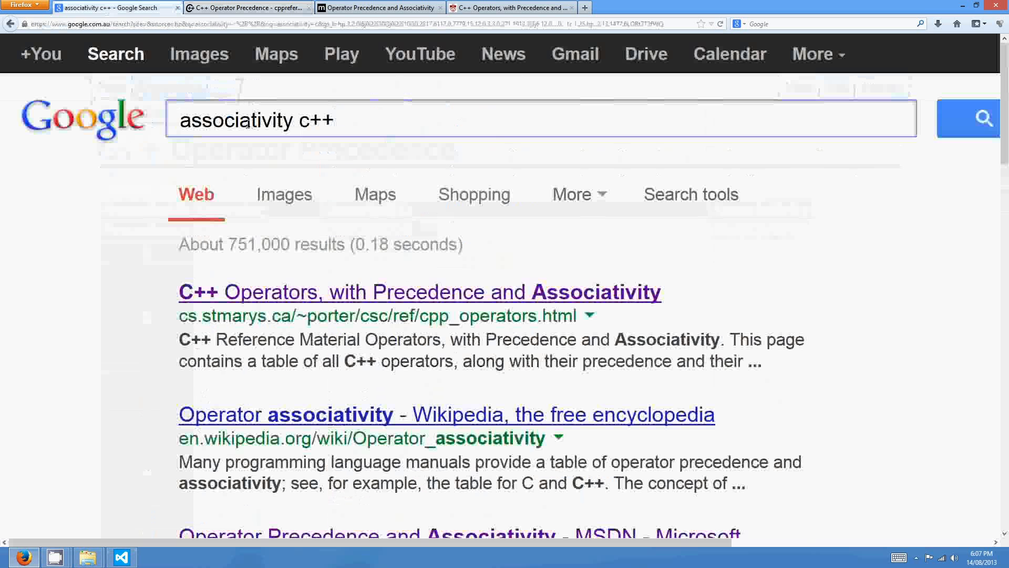
pyautogui.click(244, 8)
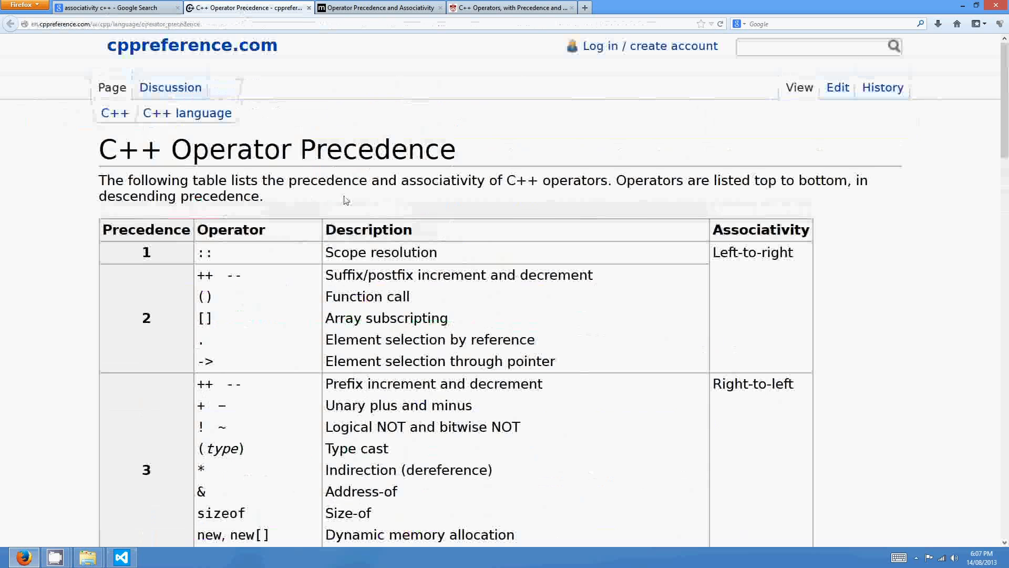
pyautogui.click(115, 8)
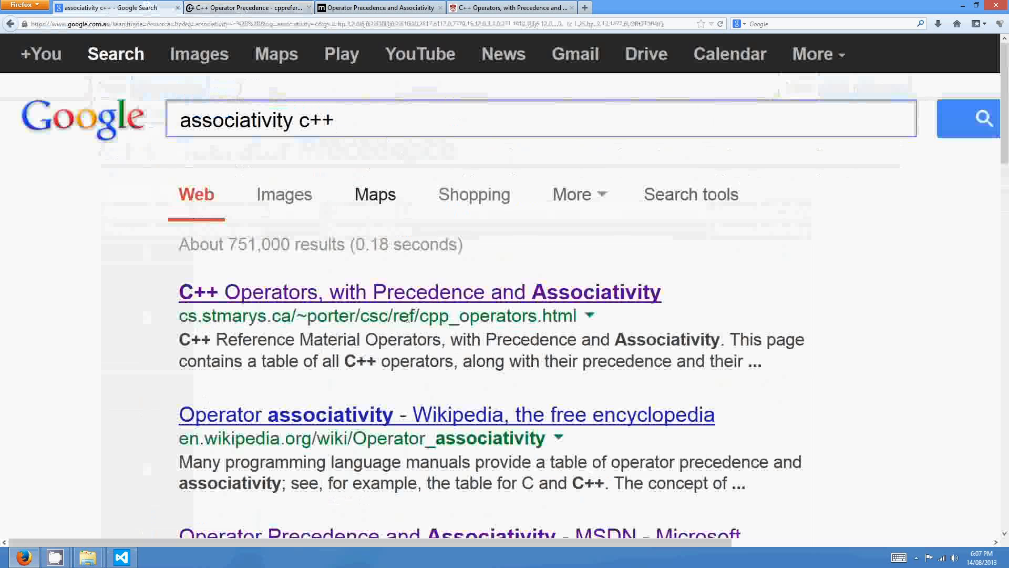
pyautogui.click(247, 8)
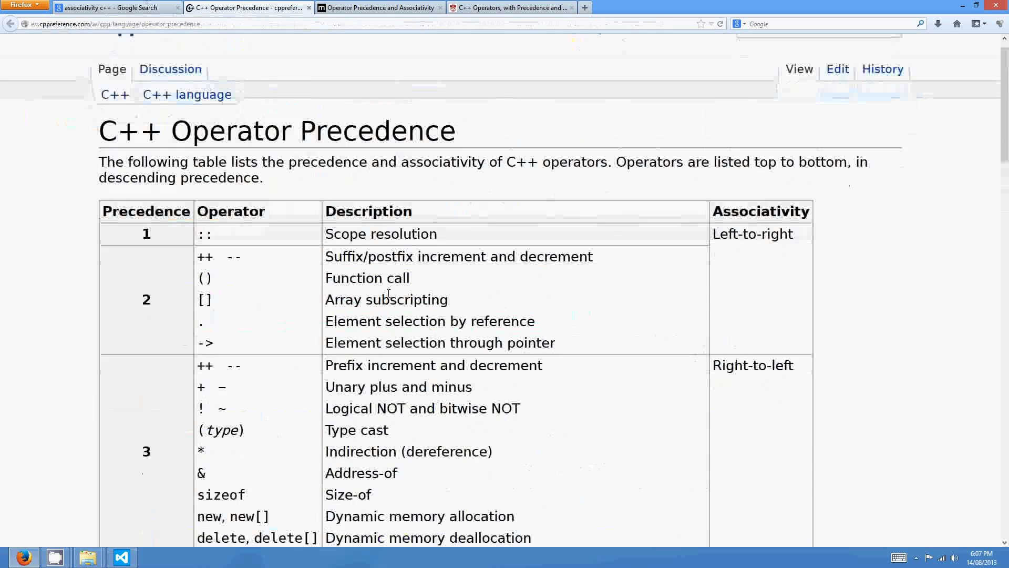
pyautogui.scroll(-3)
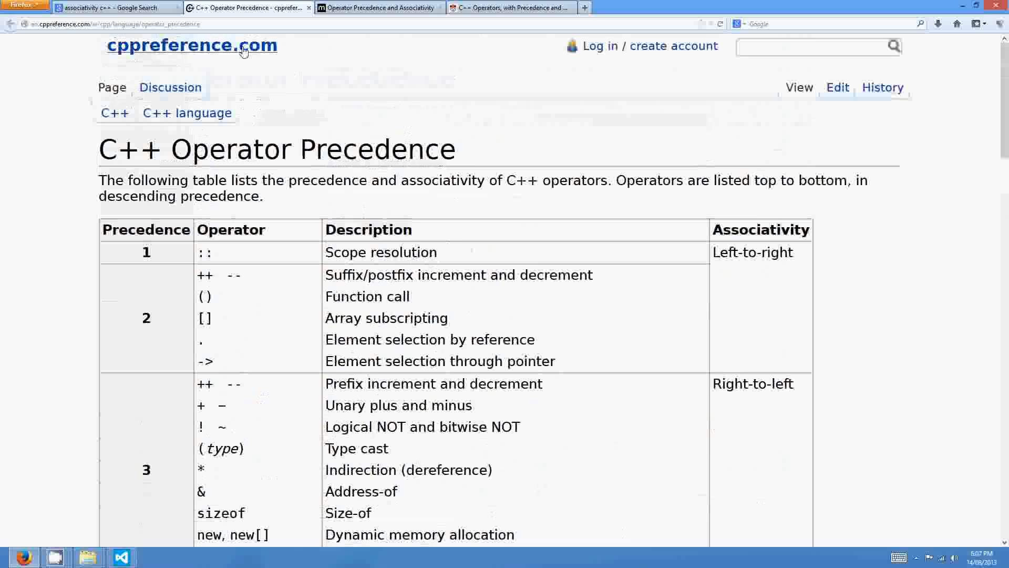
pyautogui.moveTo(348, 188)
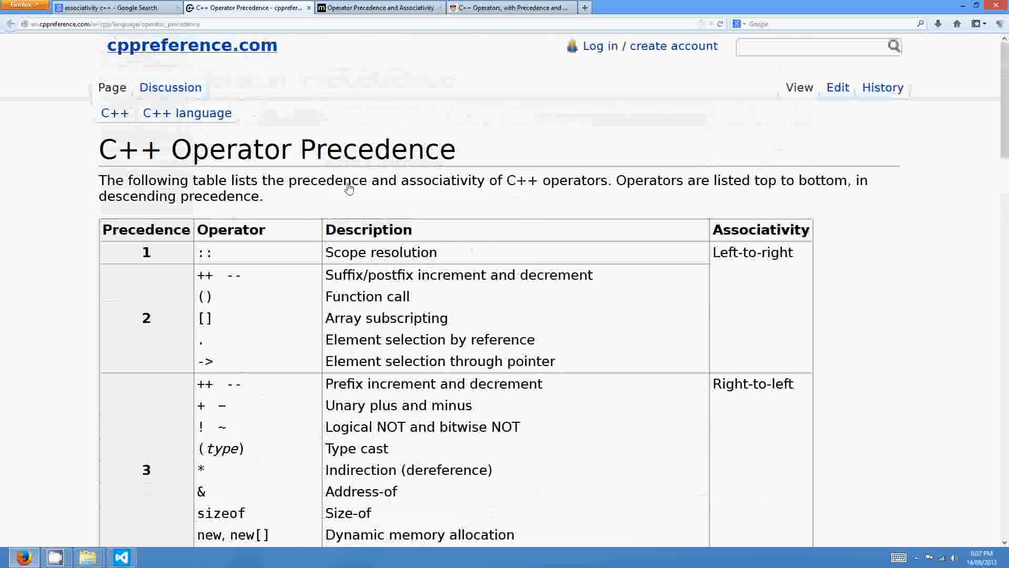
pyautogui.moveTo(364, 310)
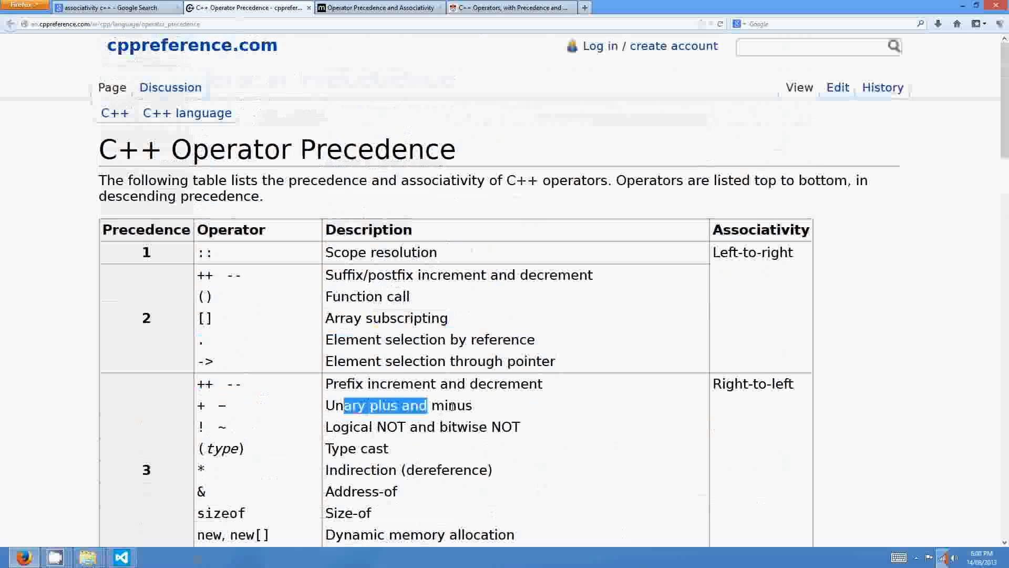
pyautogui.scroll(-3)
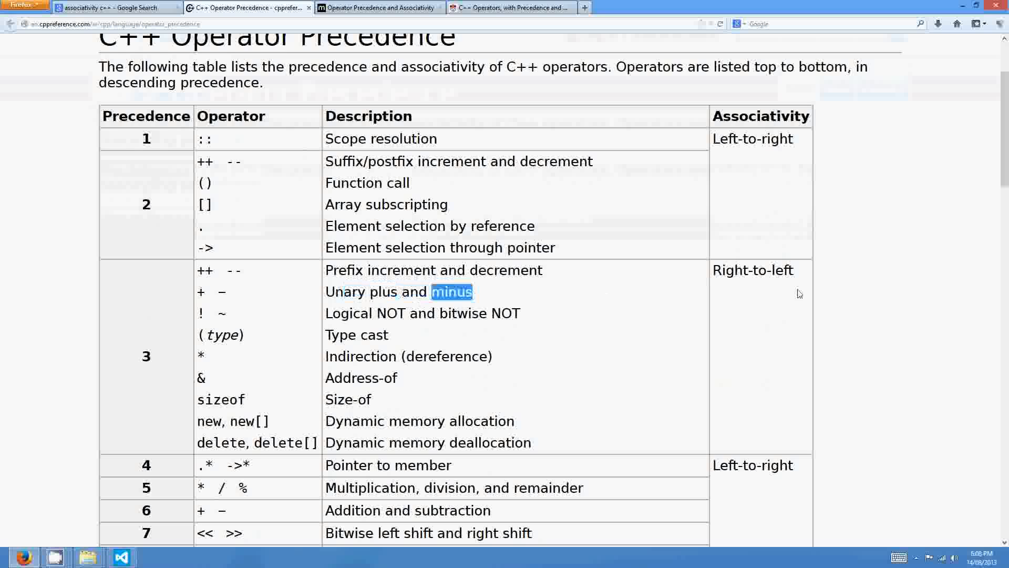
# Step: Confirm unary minus sits at precedence 3 with right-to-left associativity in the table
pyautogui.doubleClick(730, 270)
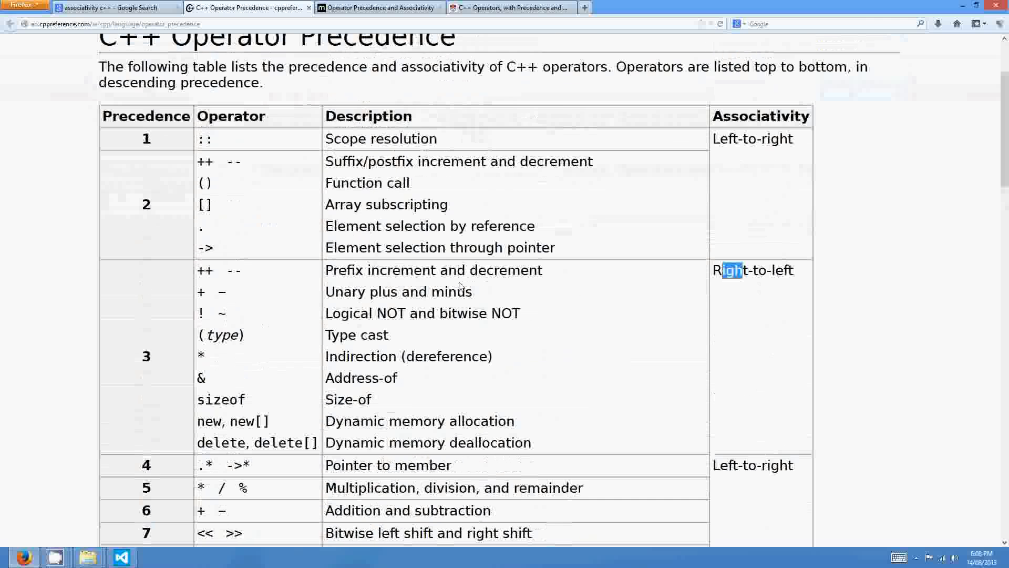
pyautogui.scroll(-3)
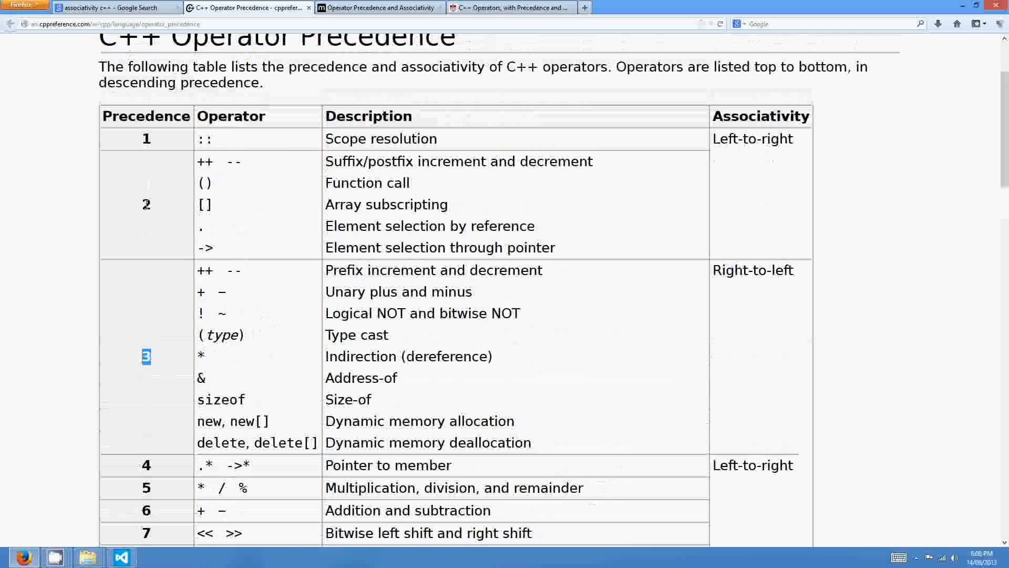
pyautogui.scroll(-3)
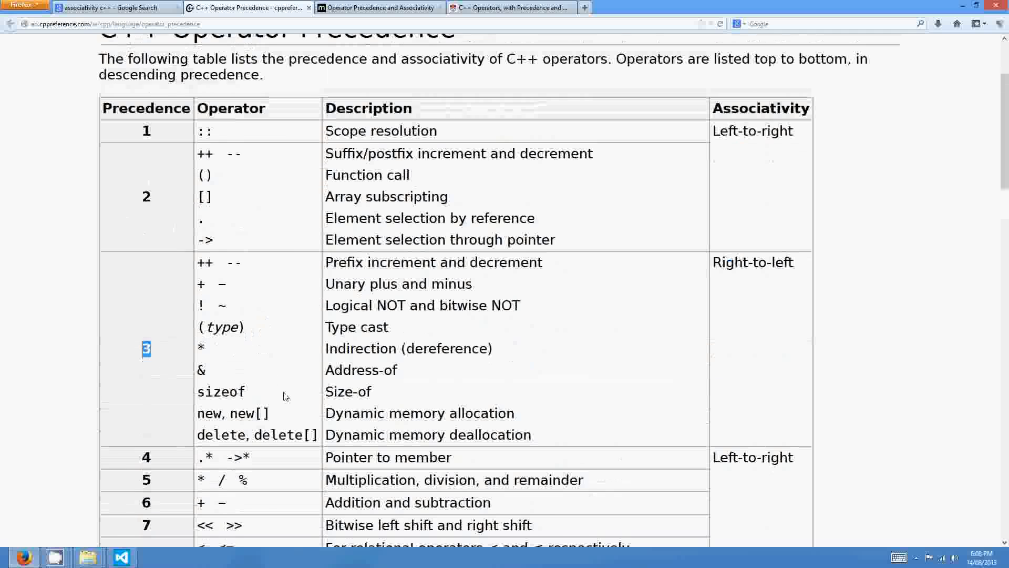
pyautogui.scroll(-3)
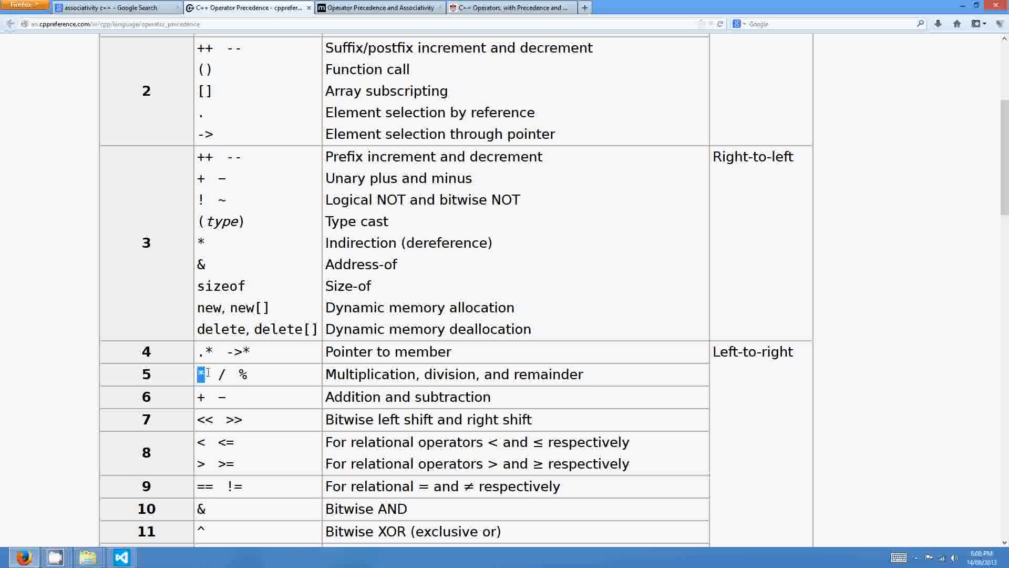
pyautogui.scroll(3)
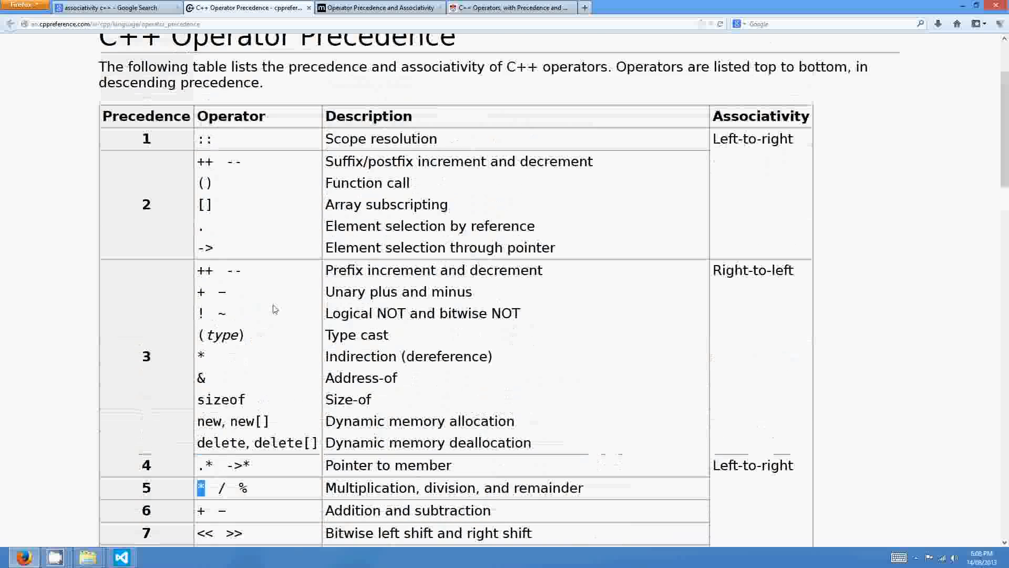
pyautogui.click(120, 556)
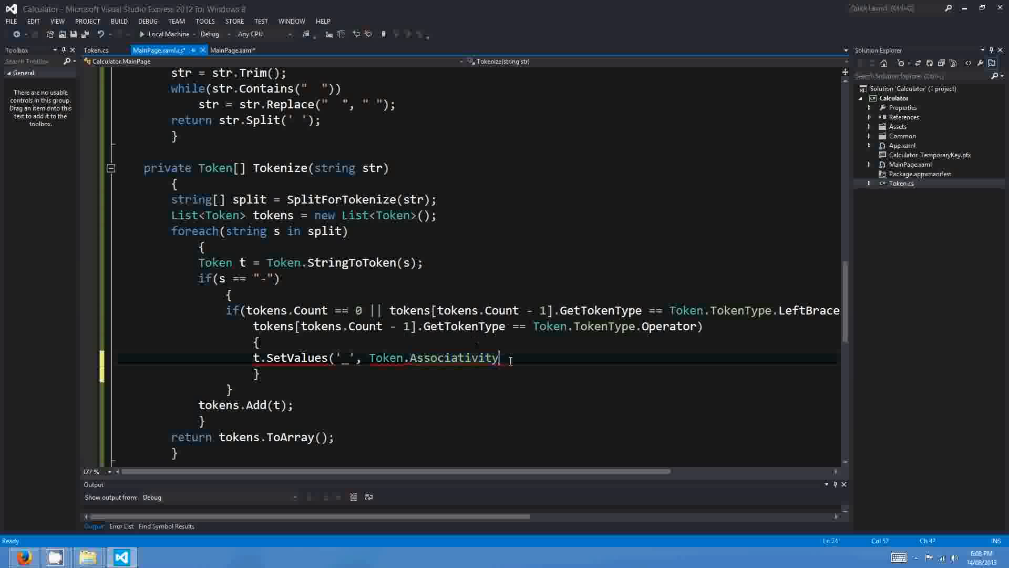
# Step: Finish the call as SetValues('_', Token.Associativity.Right, 30, 1), save and run the calculator
pyautogui.write('.Right,')
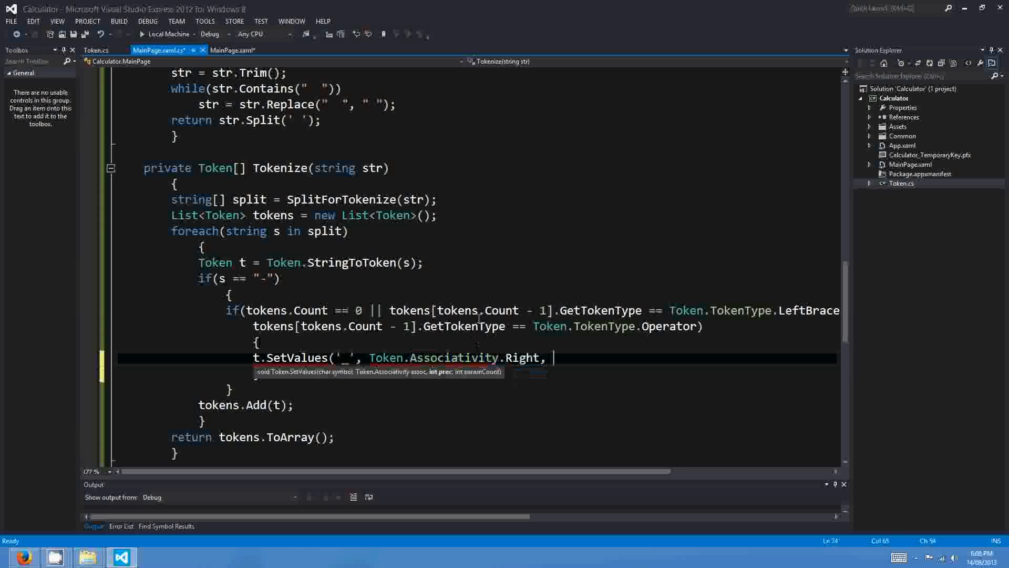
pyautogui.click(96, 51)
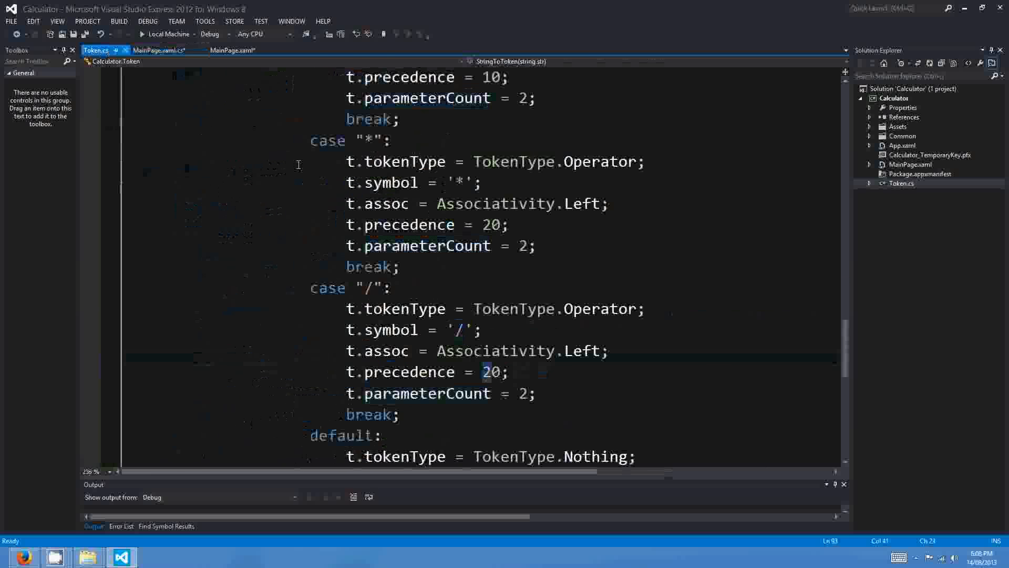
pyautogui.click(160, 50)
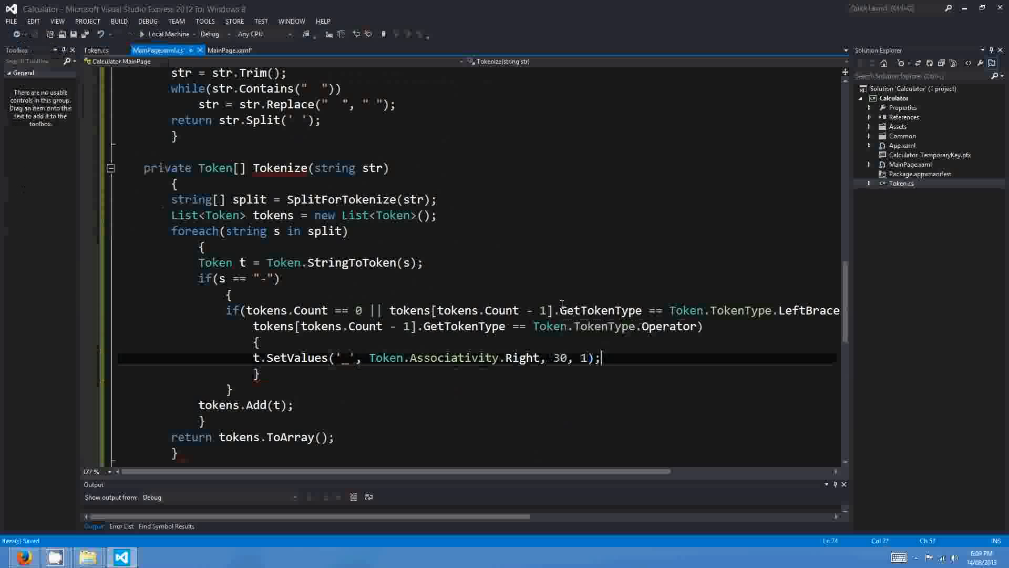
pyautogui.doubleClick(560, 358)
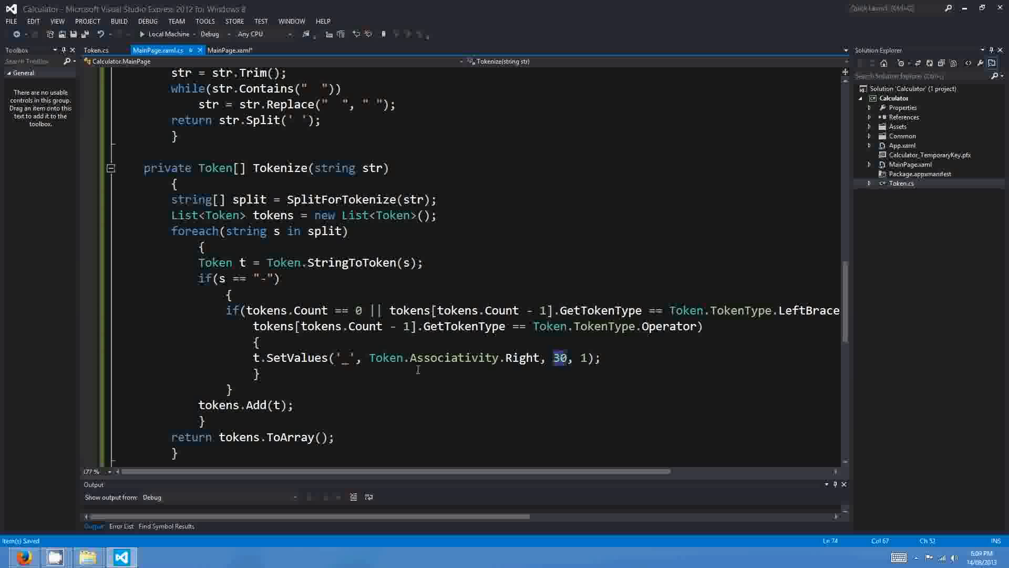
pyautogui.scroll(-3)
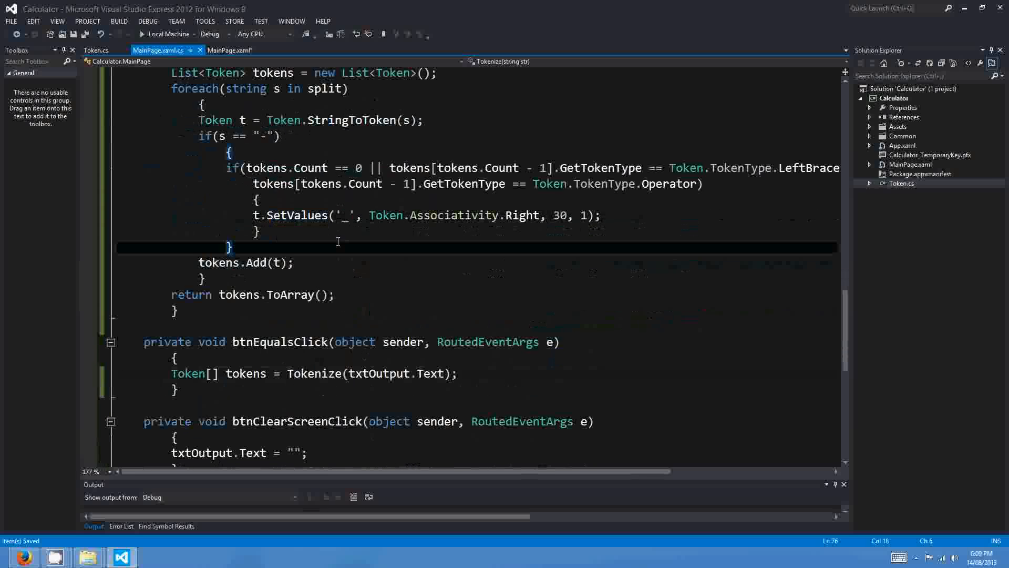
pyautogui.click(90, 374)
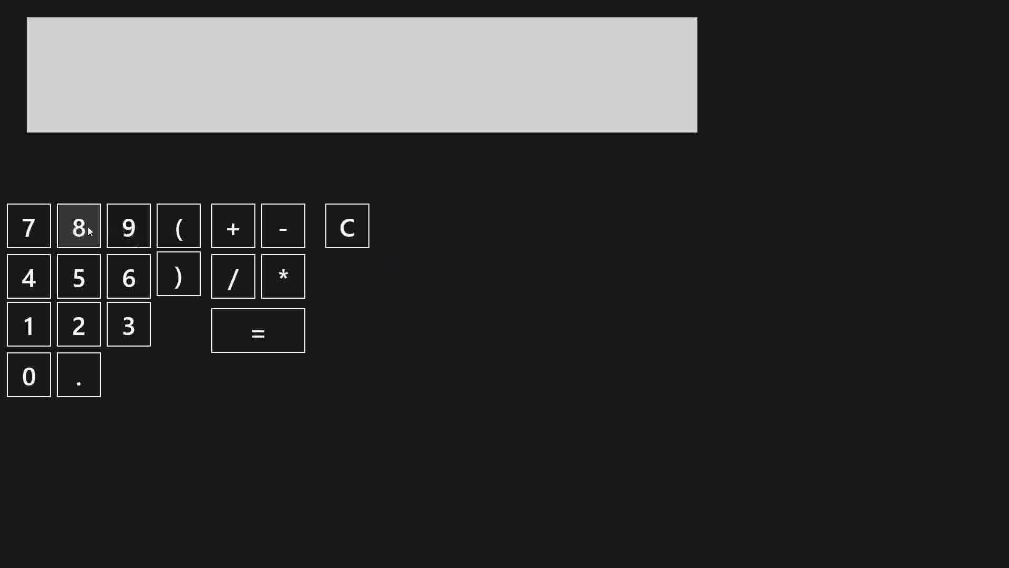
# Step: Enter 85 - (87 / - 62) in the running calculator and evaluate it with =
pyautogui.click(233, 226)
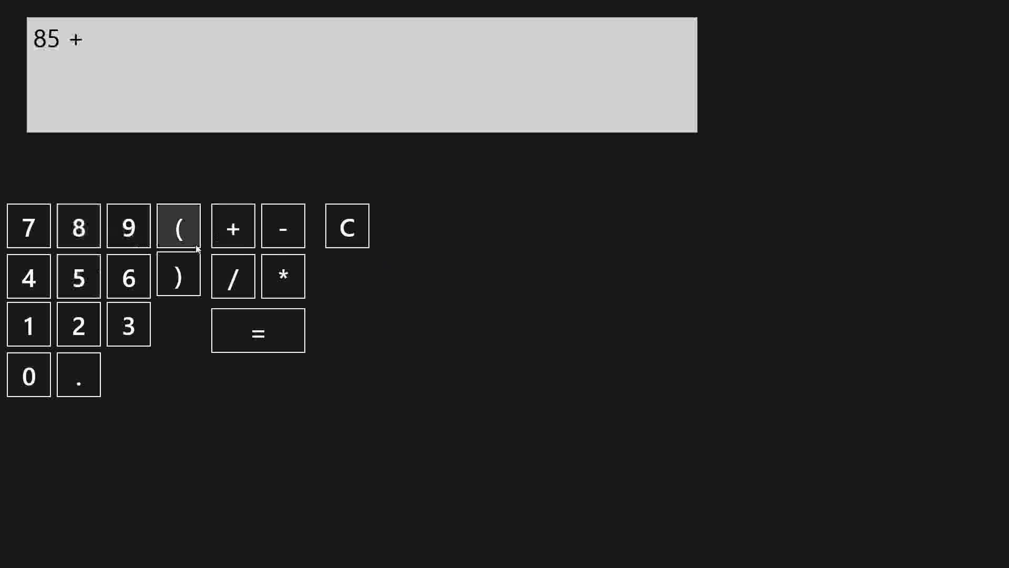
pyautogui.click(346, 226)
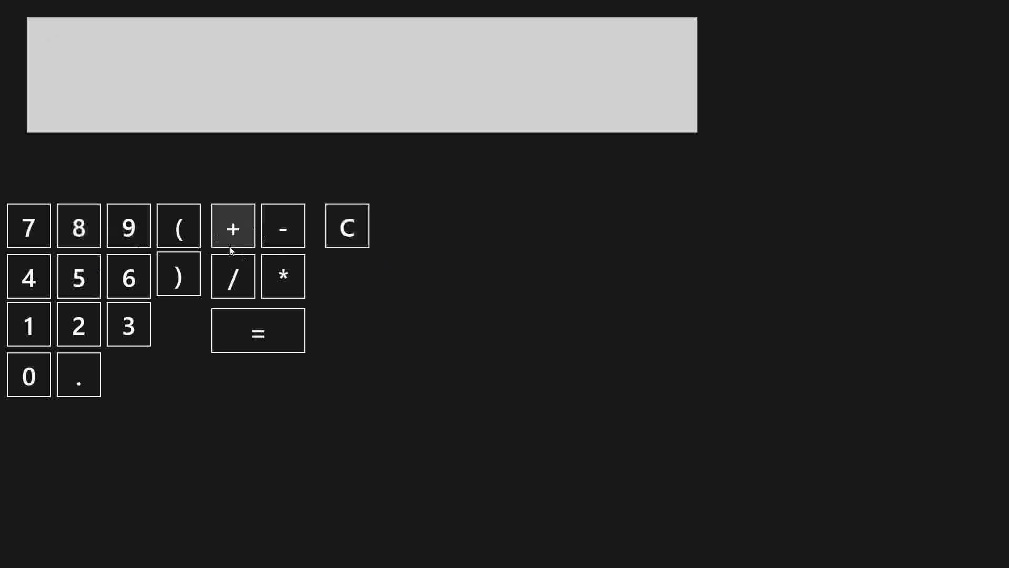
pyautogui.click(282, 226)
pyautogui.write('85 - (87 /  - 62)')
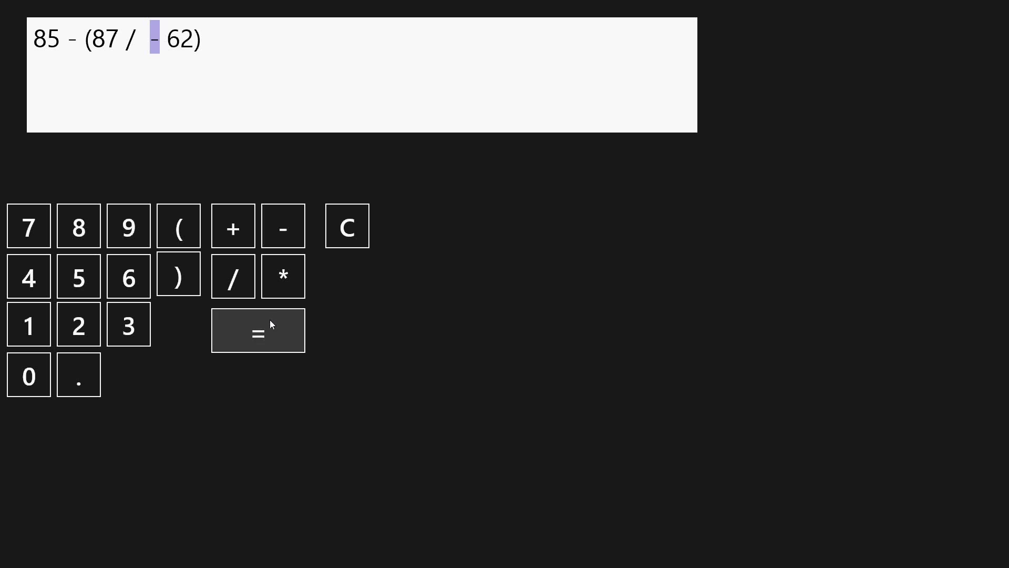
pyautogui.click(258, 330)
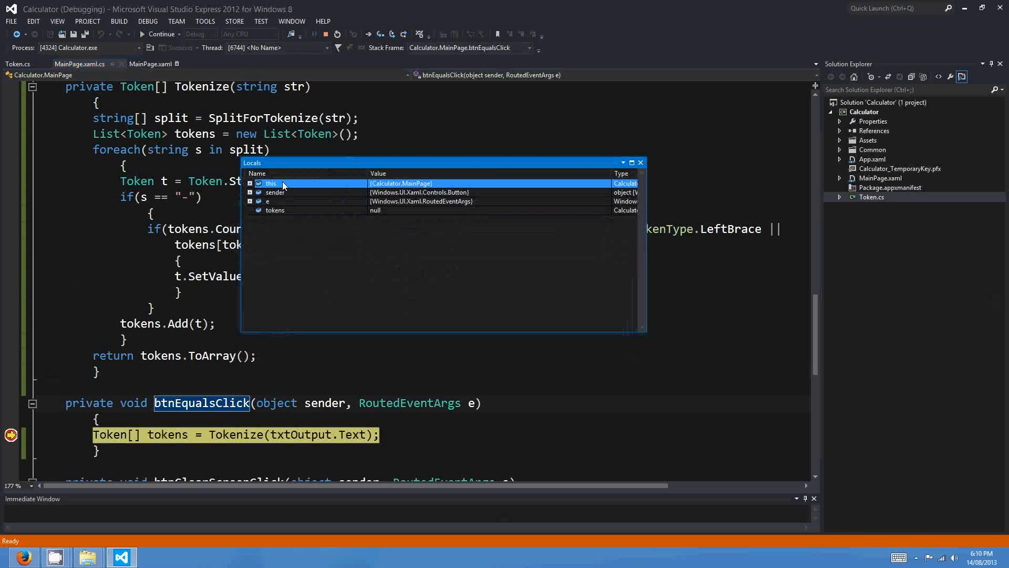
# Step: At the breakpoint, add the tokens variable to Watch 1, currently showing null
pyautogui.rightClick(271, 183)
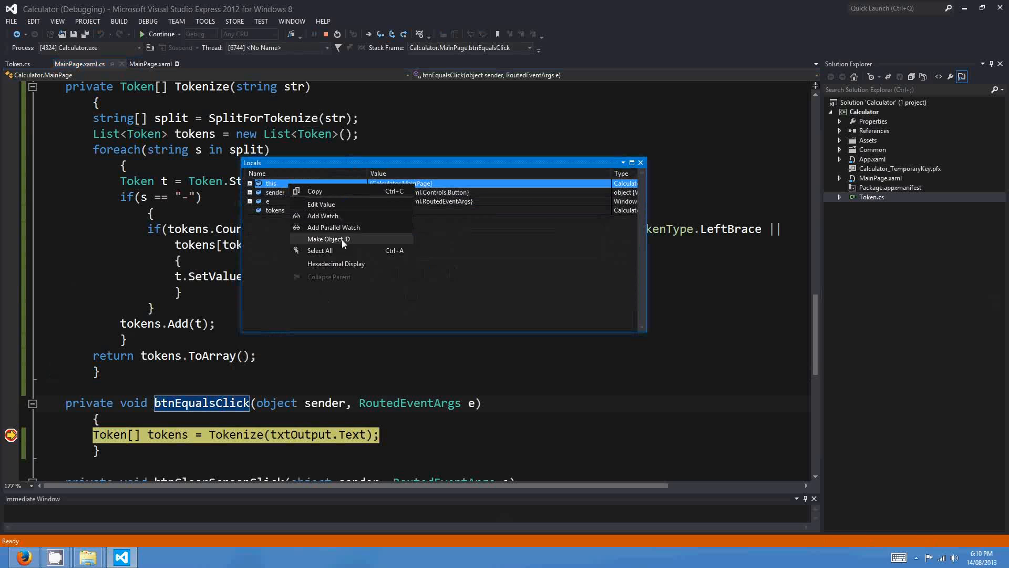
pyautogui.click(320, 251)
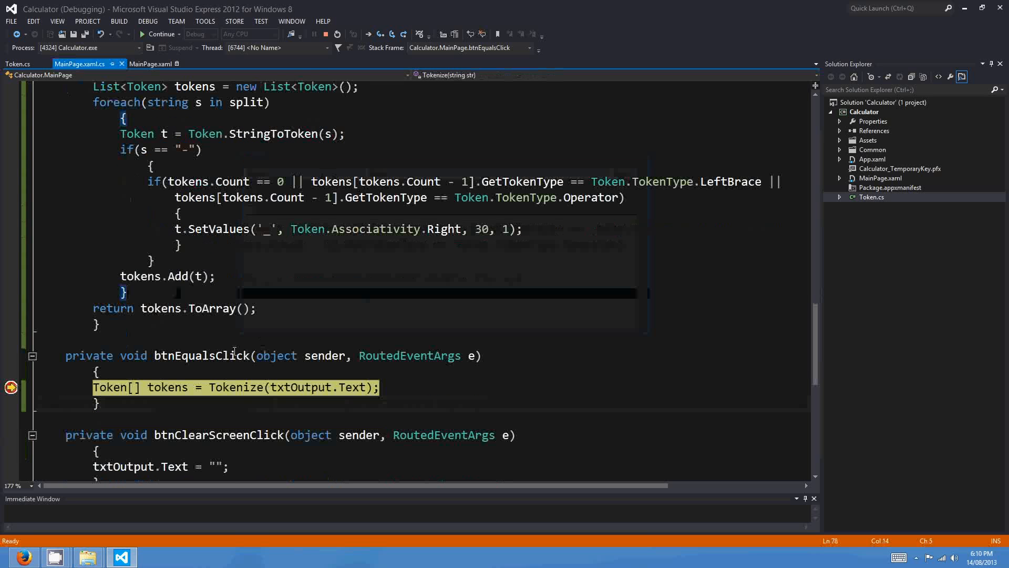
pyautogui.rightClick(155, 387)
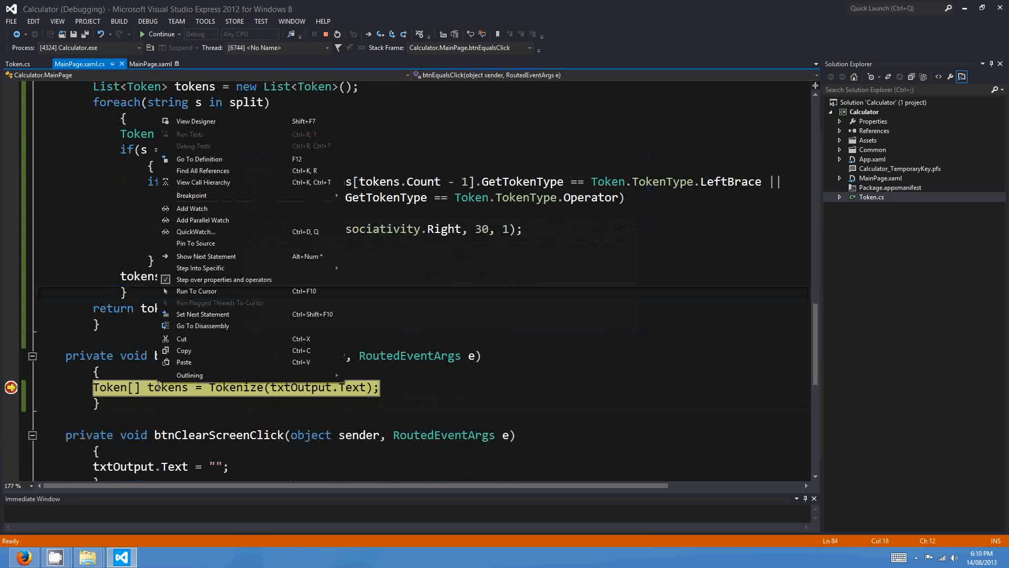
pyautogui.click(192, 208)
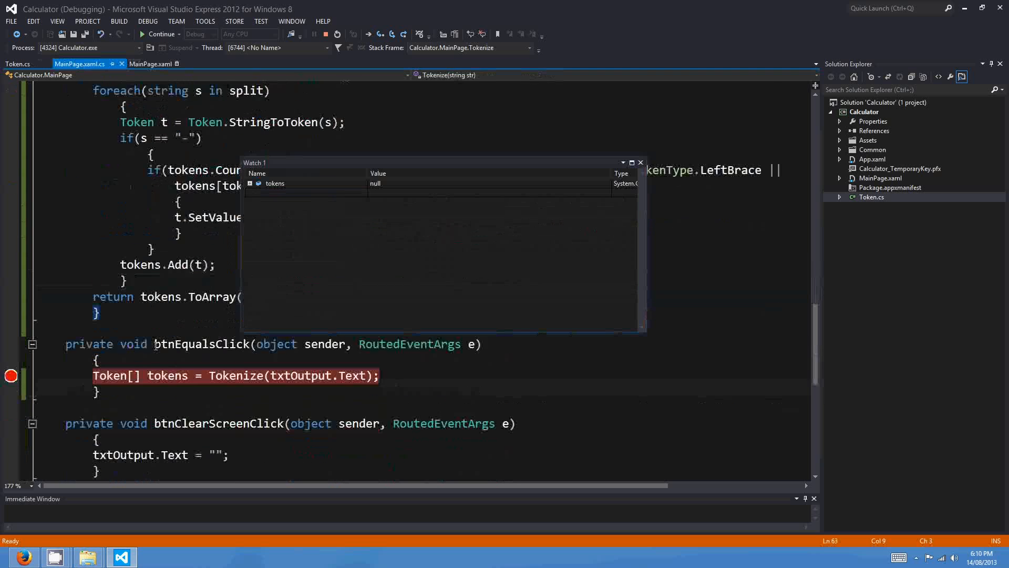
# Step: Step to a breakpoint on return tokens.ToArray() and expand tokens to show its eight entries
pyautogui.scroll(-3)
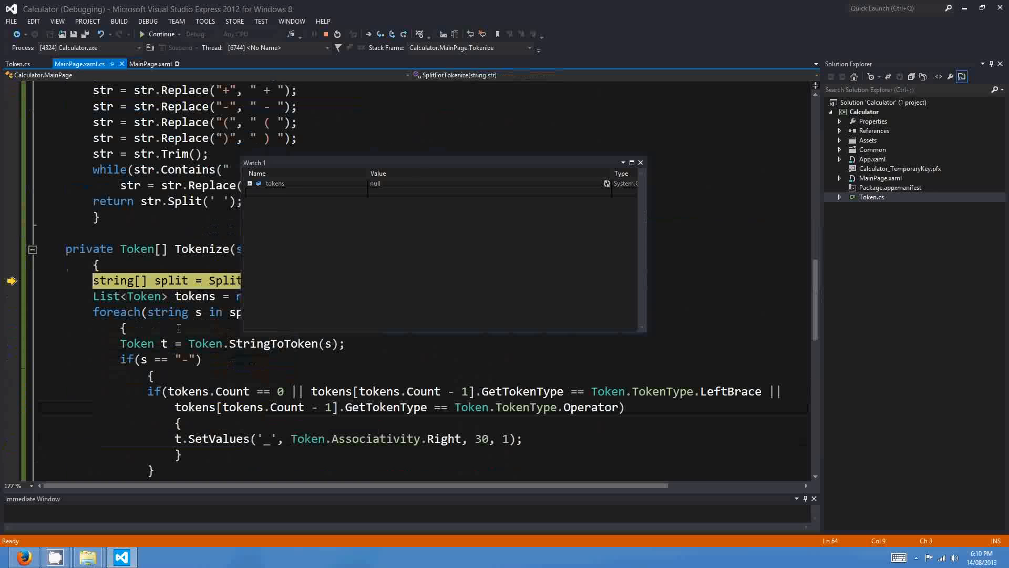
pyautogui.press('F10')
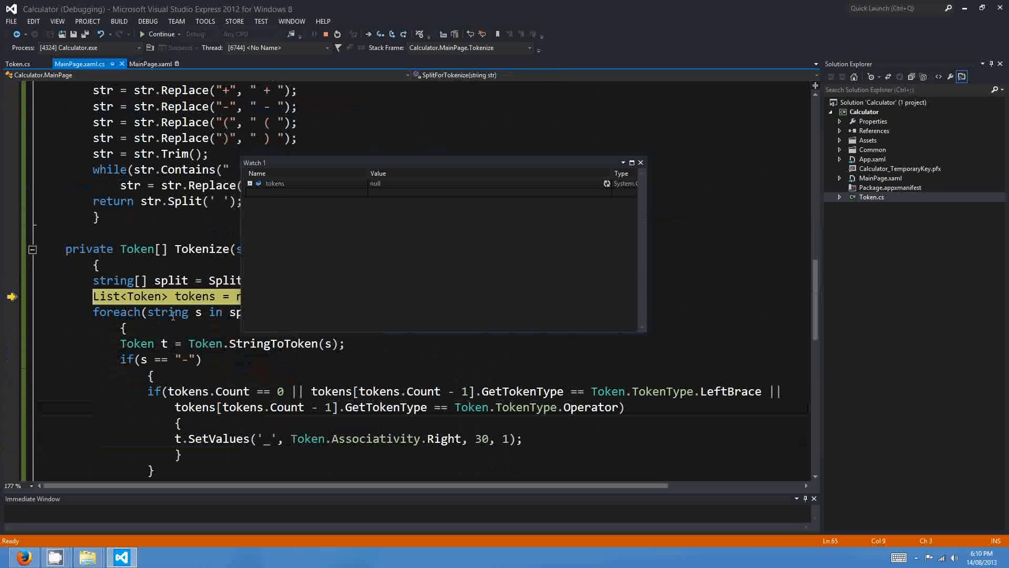
pyautogui.press('F10')
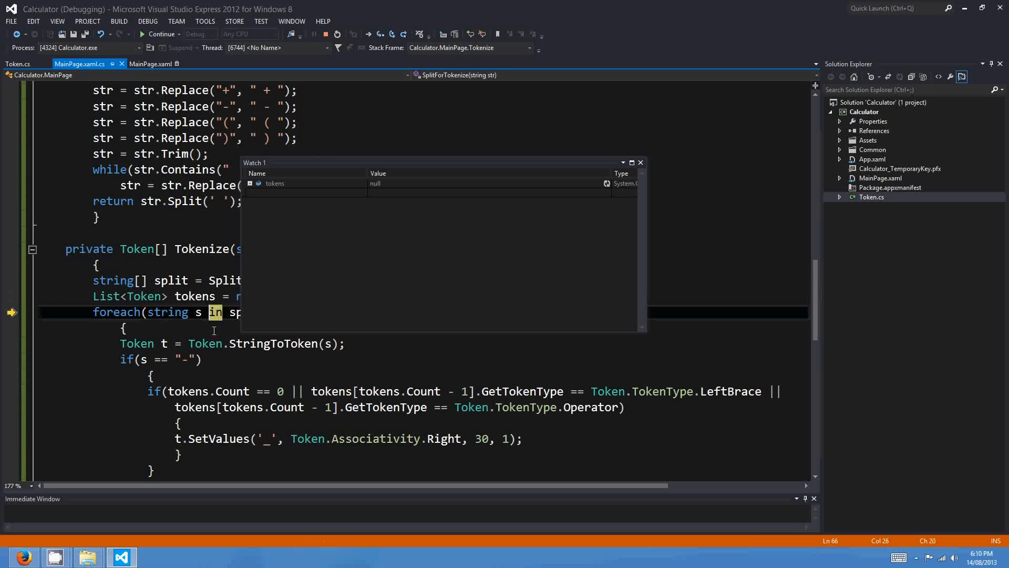
pyautogui.click(138, 343)
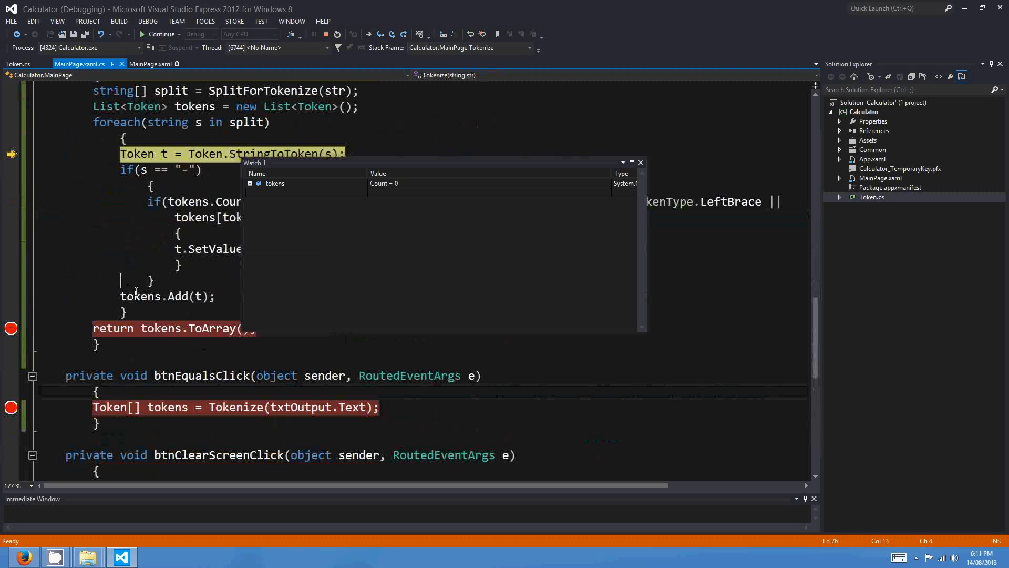
pyautogui.press('F10')
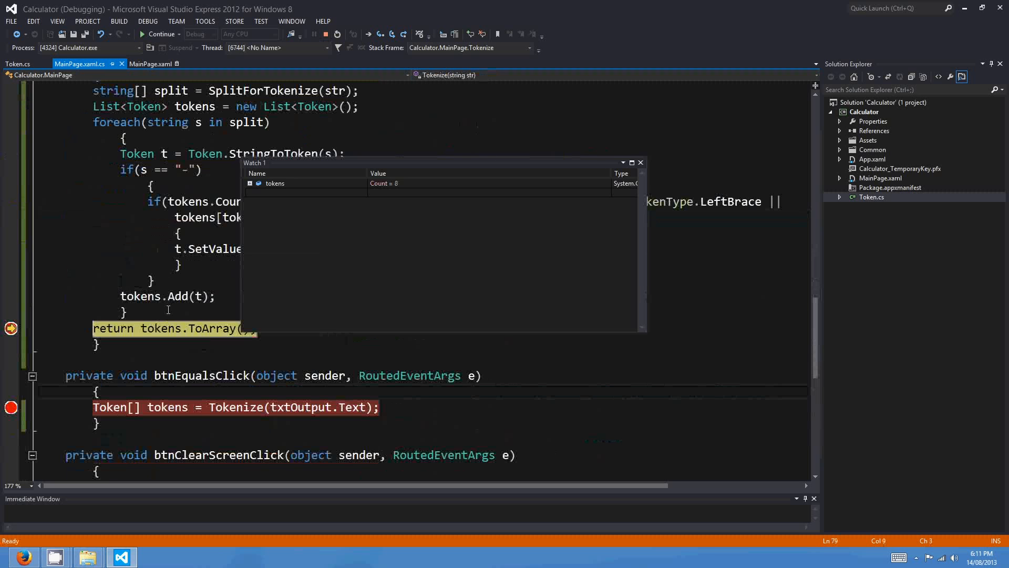
pyautogui.moveTo(160, 328)
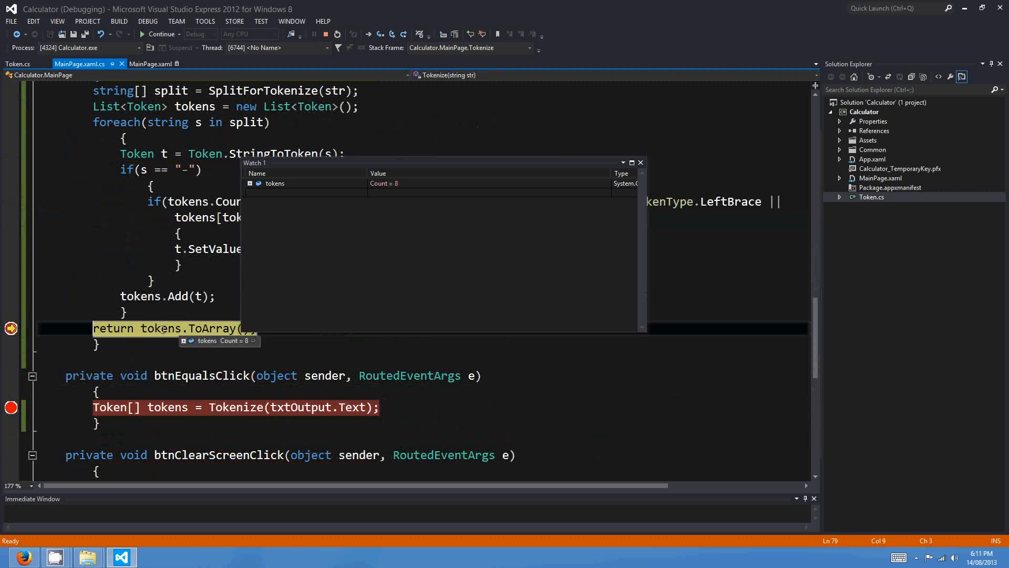
pyautogui.click(250, 184)
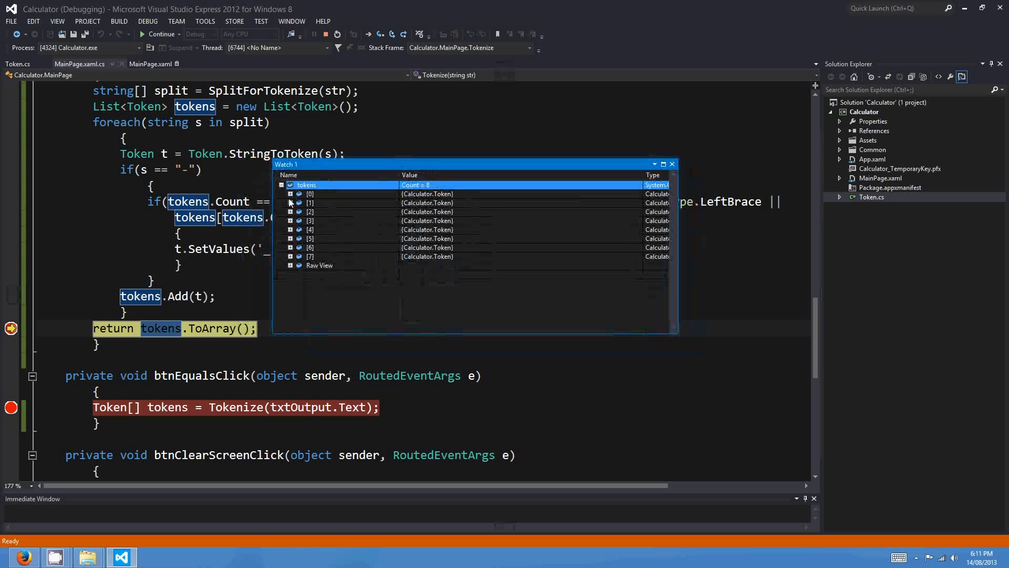
# Step: Expand tokens [0], [1] and [5] in Watch 1, confirming [5] is '_' with precedence 30, then close it
pyautogui.click(291, 194)
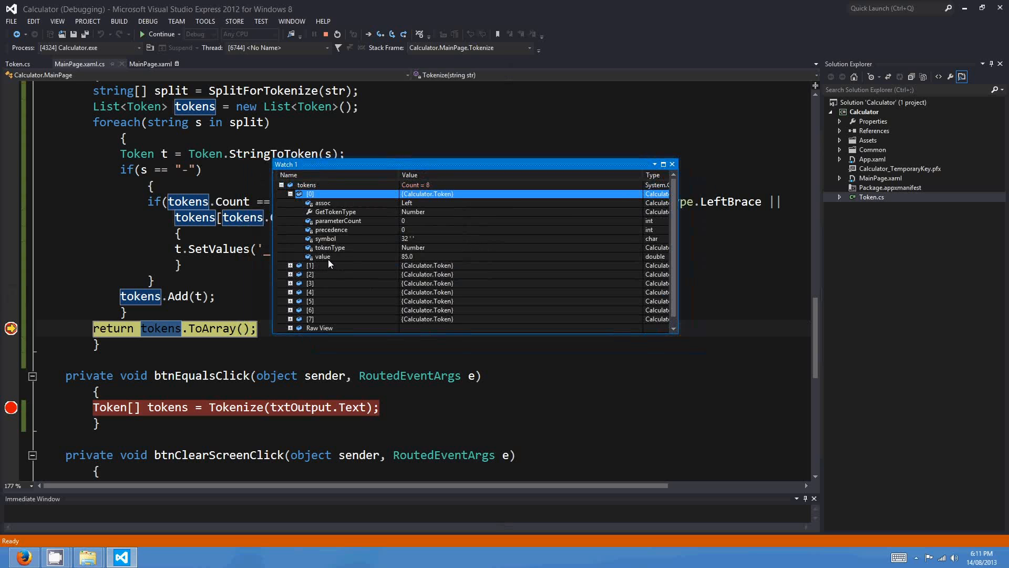
pyautogui.click(322, 256)
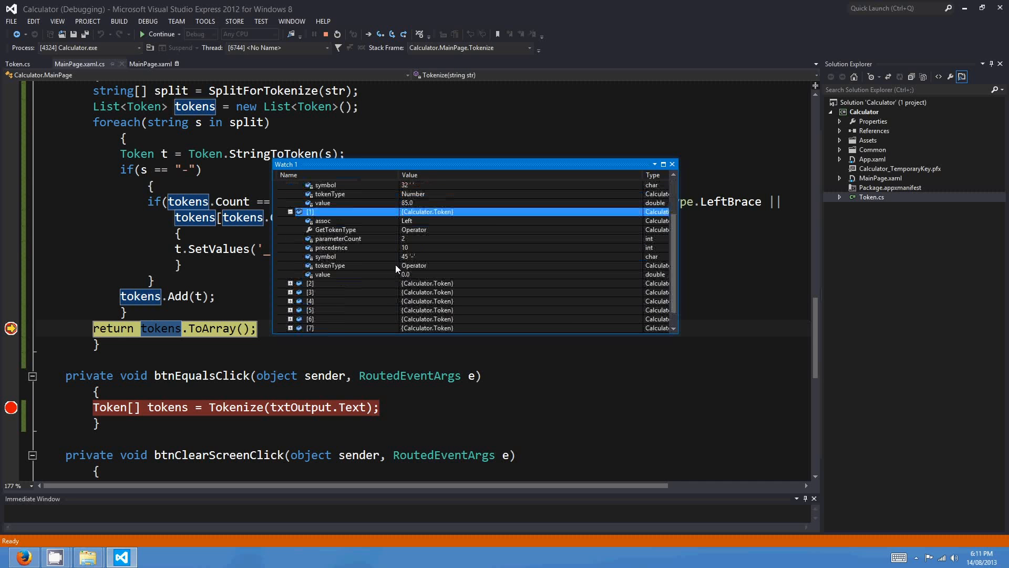
pyautogui.click(325, 256)
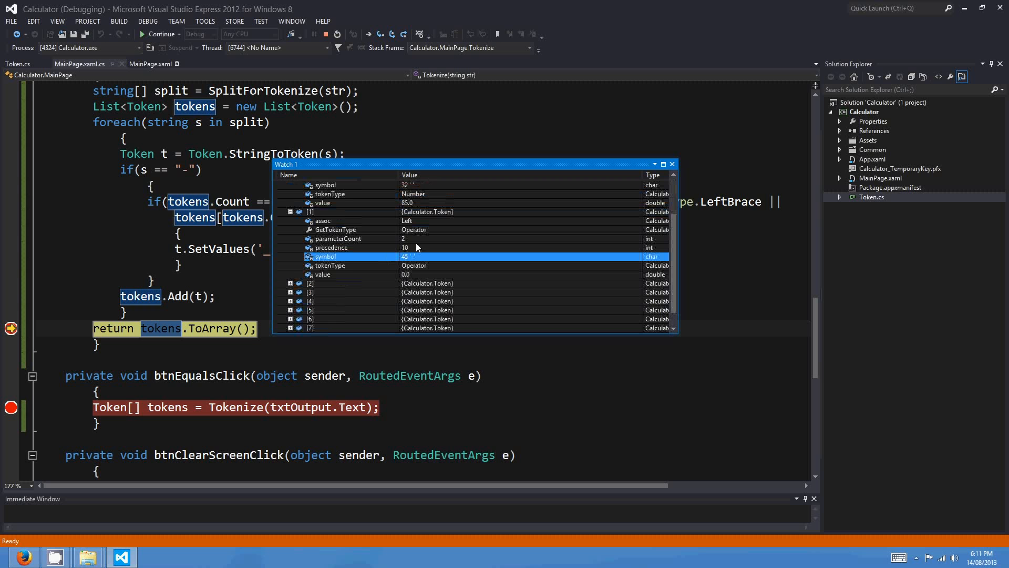
pyautogui.moveTo(366, 269)
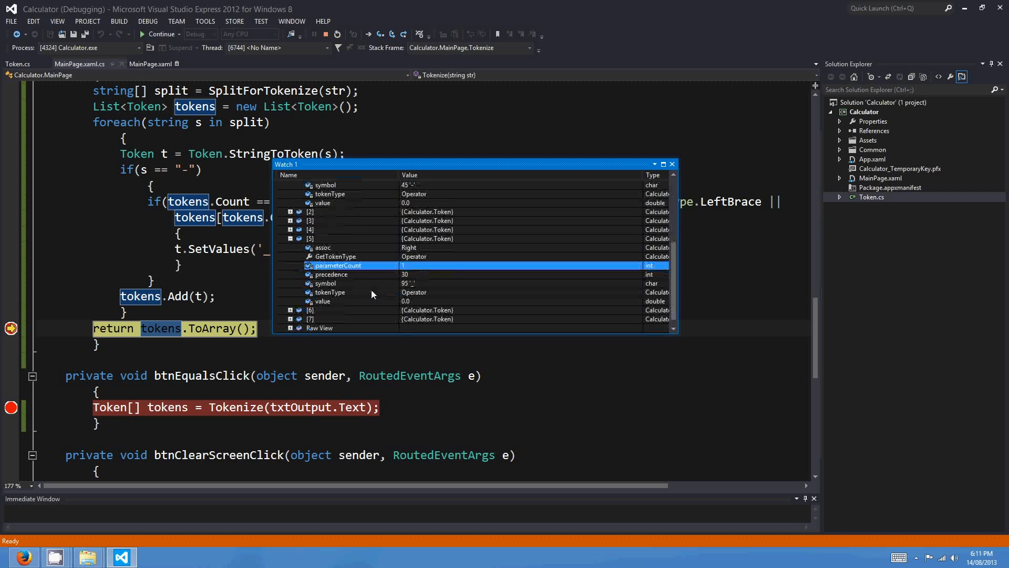
pyautogui.moveTo(418, 288)
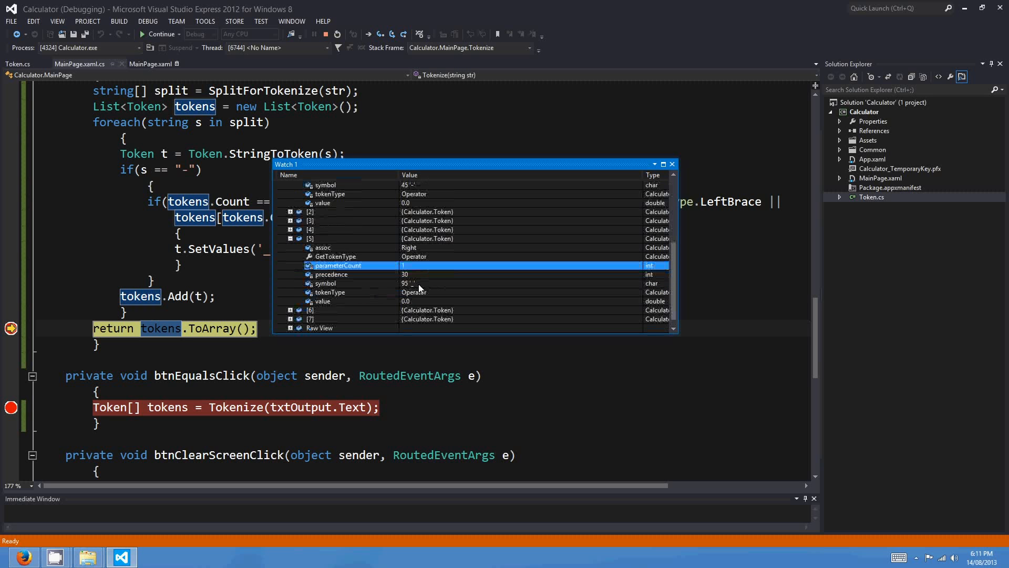
pyautogui.moveTo(336, 271)
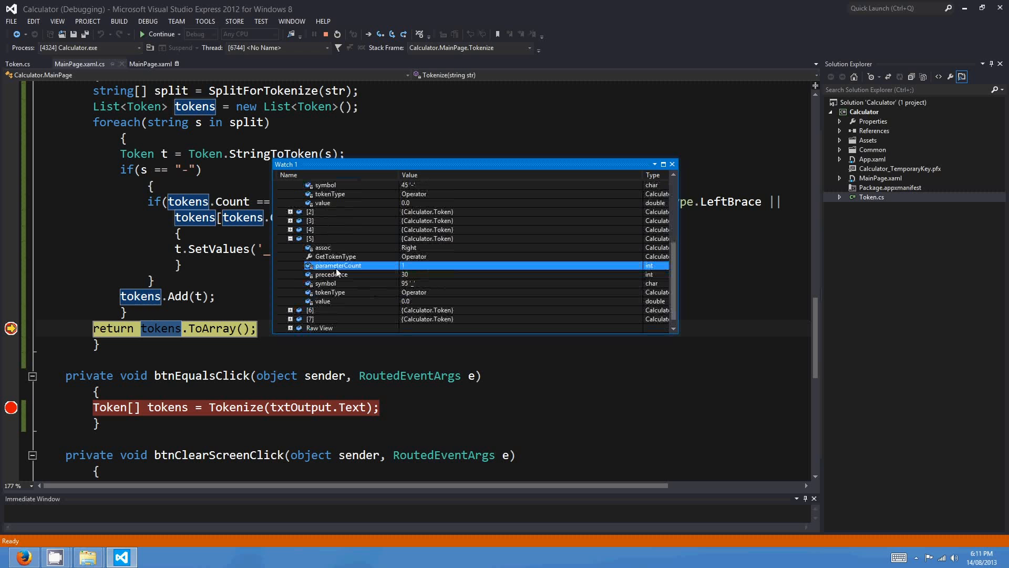
pyautogui.moveTo(405, 267)
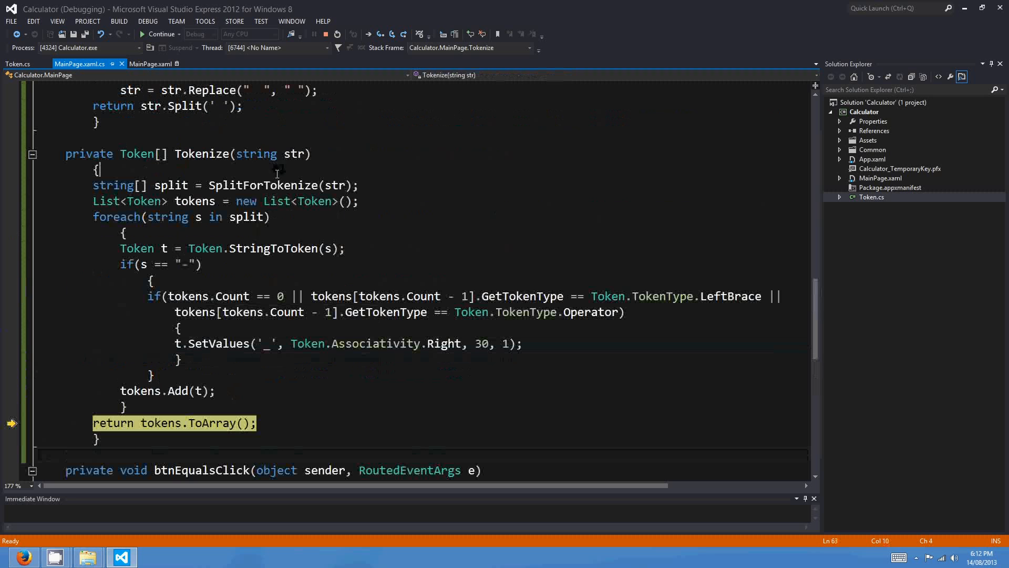
pyautogui.click(256, 248)
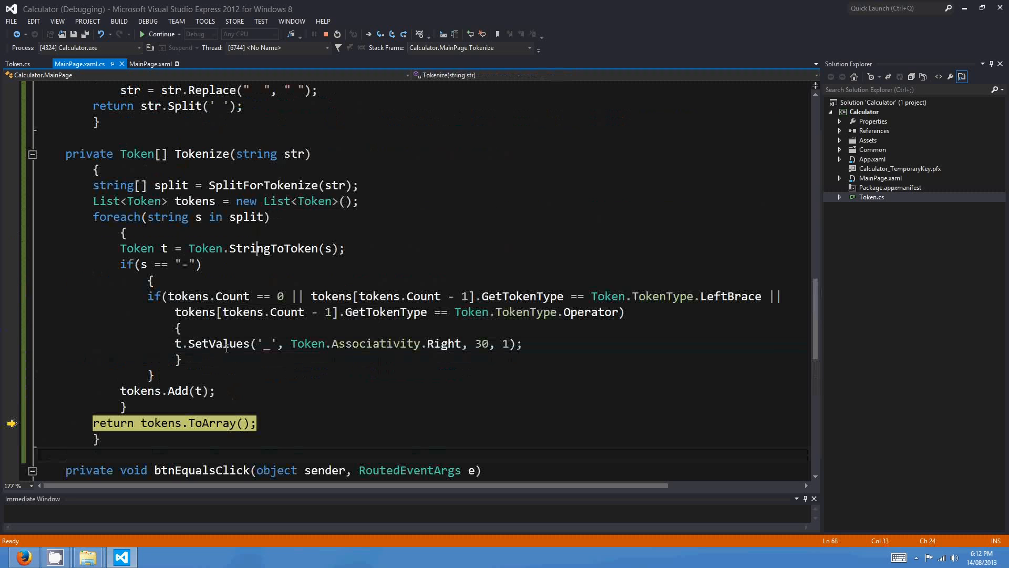